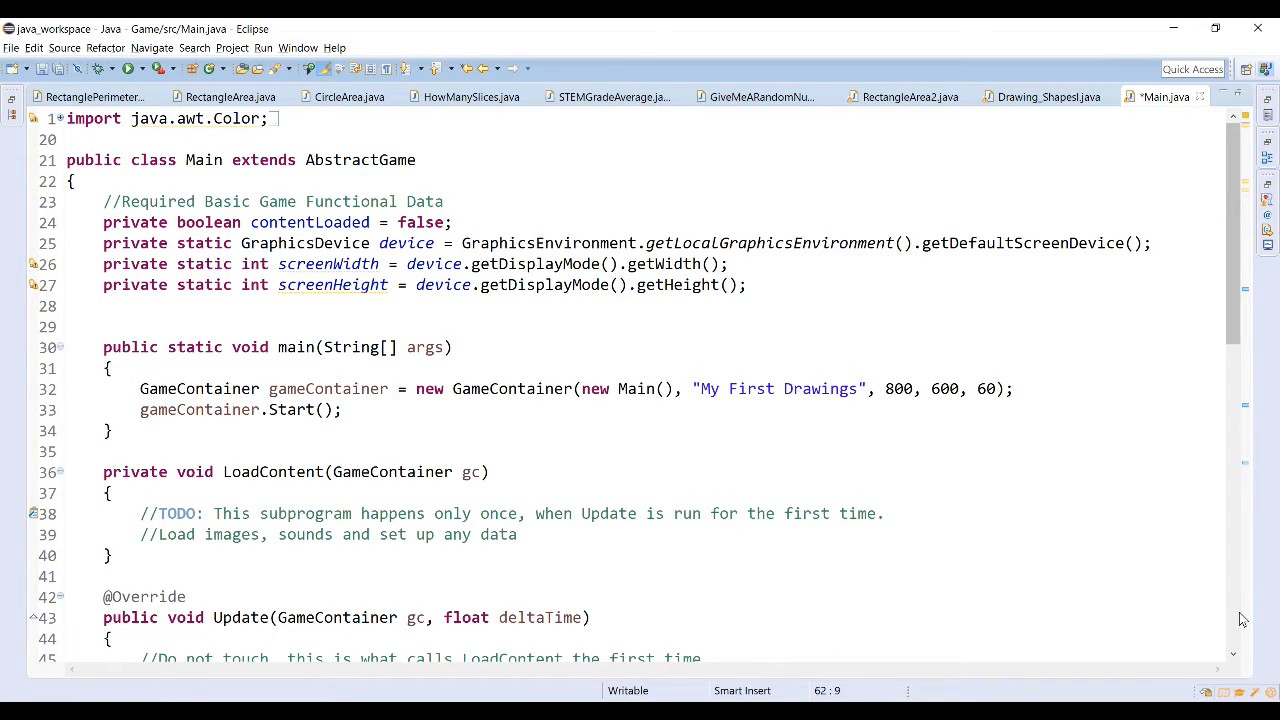
{"action": "mouse_move", "coordinate": [1218, 612]}
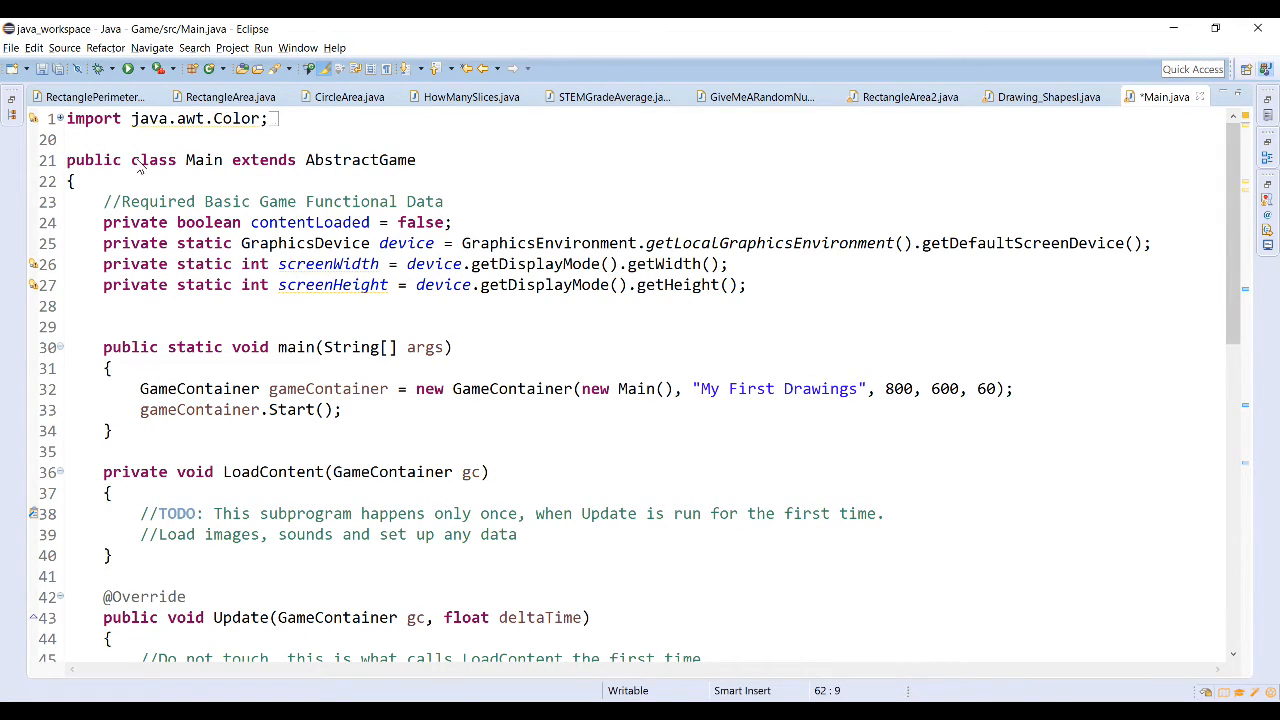
Step: Review the Main class: the main method, window title 'My First Drawings' and width 800
{"action": "left_click", "coordinate": [204, 160]}
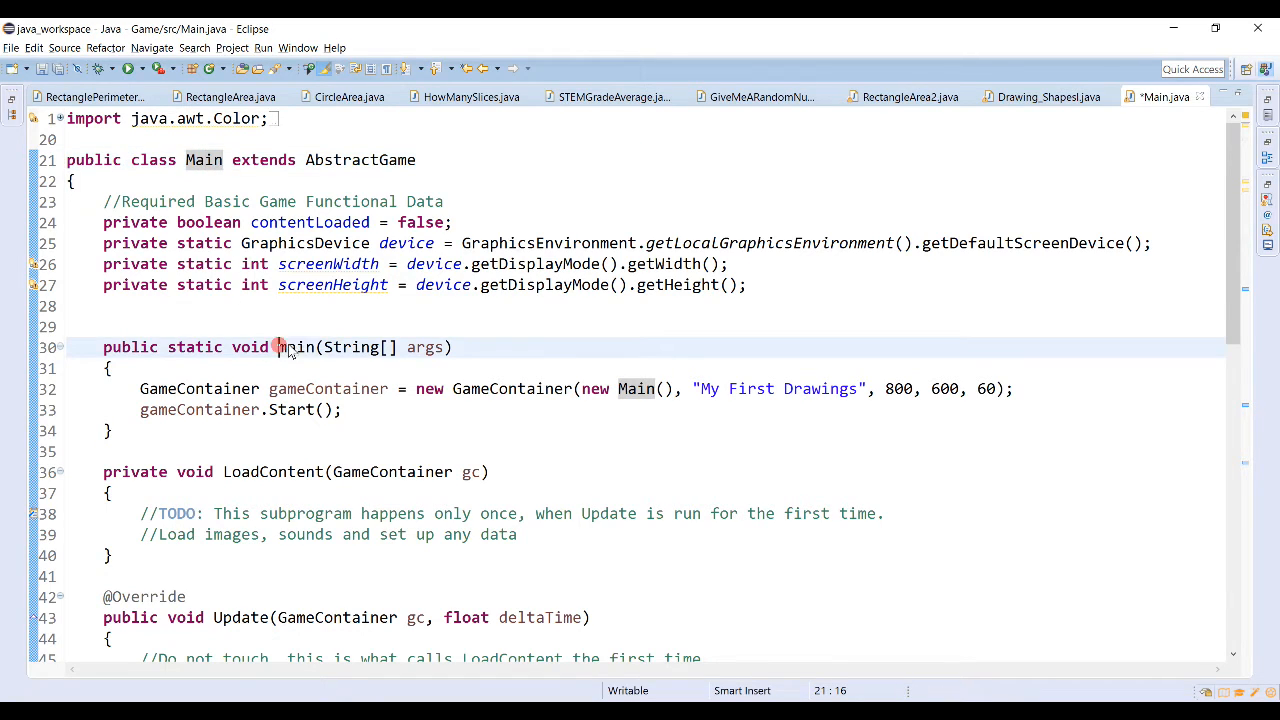
{"action": "double_click", "coordinate": [296, 348]}
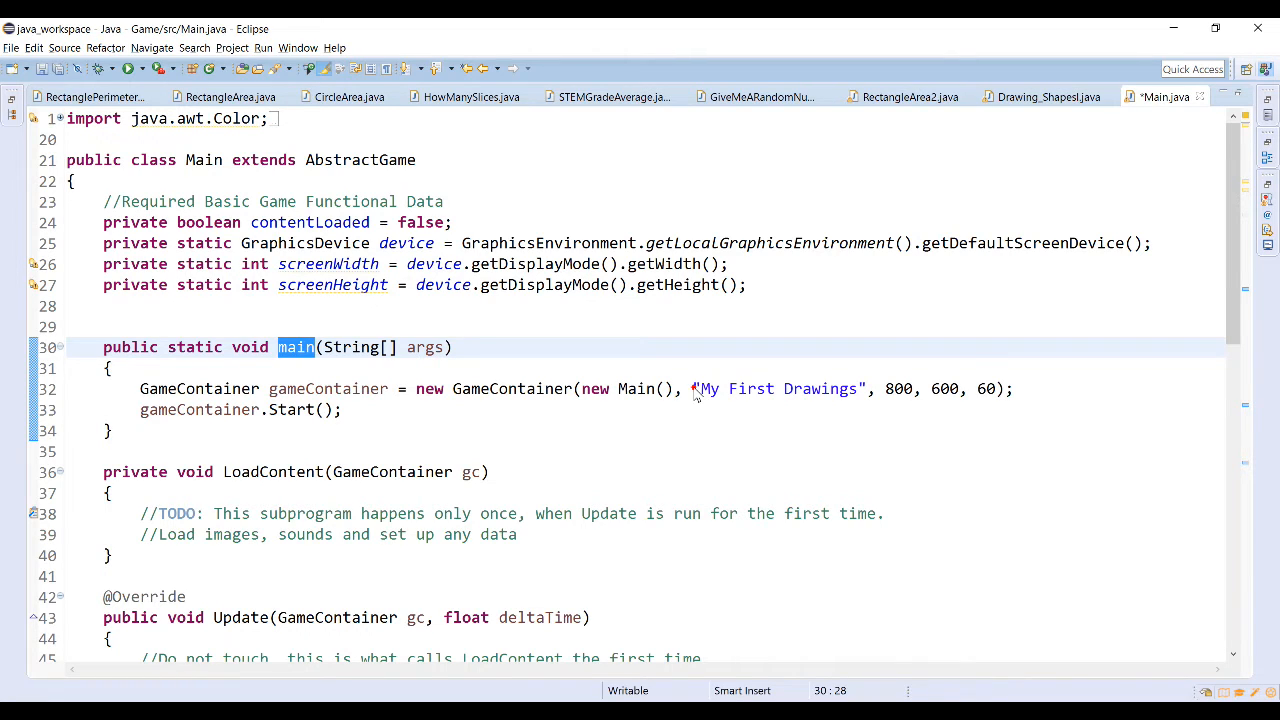
{"action": "double_click", "coordinate": [778, 388]}
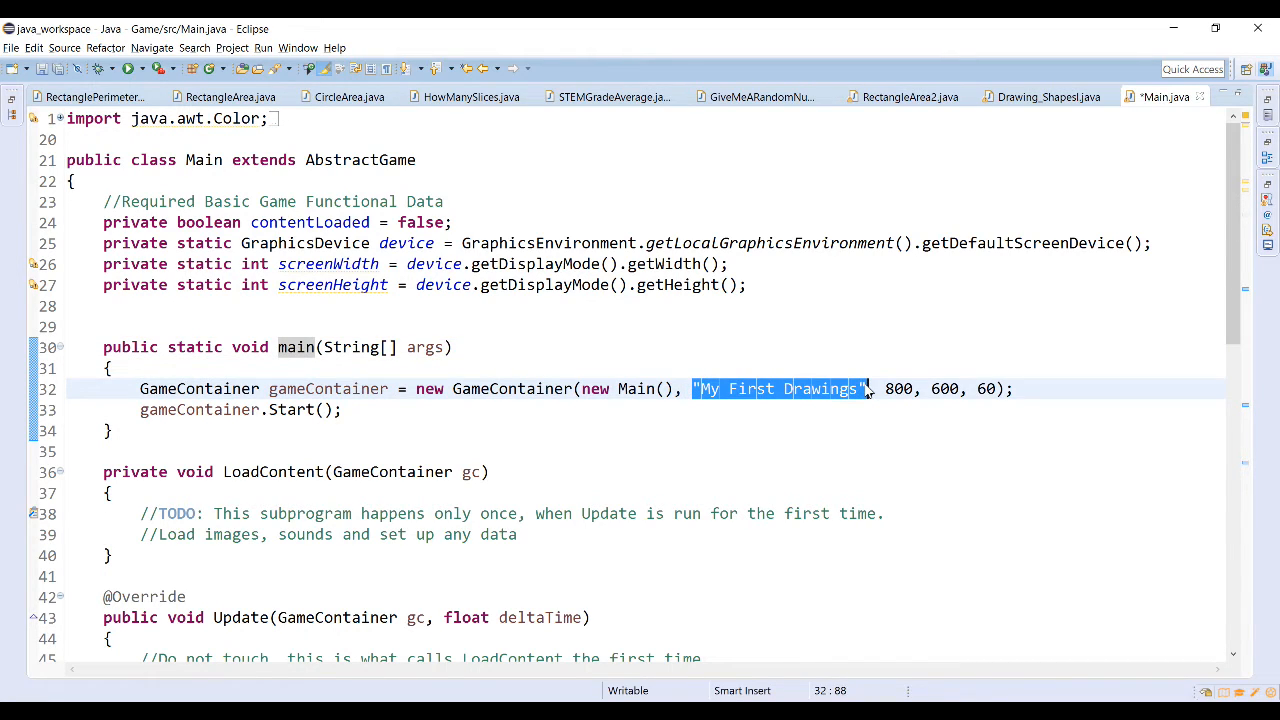
{"action": "left_click", "coordinate": [856, 388]}
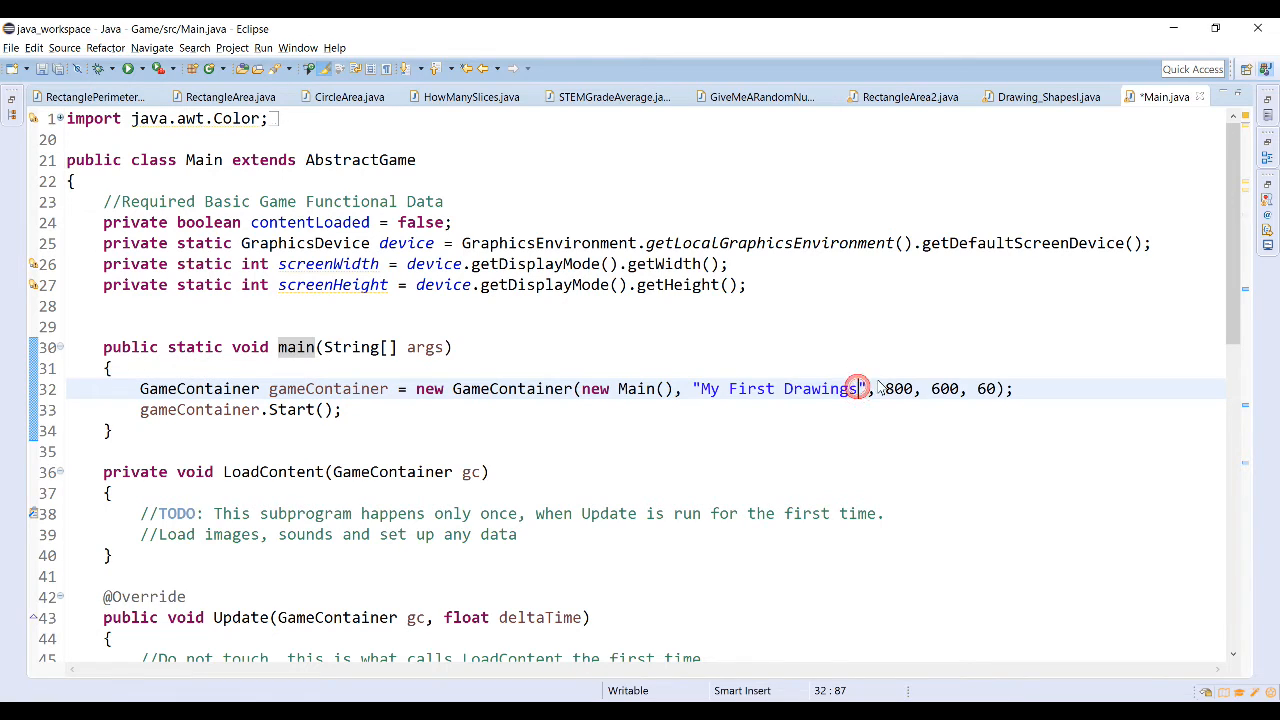
{"action": "double_click", "coordinate": [898, 388]}
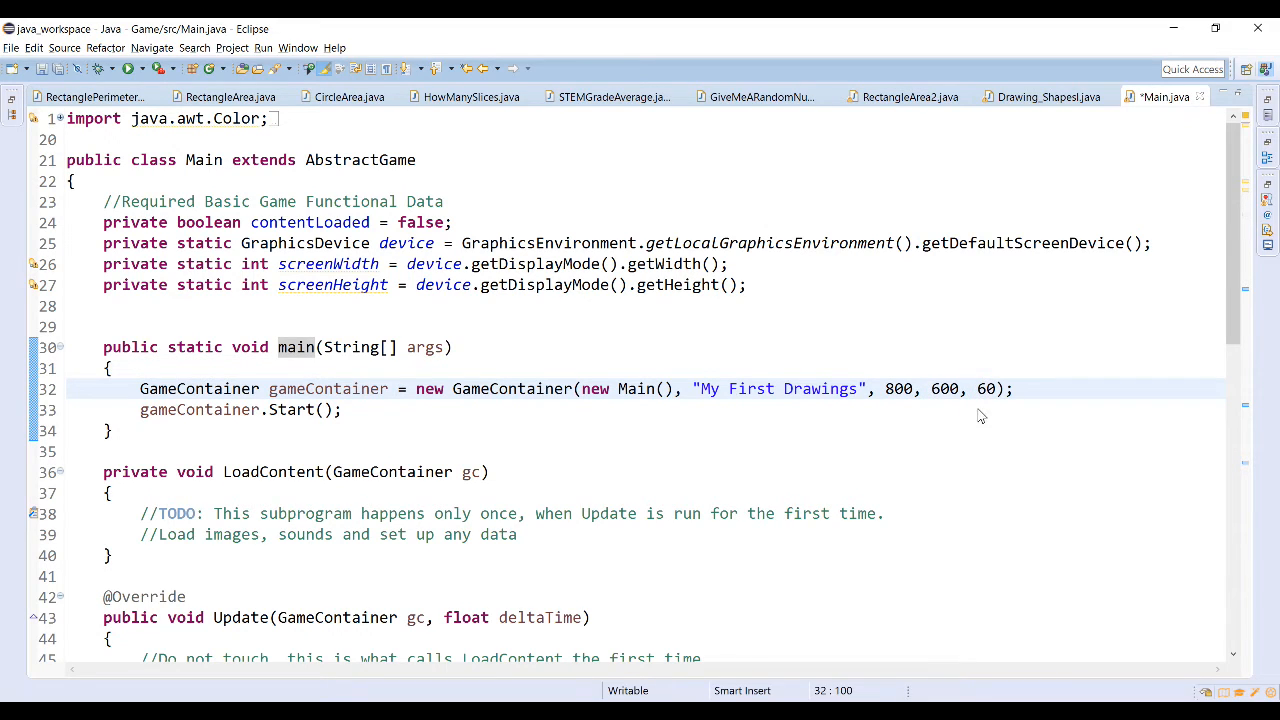
{"action": "mouse_move", "coordinate": [990, 400]}
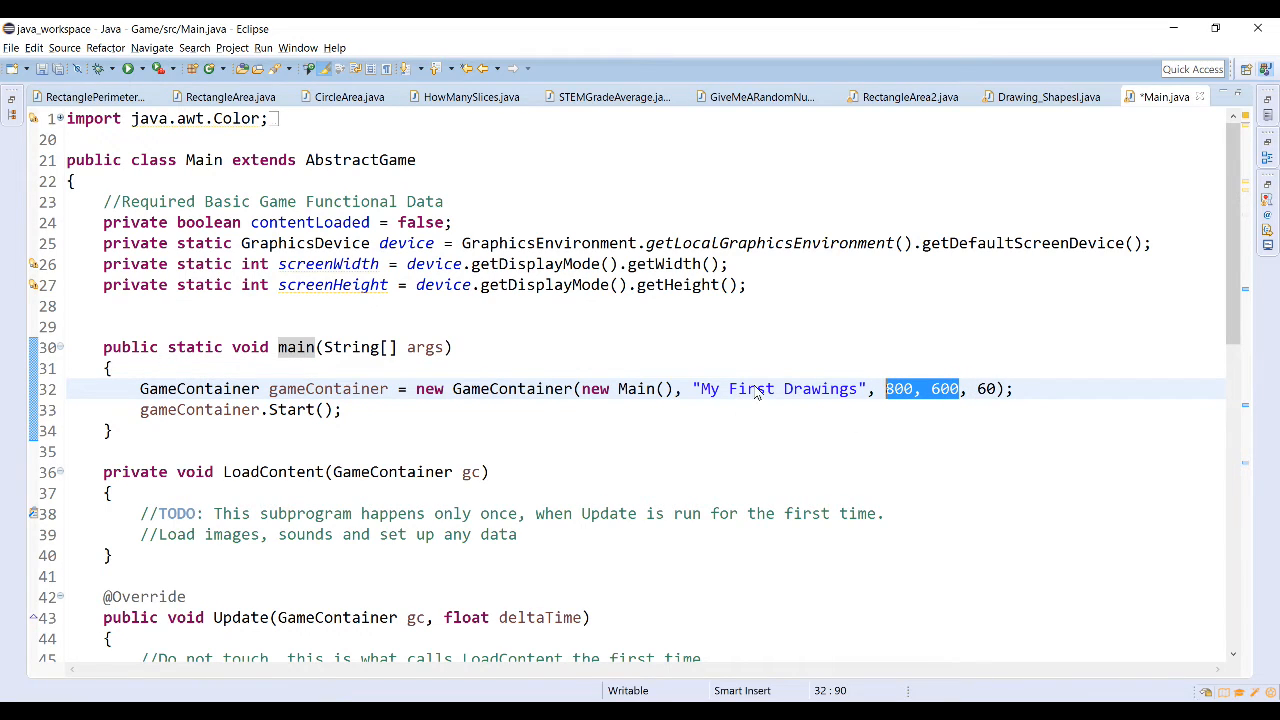
Step: In OneNote, sketch the game window as a rectangle in the middle of the page
{"action": "left_click", "coordinate": [748, 388]}
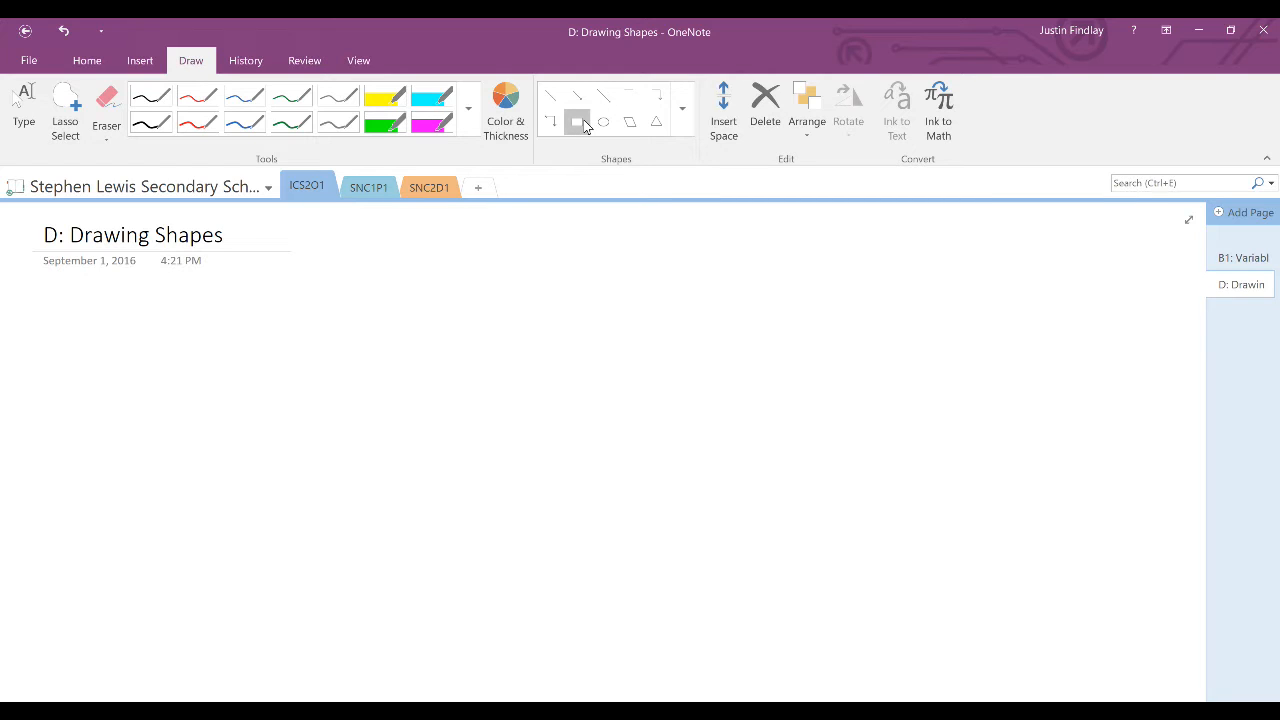
{"action": "left_click_drag", "start_coordinate": [388, 288], "coordinate": [670, 522]}
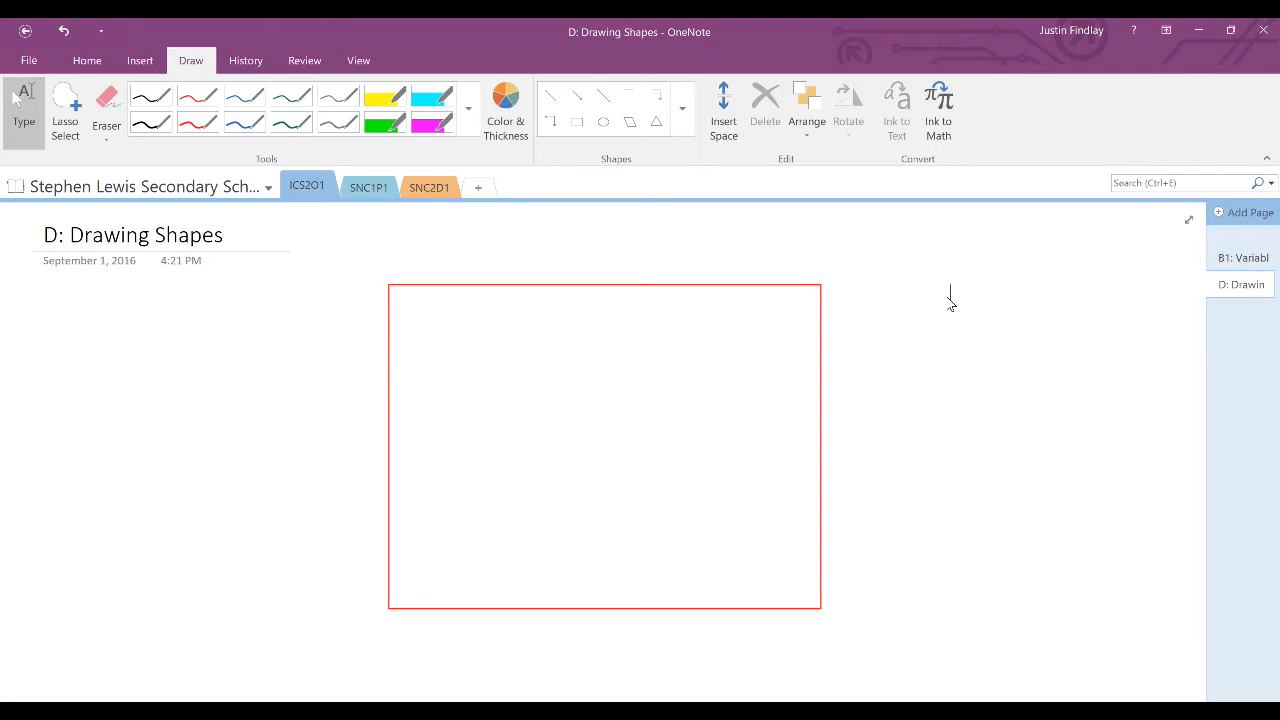
{"action": "left_click", "coordinate": [348, 262]}
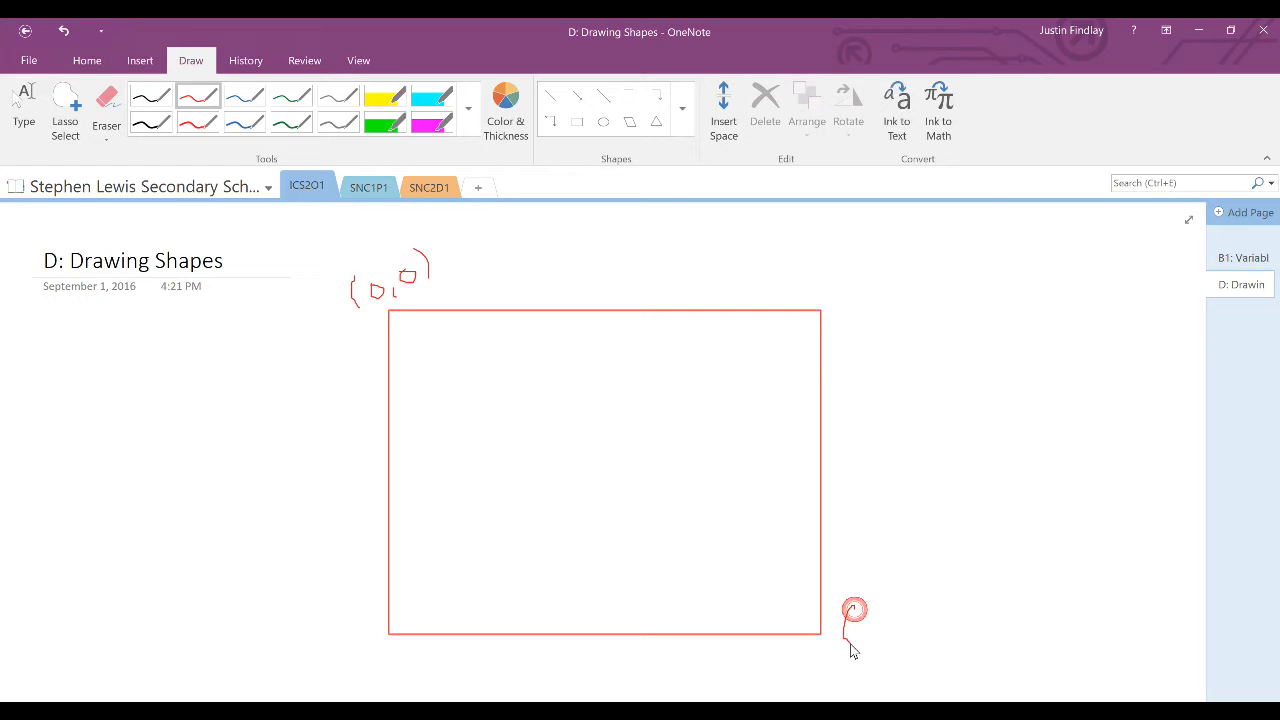
Step: Handwrite the (800,600) label at the rectangle's bottom-right corner
{"action": "left_click_drag", "start_coordinate": [856, 610], "coordinate": [904, 624]}
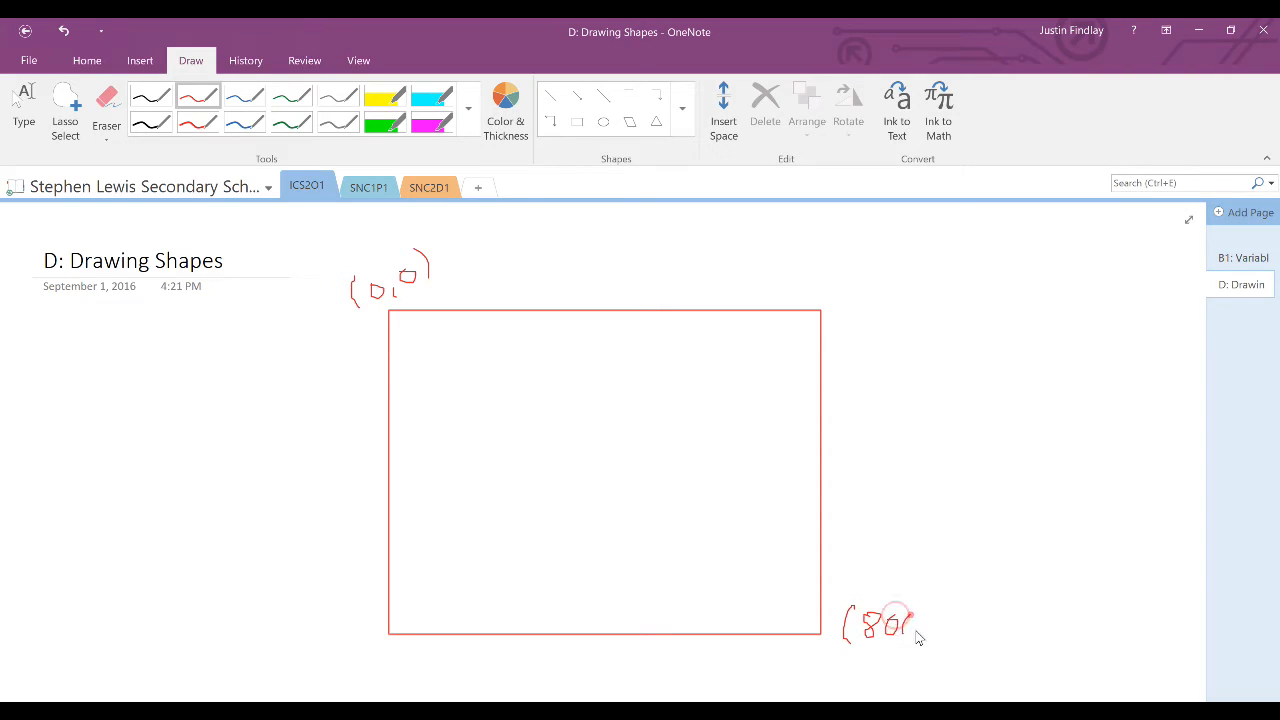
{"action": "left_click_drag", "start_coordinate": [896, 616], "coordinate": [950, 636]}
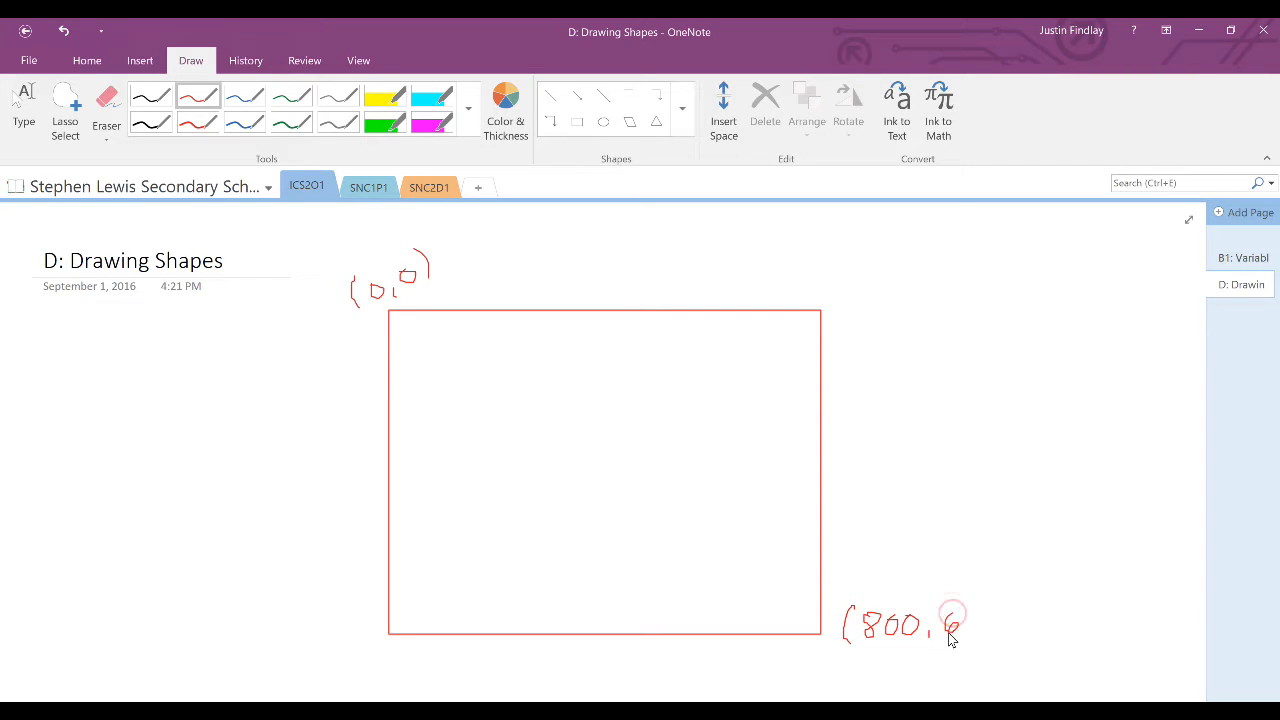
{"action": "left_click_drag", "start_coordinate": [950, 616], "coordinate": [1016, 630]}
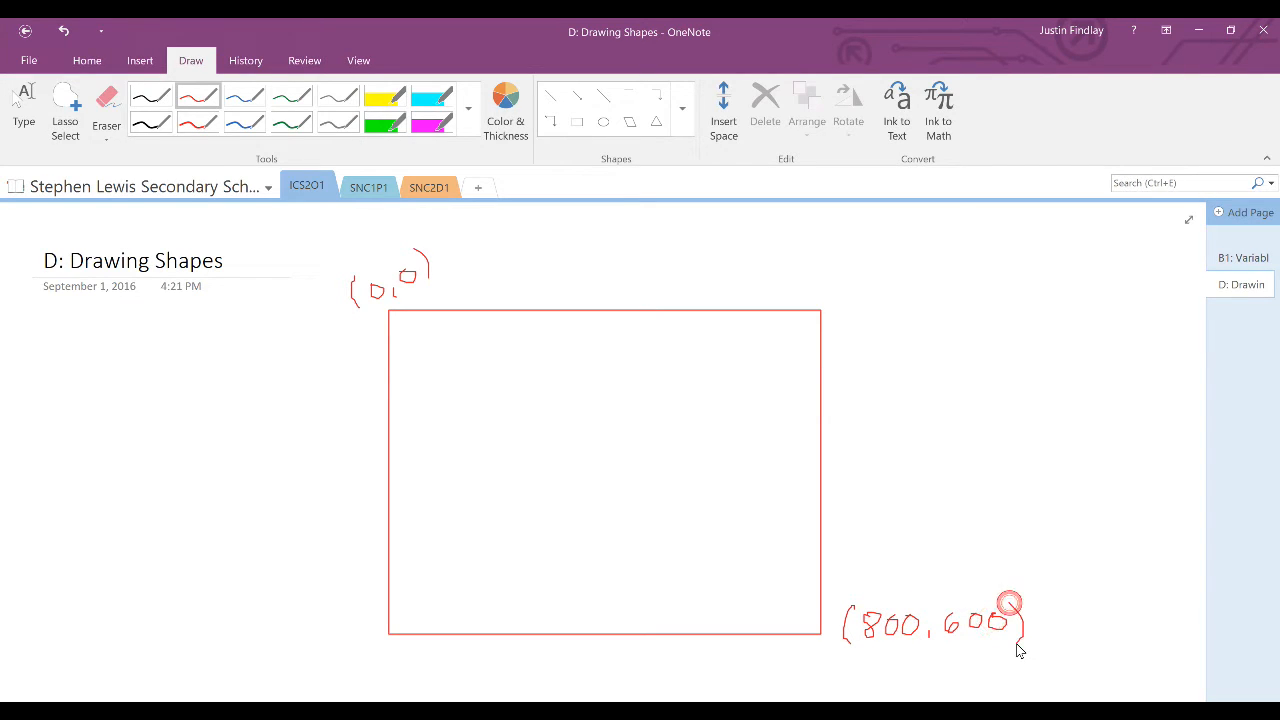
{"action": "left_click_drag", "start_coordinate": [1010, 600], "coordinate": [1020, 644]}
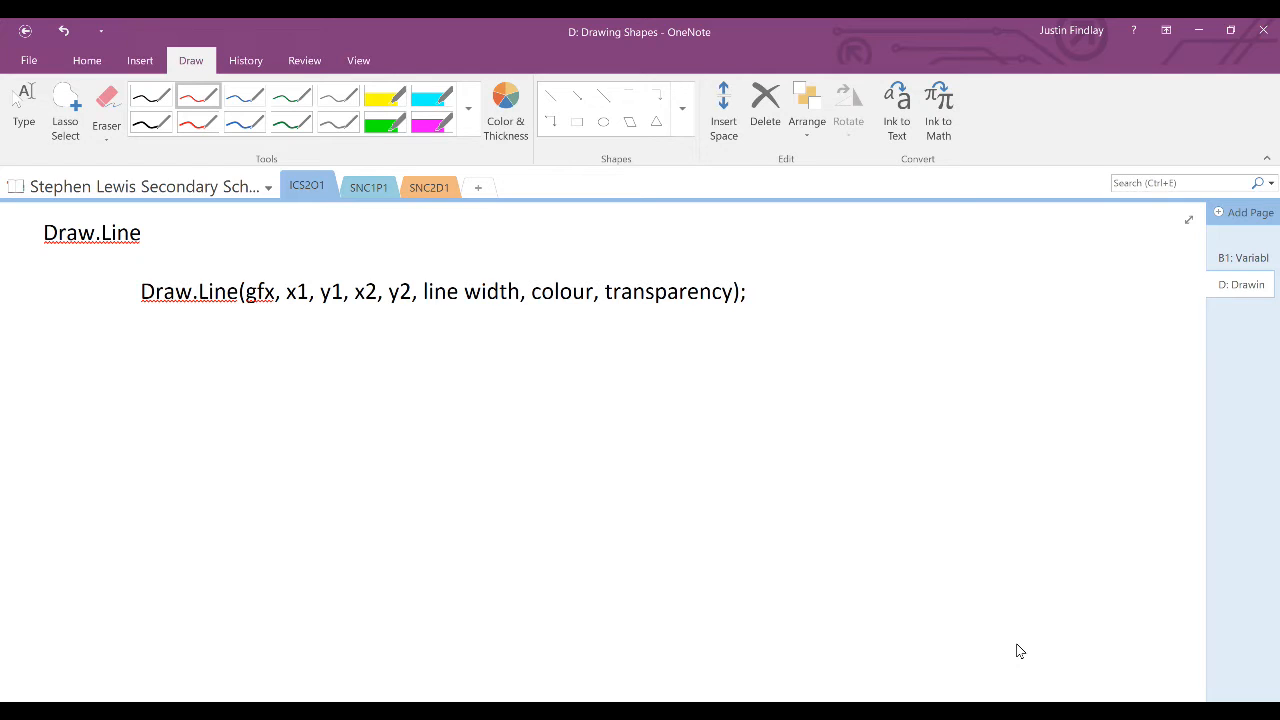
Step: Handwrite that (x1,y1) is the first point and (x2,y2) the last point of the line
{"action": "left_click_drag", "start_coordinate": [140, 344], "coordinate": [160, 376]}
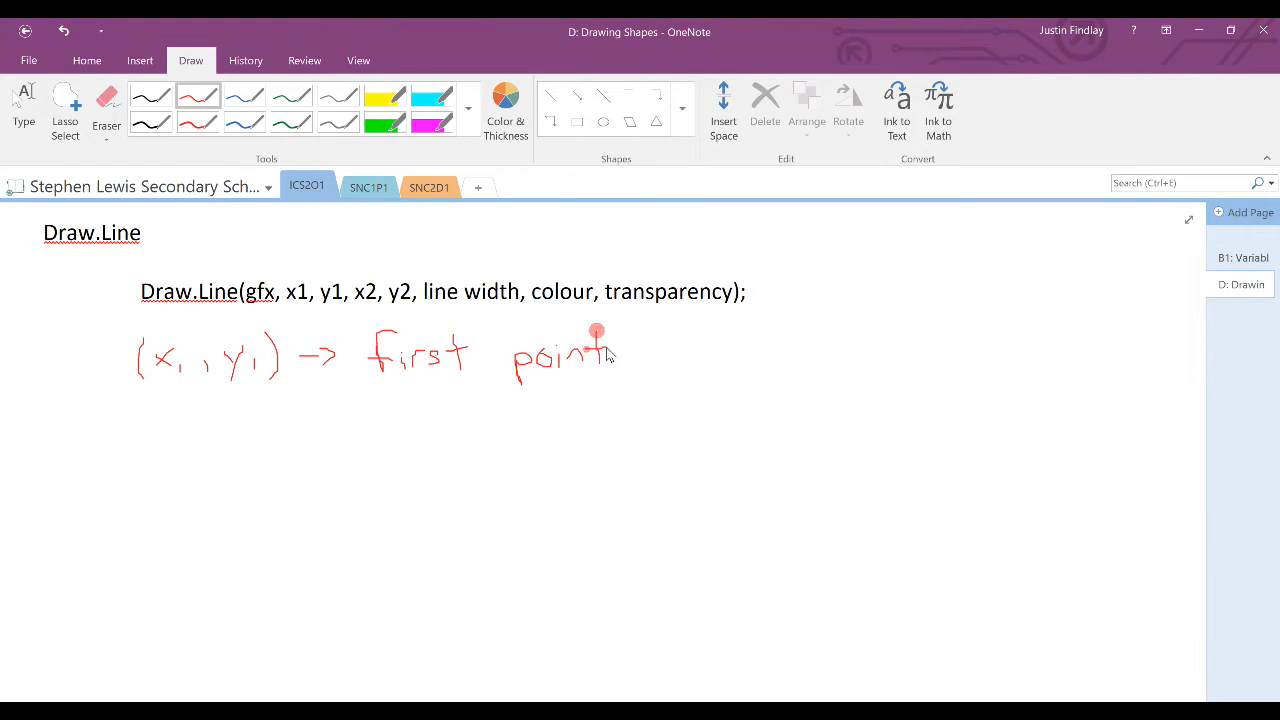
{"action": "left_click_drag", "start_coordinate": [644, 344], "coordinate": [716, 360]}
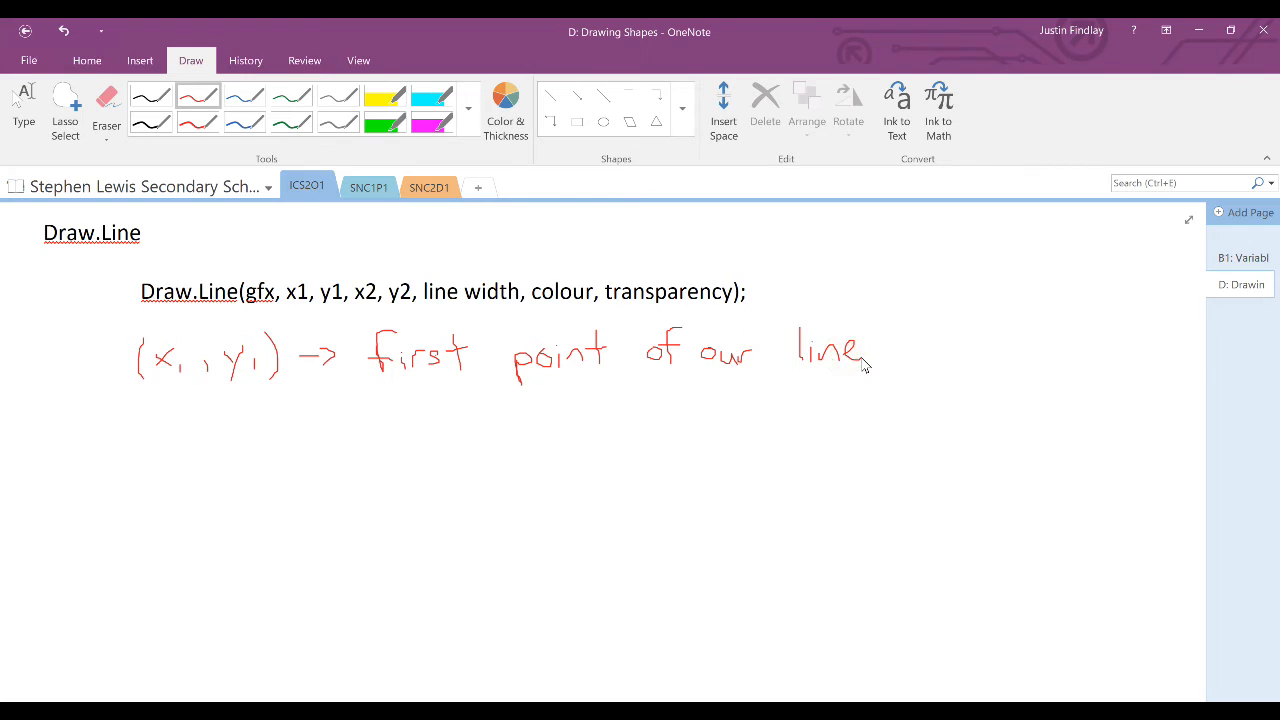
{"action": "left_click_drag", "start_coordinate": [140, 400], "coordinate": [160, 444]}
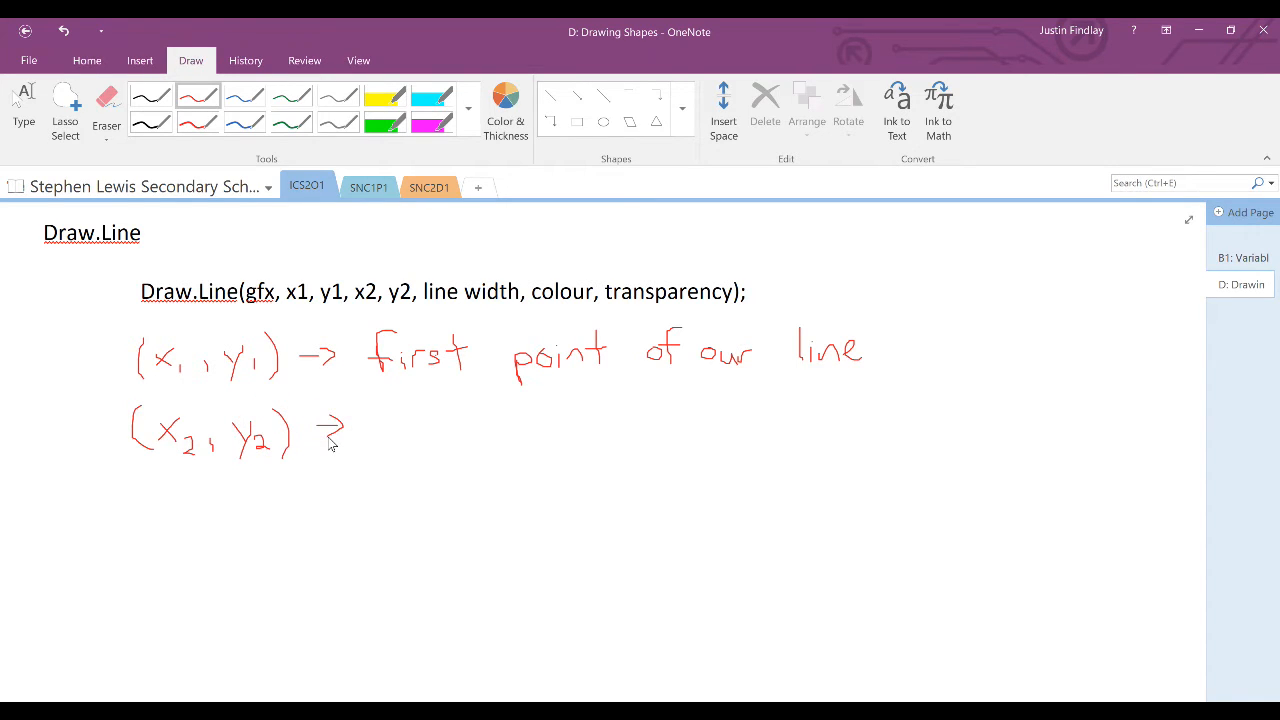
{"action": "left_click_drag", "start_coordinate": [380, 410], "coordinate": [420, 444]}
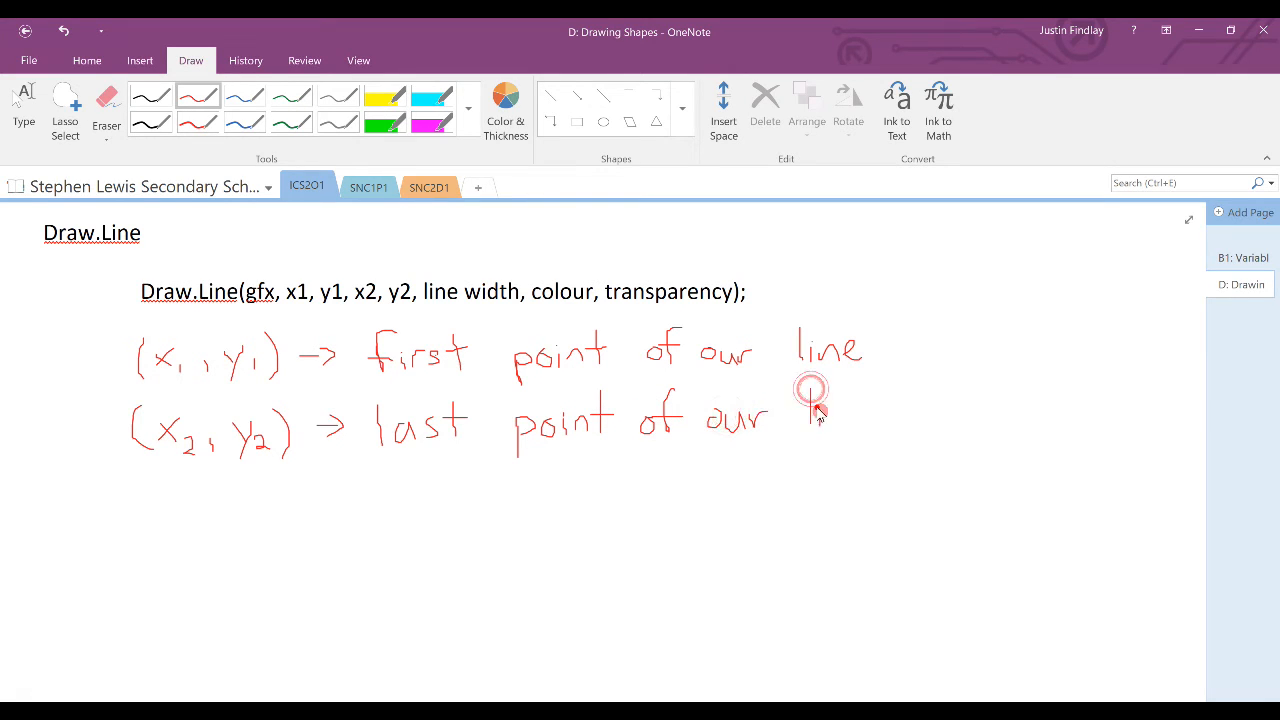
{"action": "left_click_drag", "start_coordinate": [804, 414], "coordinate": [876, 420]}
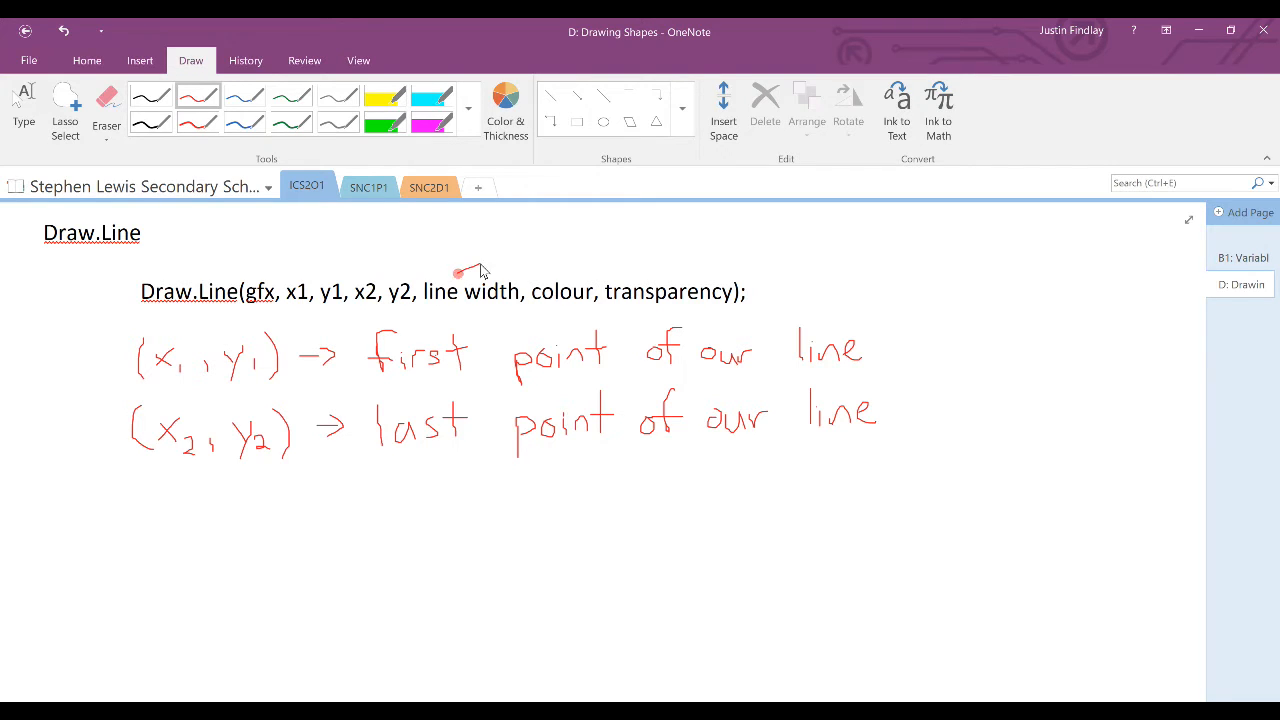
Step: Annotate line width as thickness and transparency 0 as invisible, starting the 1 note
{"action": "left_click_drag", "start_coordinate": [456, 276], "coordinate": [544, 250]}
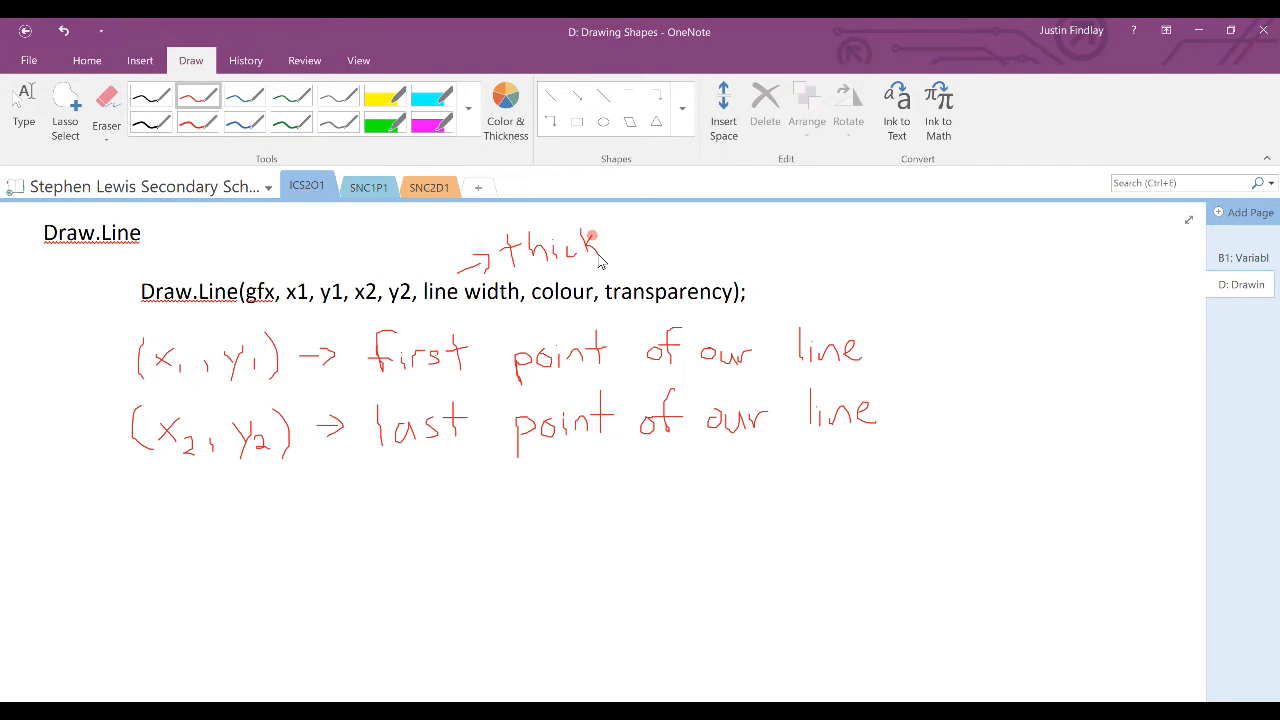
{"action": "left_click_drag", "start_coordinate": [600, 248], "coordinate": [650, 248]}
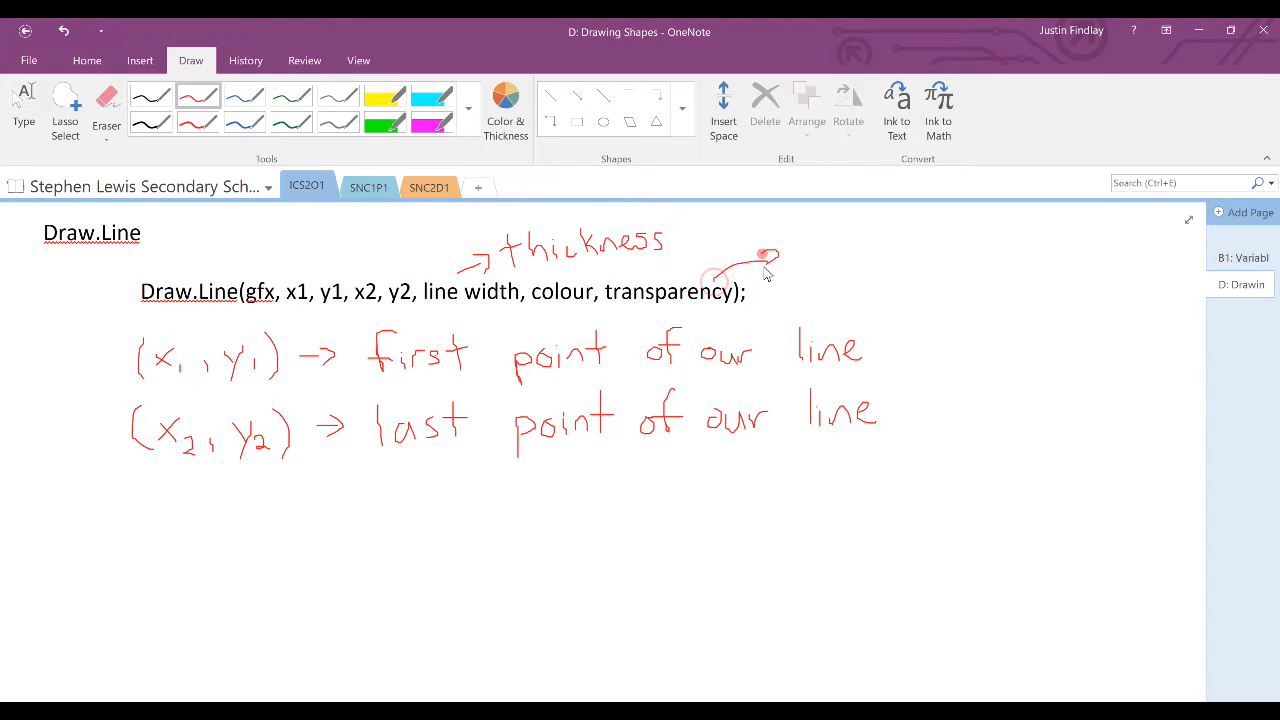
{"action": "left_click_drag", "start_coordinate": [700, 280], "coordinate": [844, 250]}
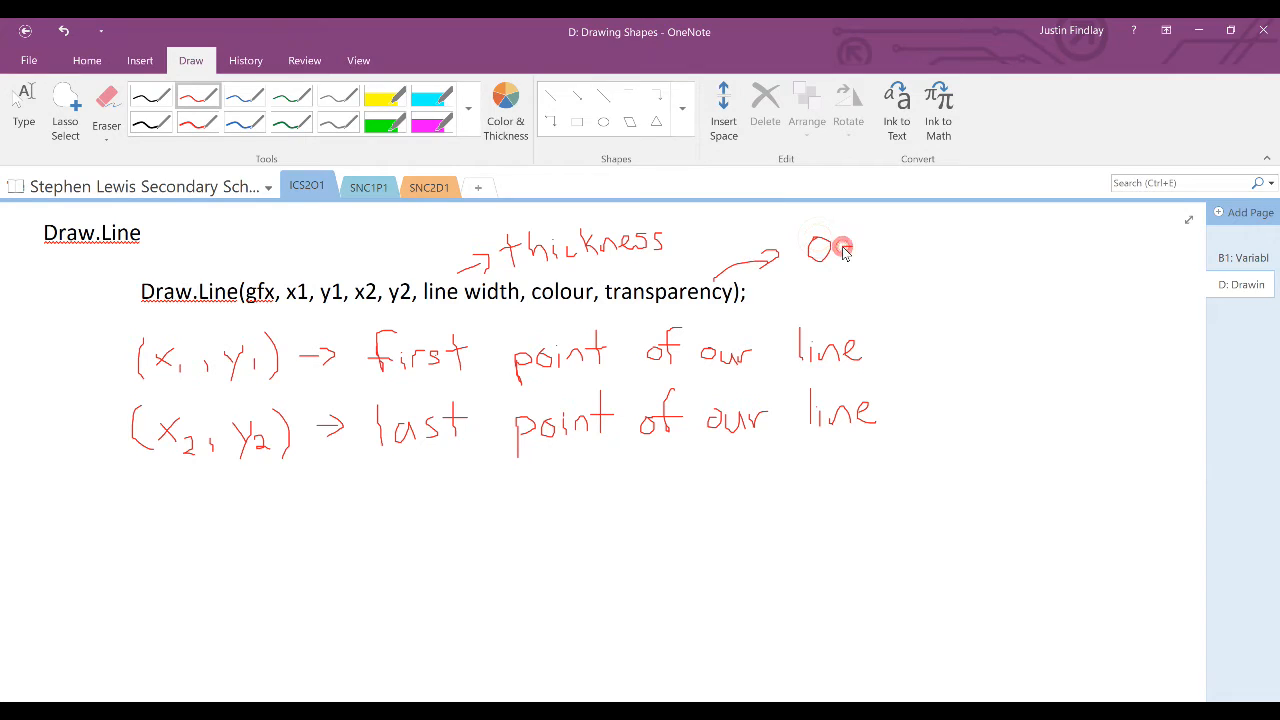
{"action": "left_click_drag", "start_coordinate": [840, 248], "coordinate": [884, 244]}
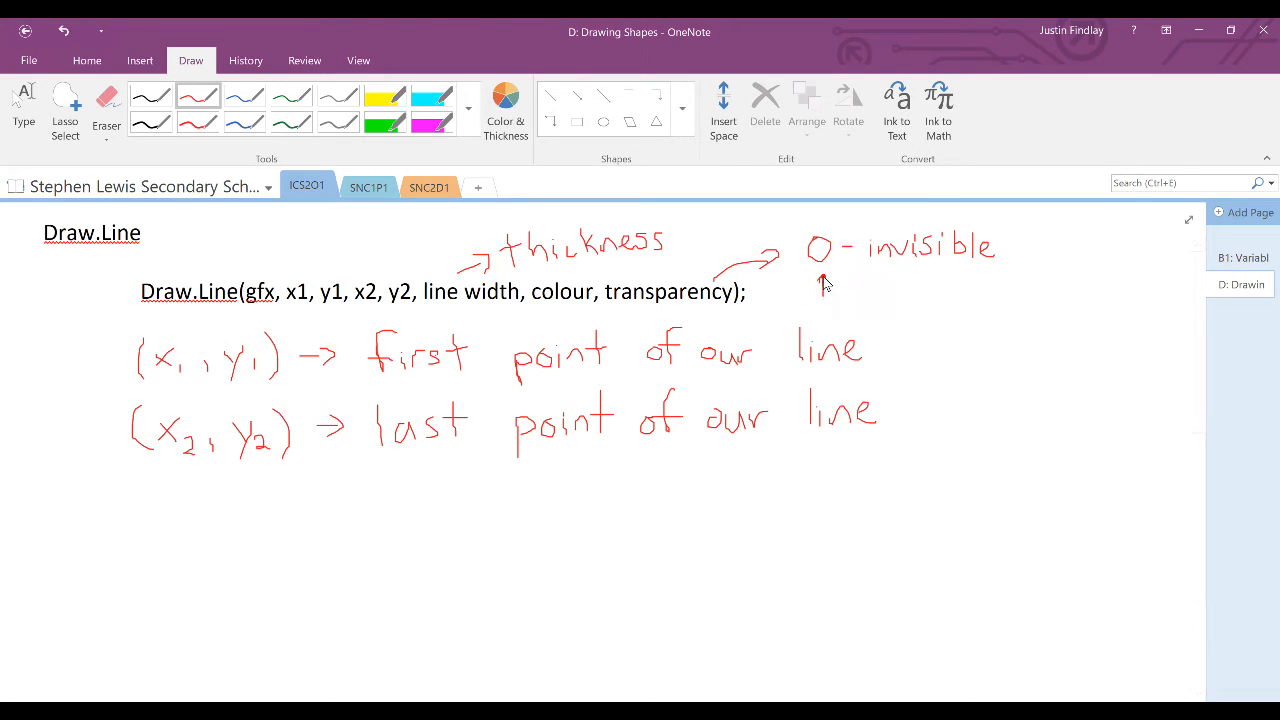
{"action": "left_click_drag", "start_coordinate": [816, 290], "coordinate": [904, 280]}
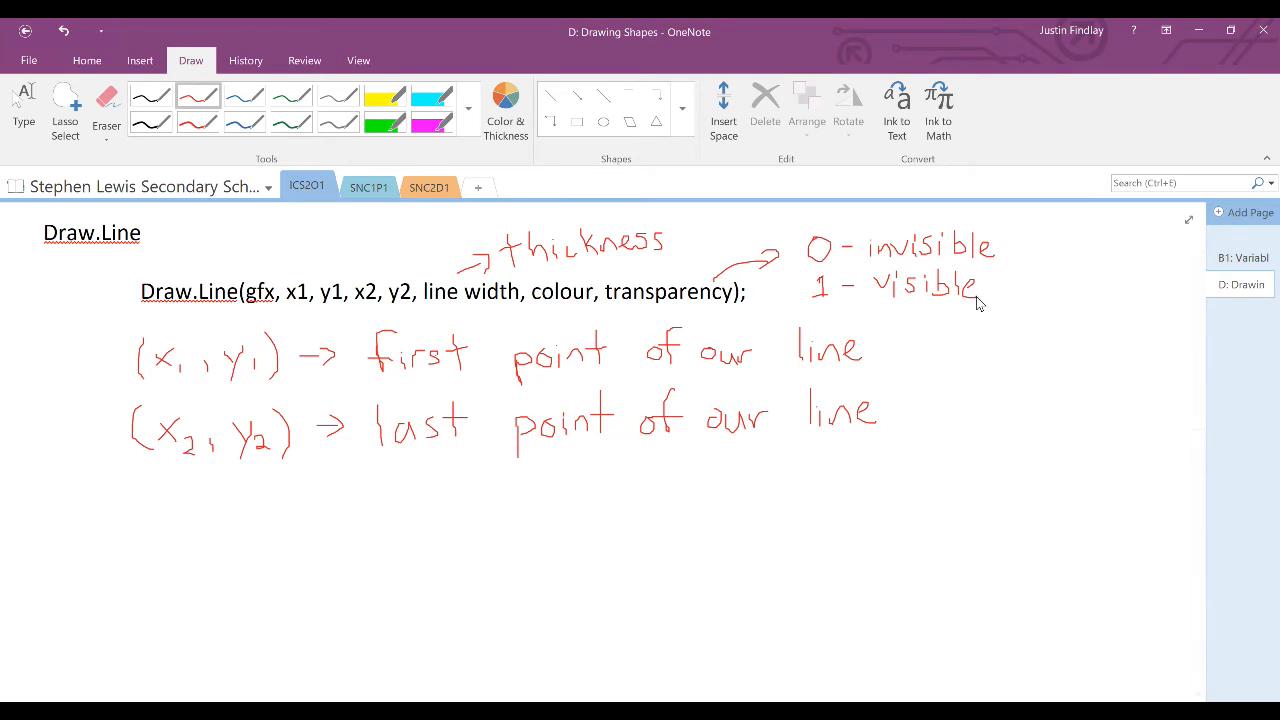
Step: Finish '1 - visible' and sketch an example diagonal line labelled (0,0) and 800..
{"action": "left_click_drag", "start_coordinate": [452, 482], "coordinate": [608, 620]}
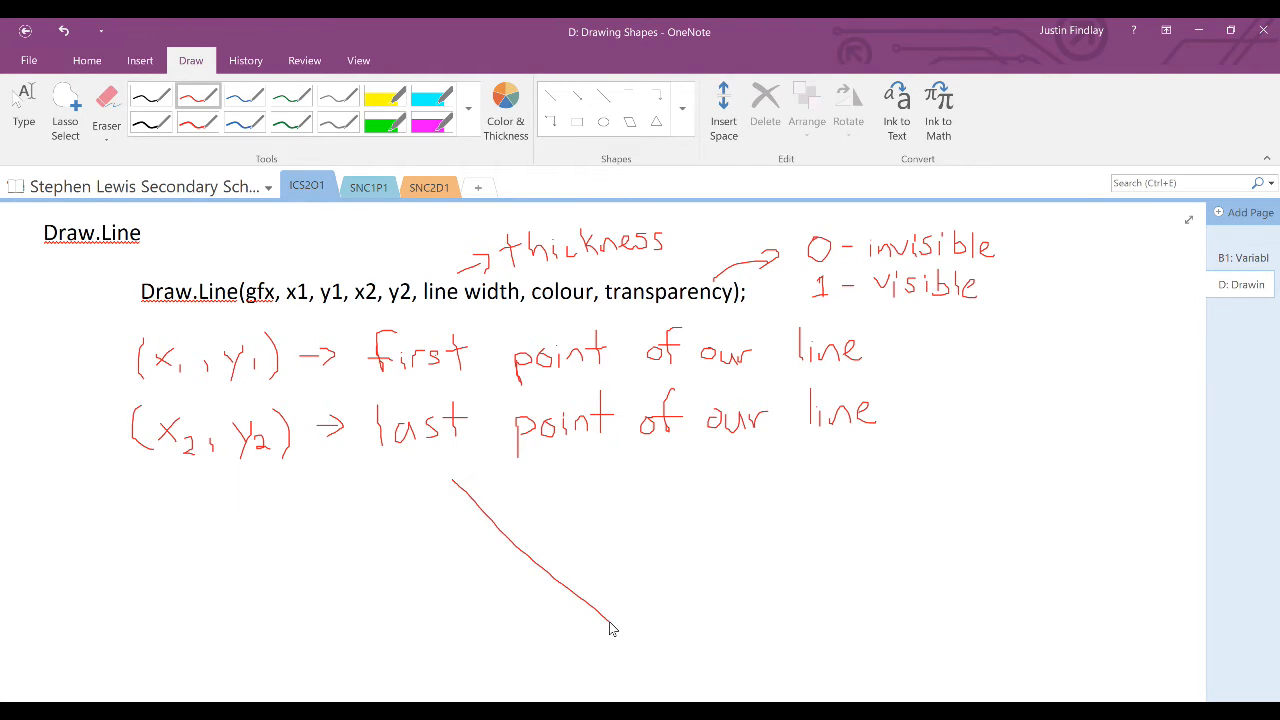
{"action": "left_click_drag", "start_coordinate": [376, 470], "coordinate": [380, 490]}
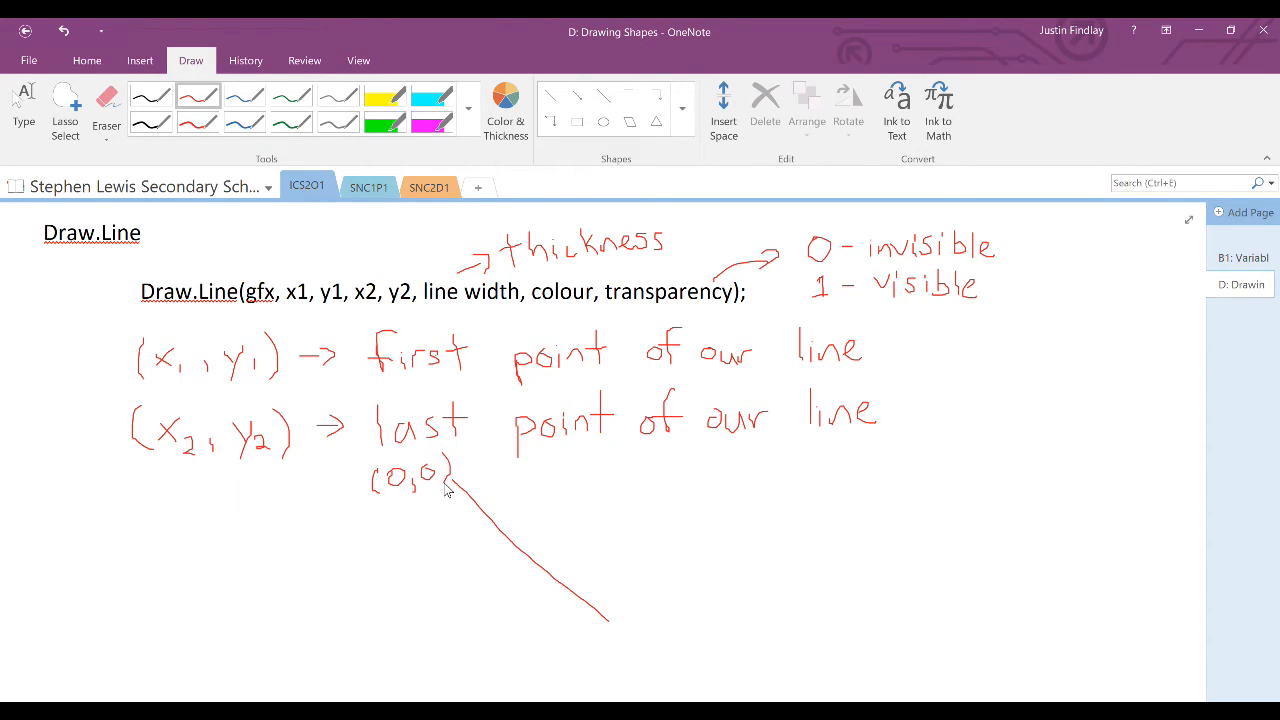
{"action": "left_click_drag", "start_coordinate": [624, 620], "coordinate": [676, 620]}
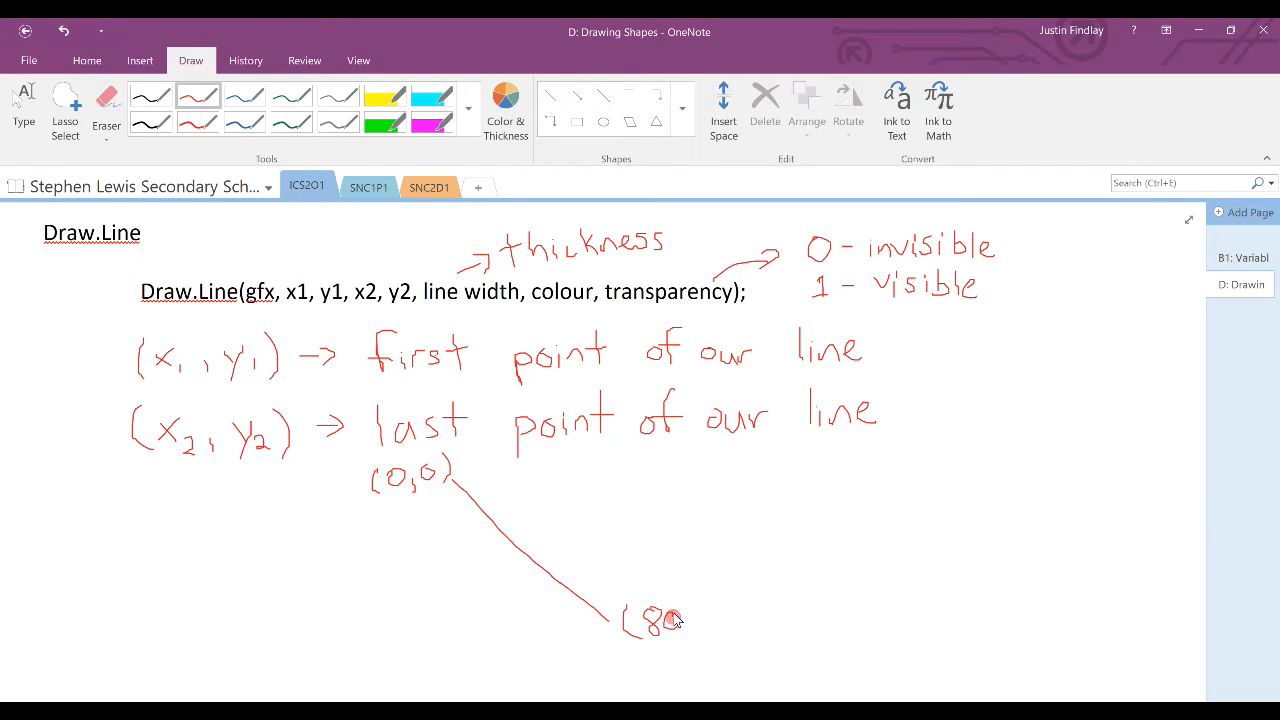
{"action": "left_click_drag", "start_coordinate": [650, 620], "coordinate": [720, 620]}
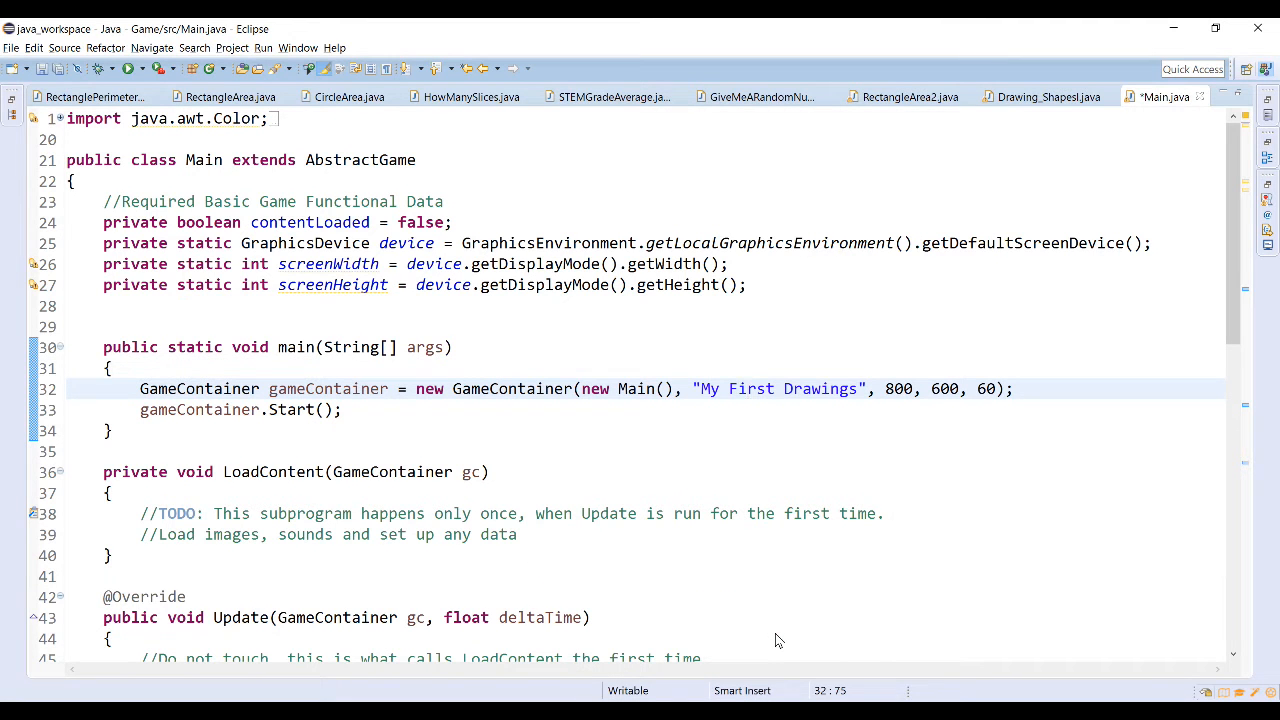
{"action": "mouse_move", "coordinate": [958, 252]}
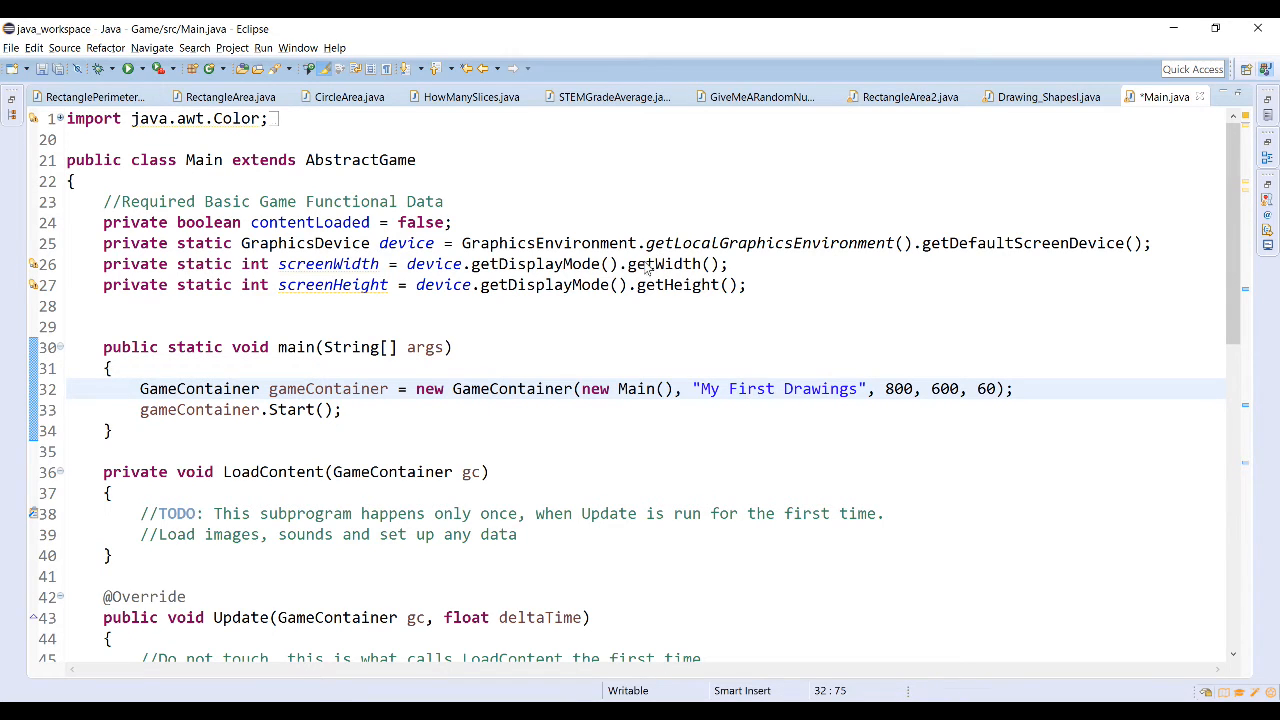
Step: Back in Eclipse, place the caret on the empty line inside the Draw method
{"action": "left_click", "coordinate": [748, 388]}
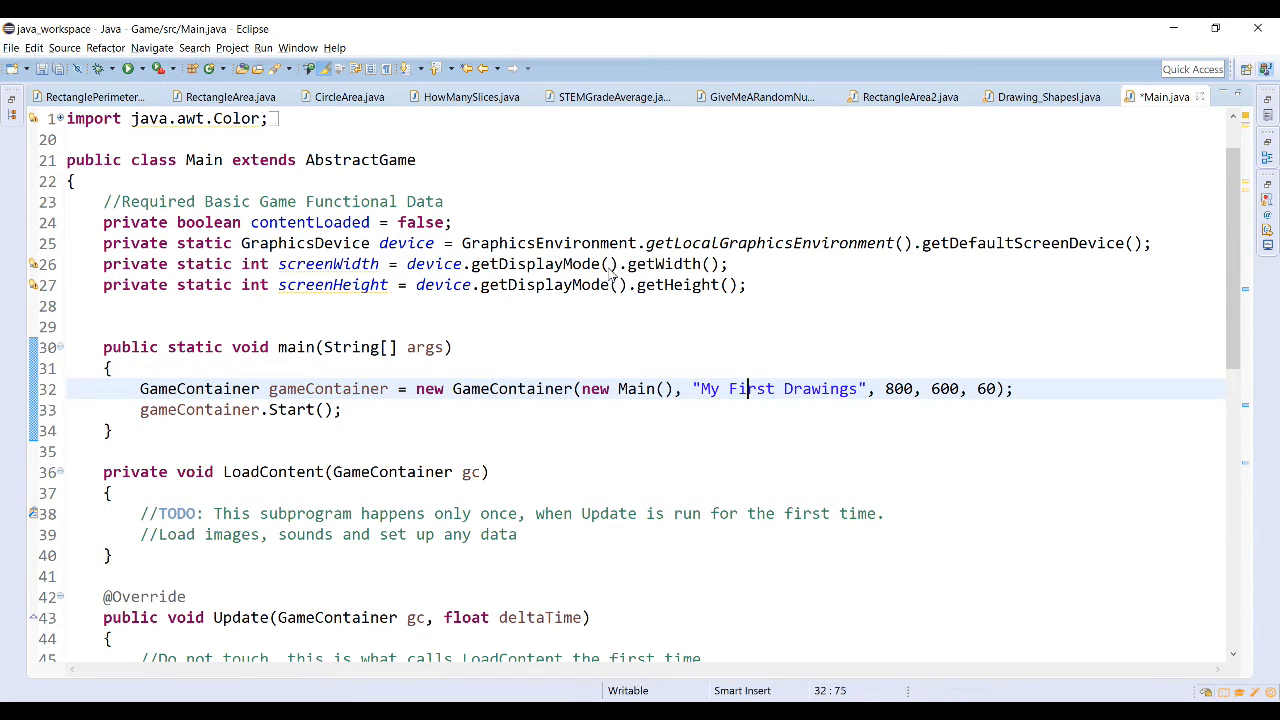
{"action": "scroll", "scroll_direction": "down", "scroll_amount": 3}
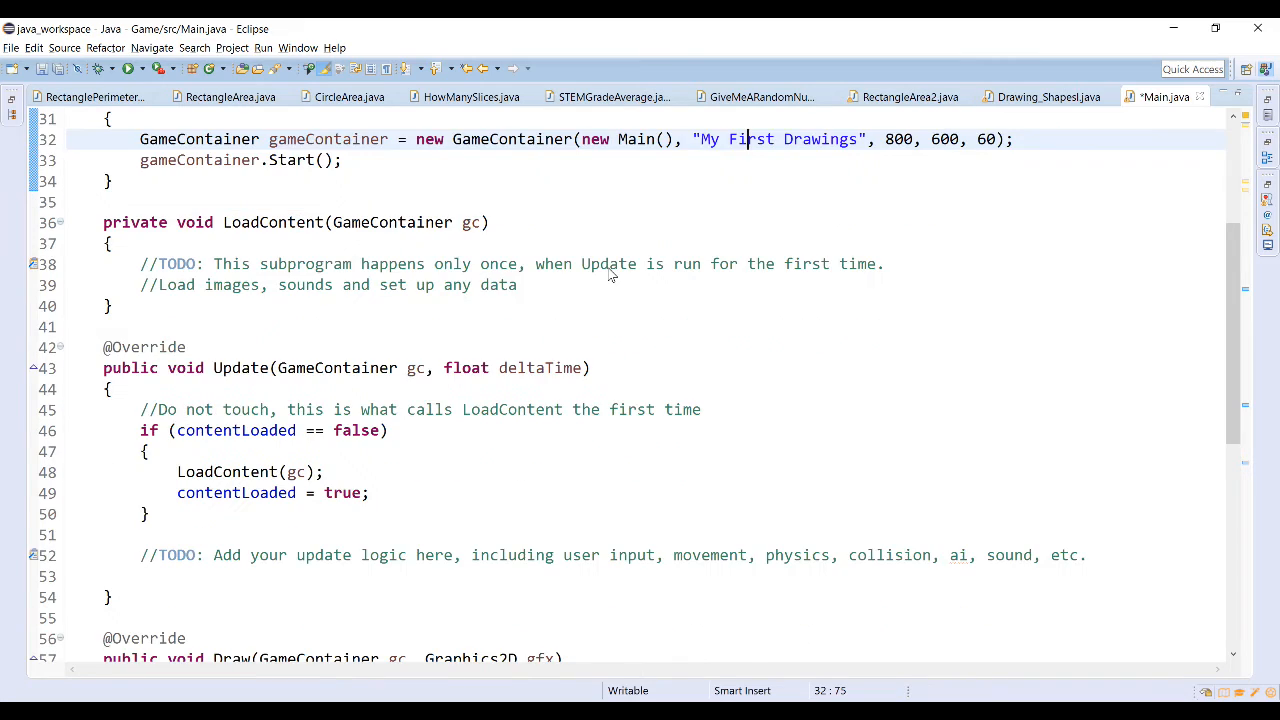
{"action": "scroll", "scroll_direction": "down", "scroll_amount": 3}
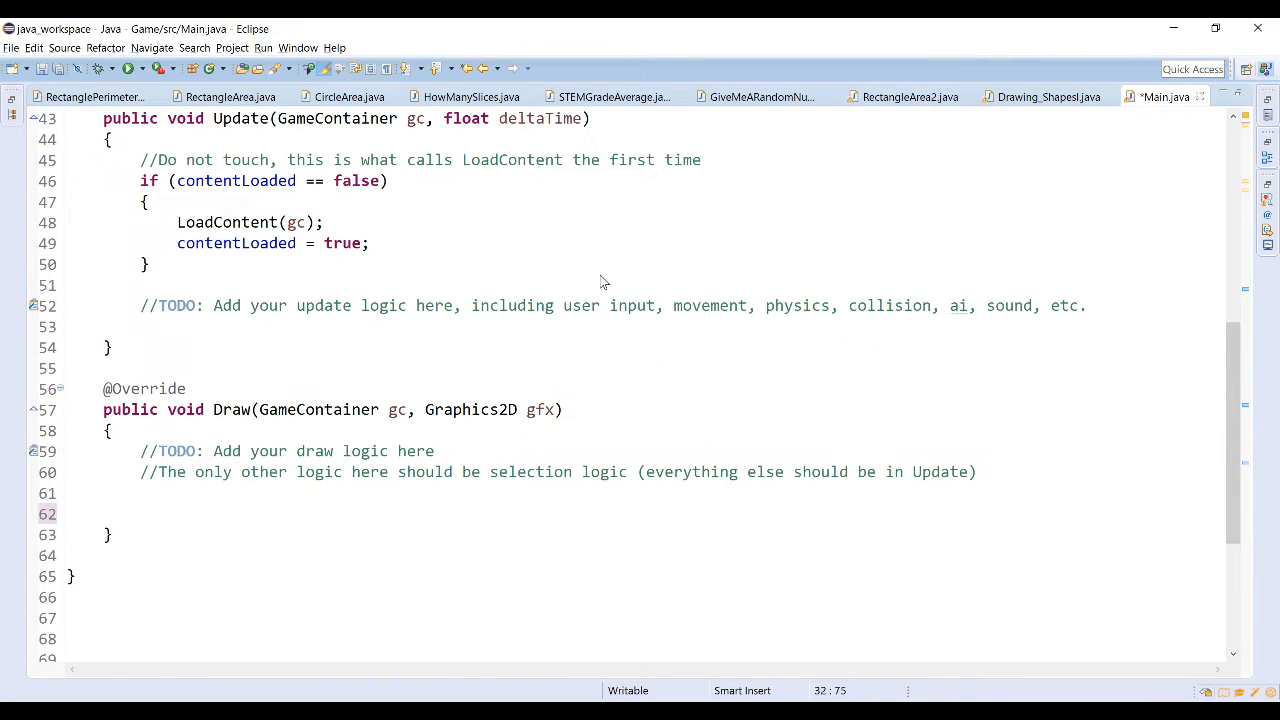
{"action": "scroll", "scroll_direction": "down", "scroll_amount": 3}
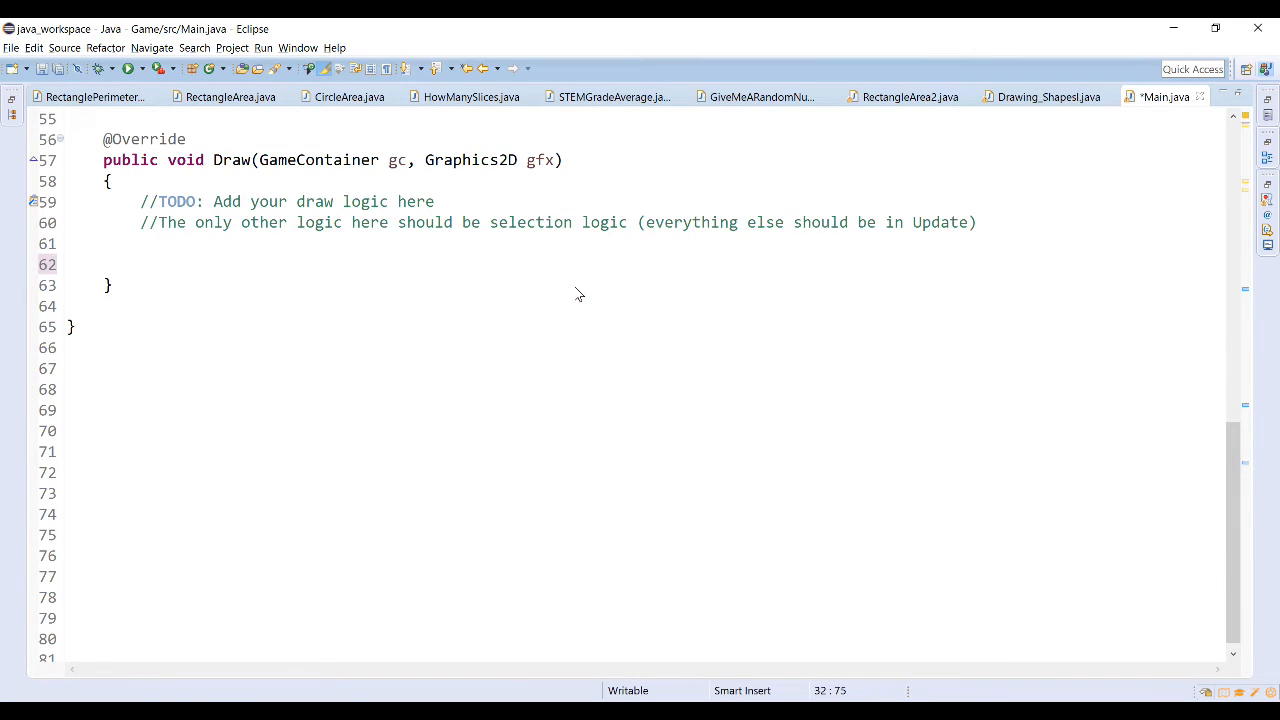
{"action": "left_click", "coordinate": [140, 264]}
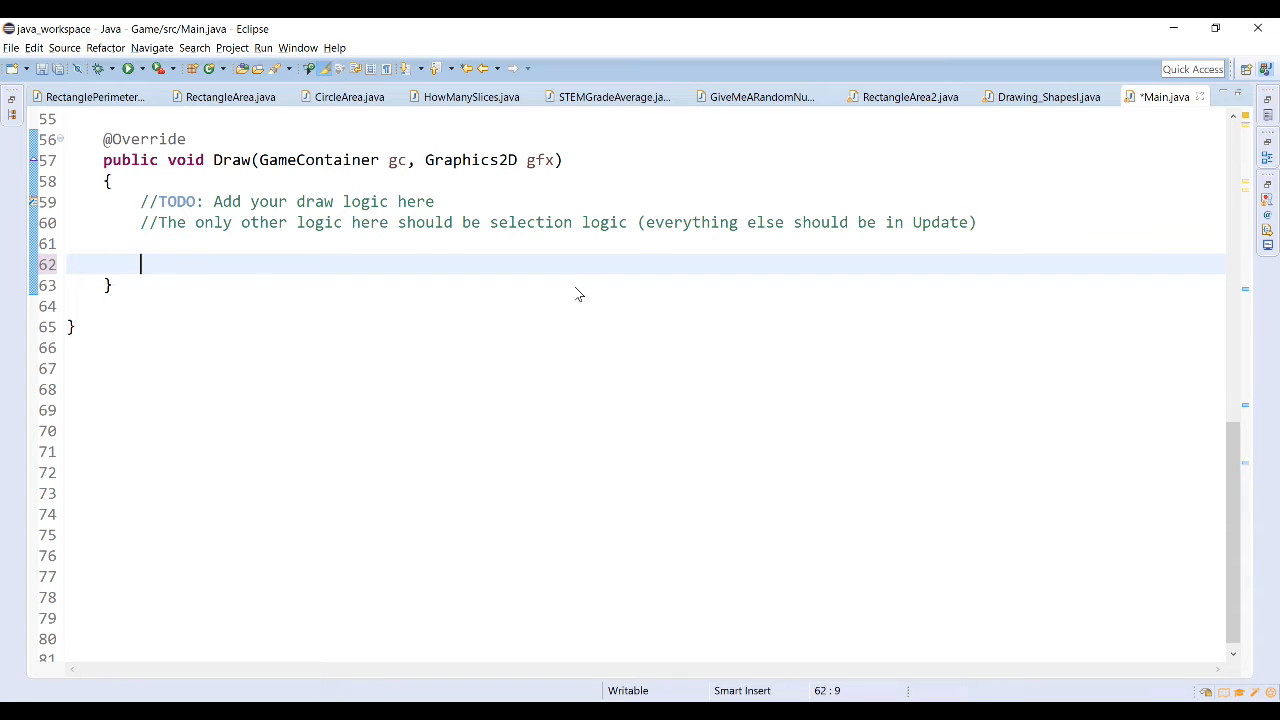
Step: Write Draw.Line(gfx, 0, 0, 800, 600, 20, Helper.RED, 1);
{"action": "type", "text": "Draw"}
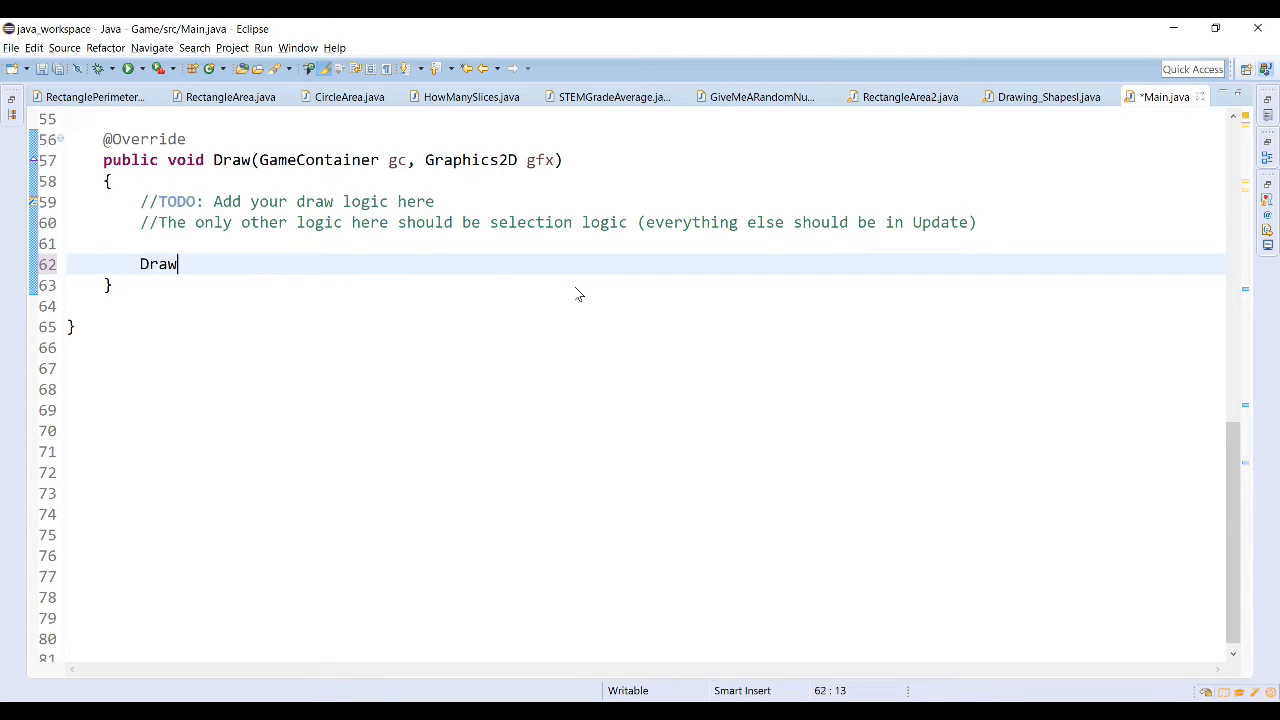
{"action": "type", "text": ".Line(gfx, x1, y1, x2, y2, lineWidth, colour, transparency);"}
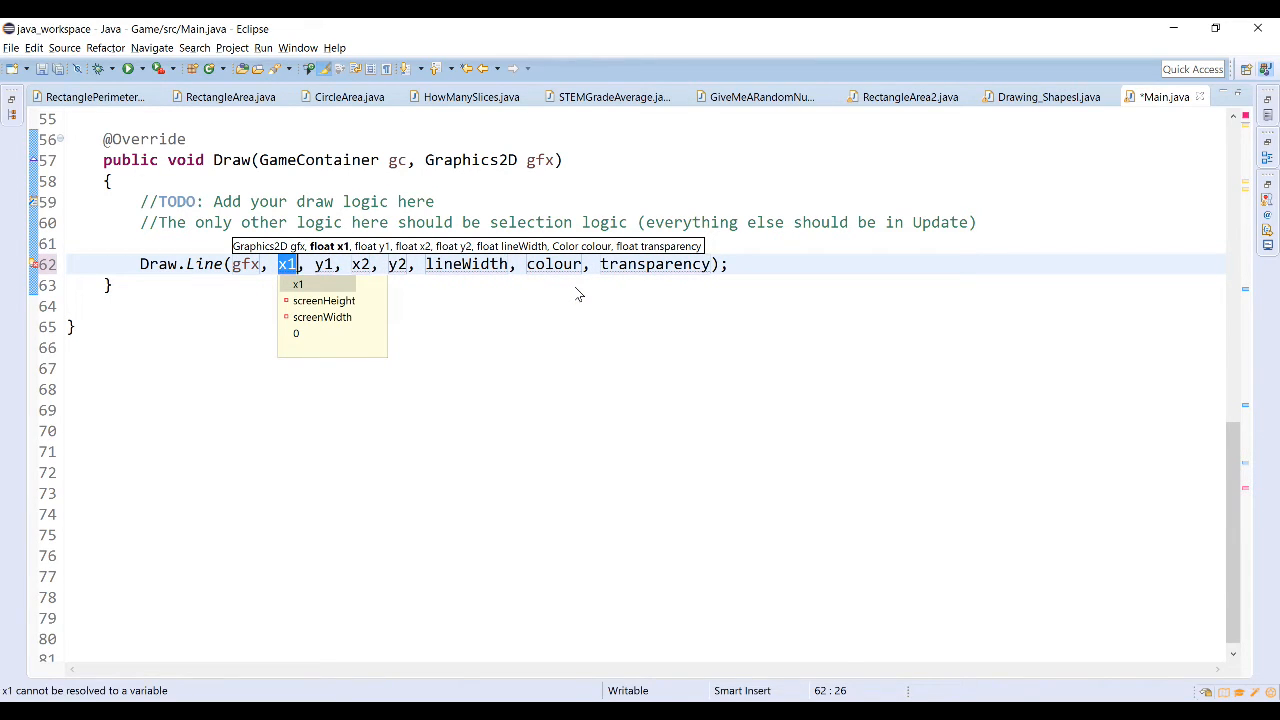
{"action": "type", "text": "0"}
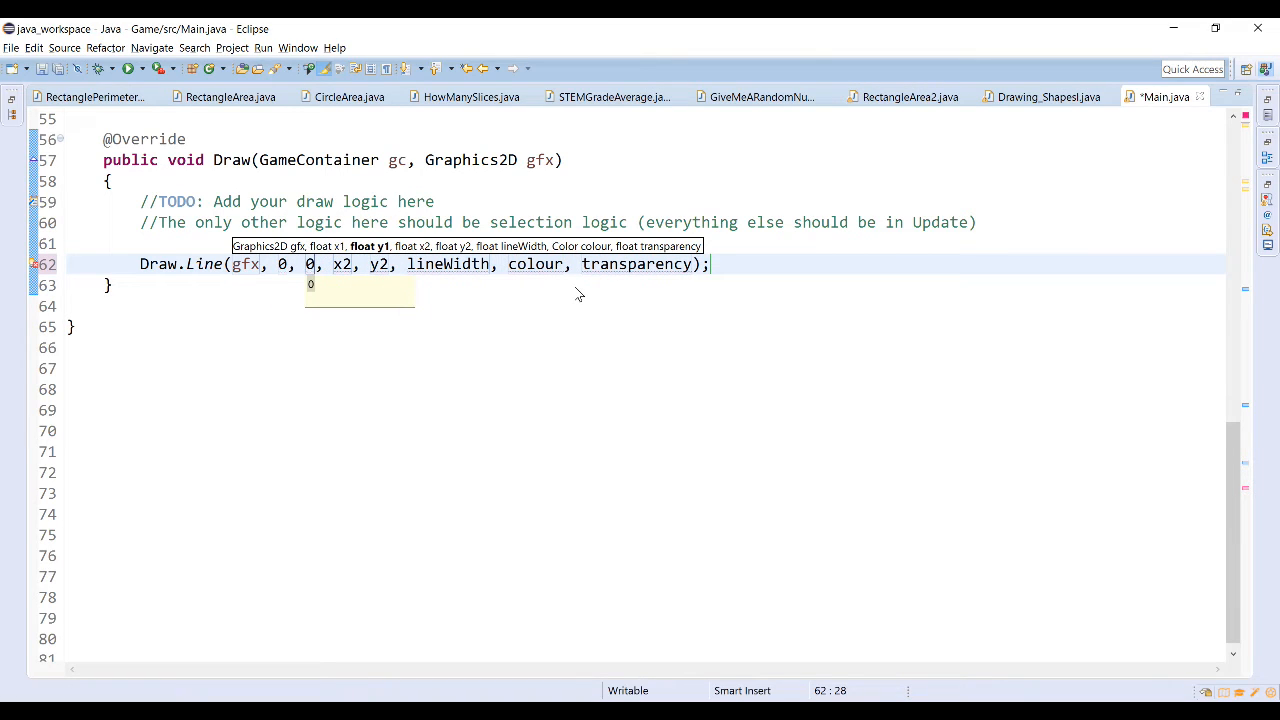
{"action": "type", "text": "800"}
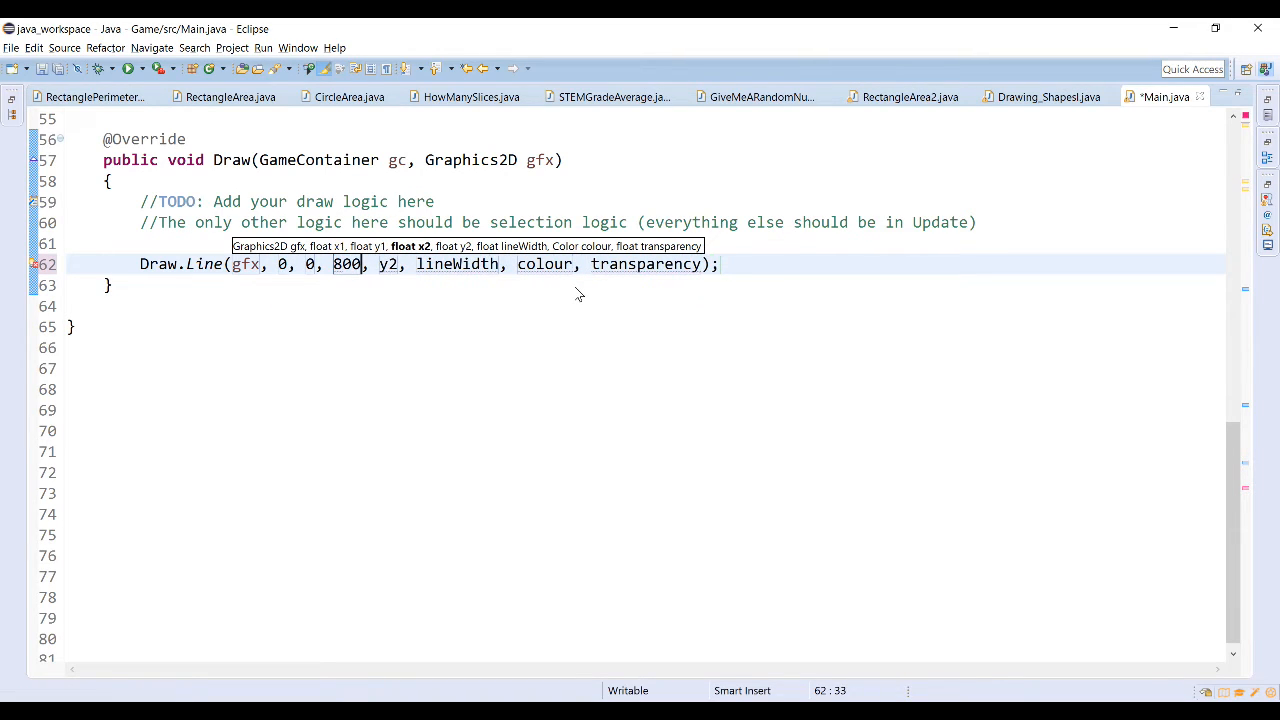
{"action": "type", "text": "600,"}
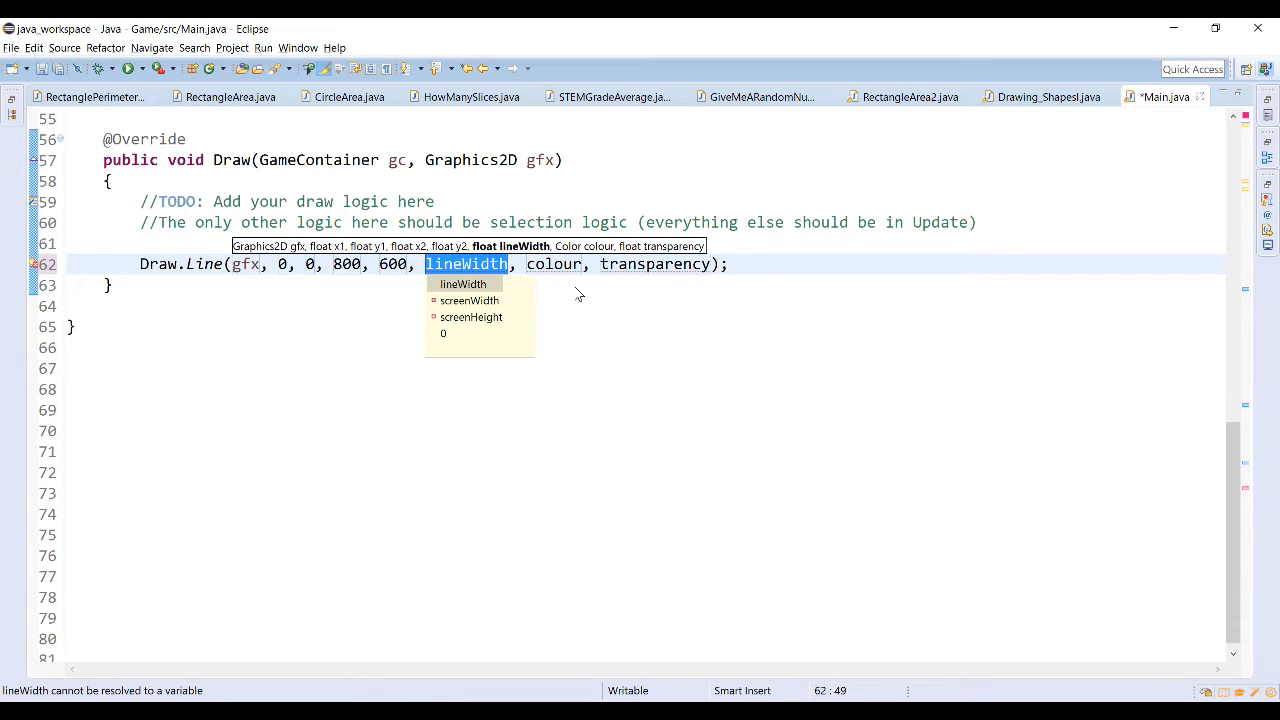
{"action": "type", "text": "20"}
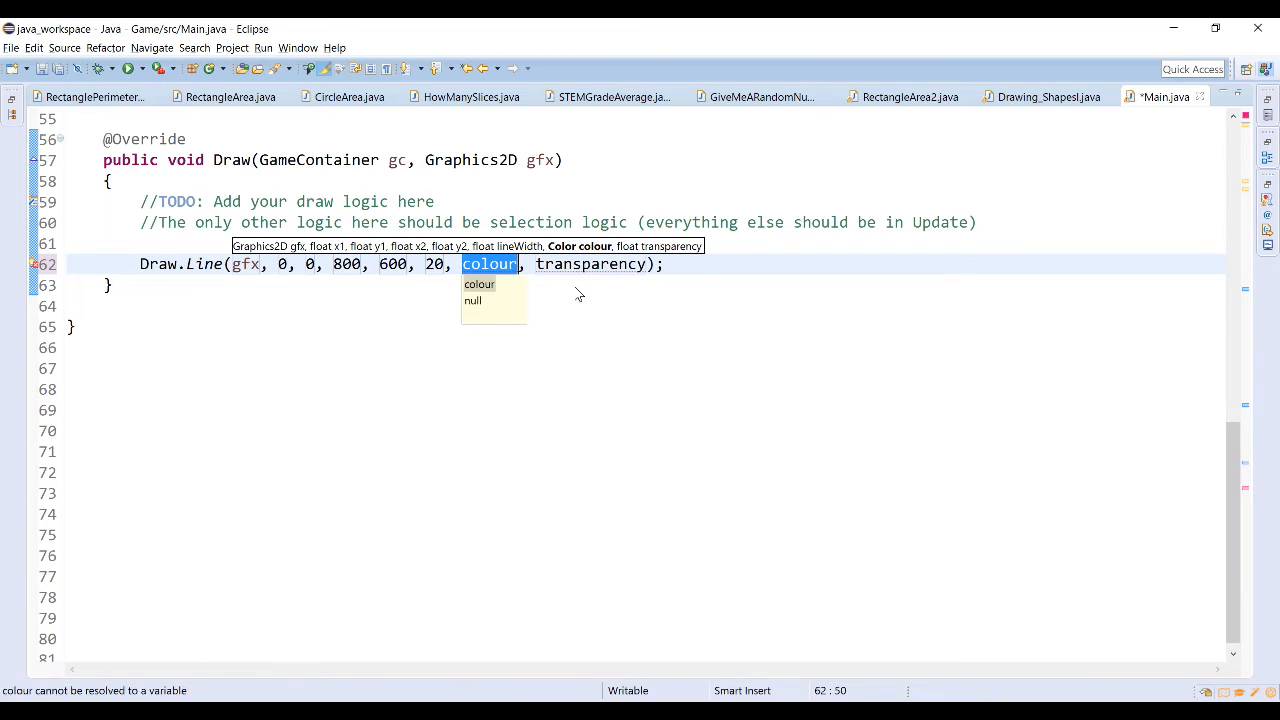
{"action": "type", "text": "Helper.RED"}
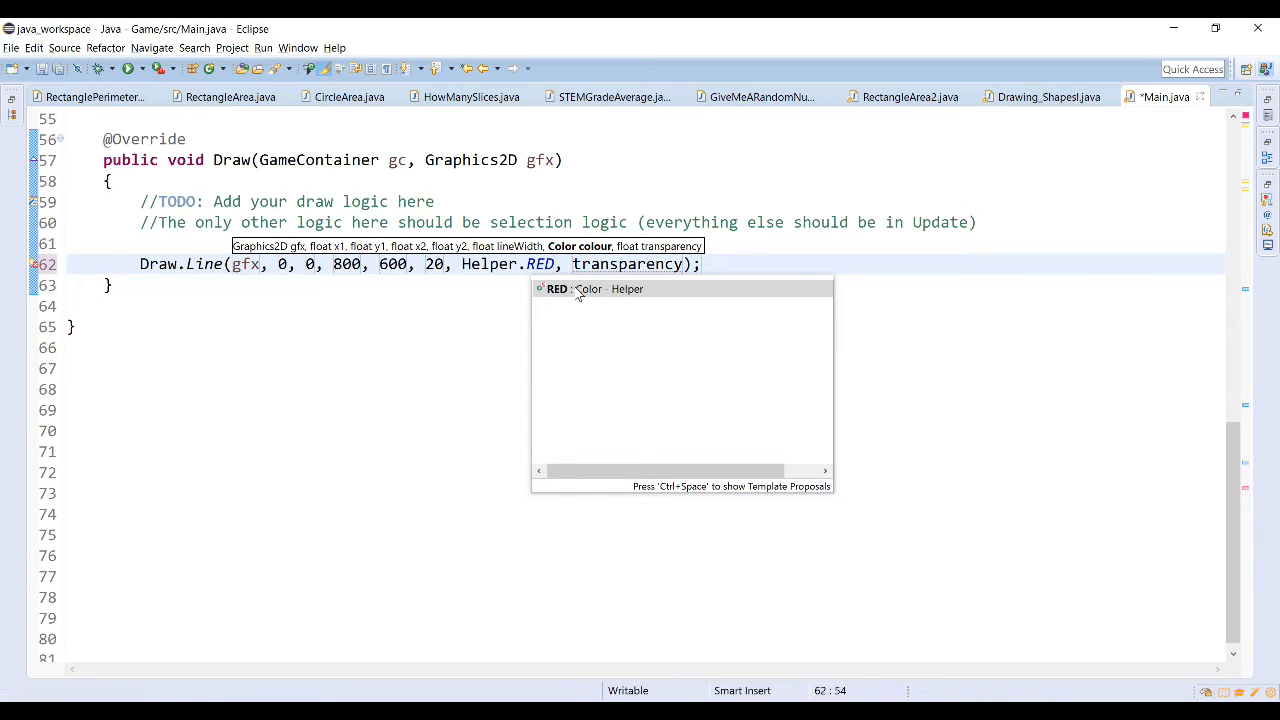
{"action": "double_click", "coordinate": [628, 264]}
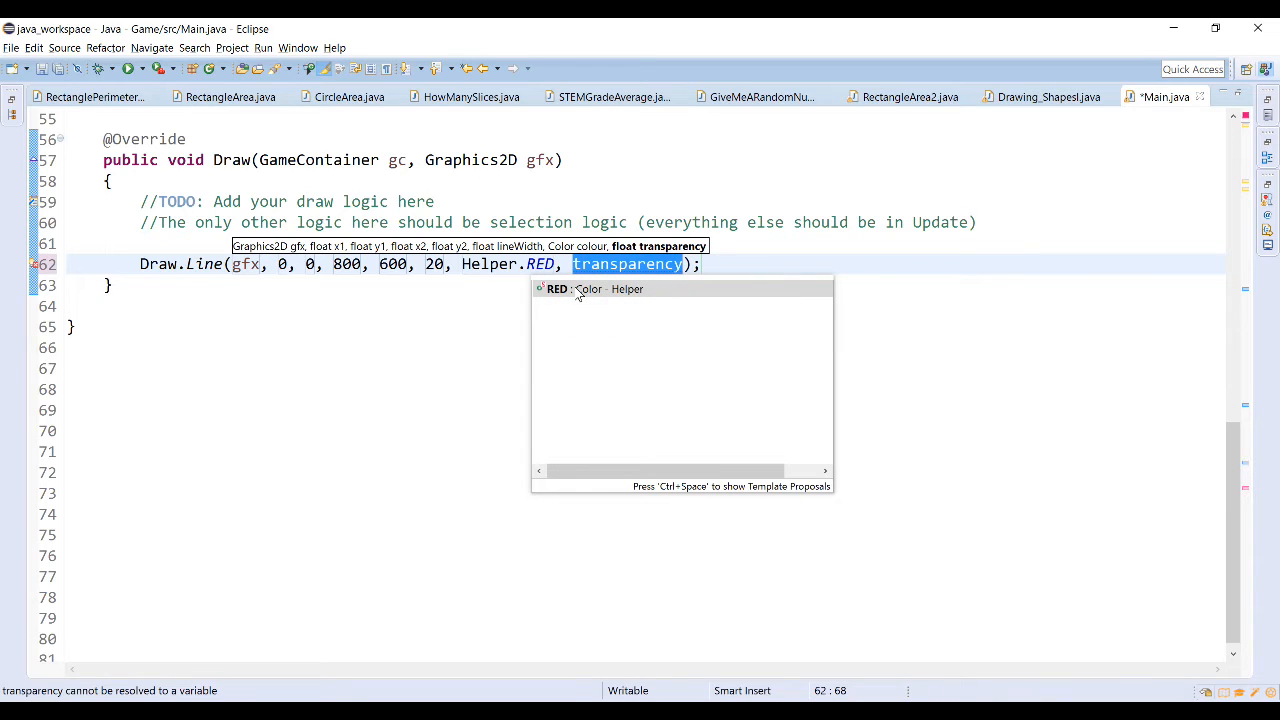
{"action": "type", "text": "1"}
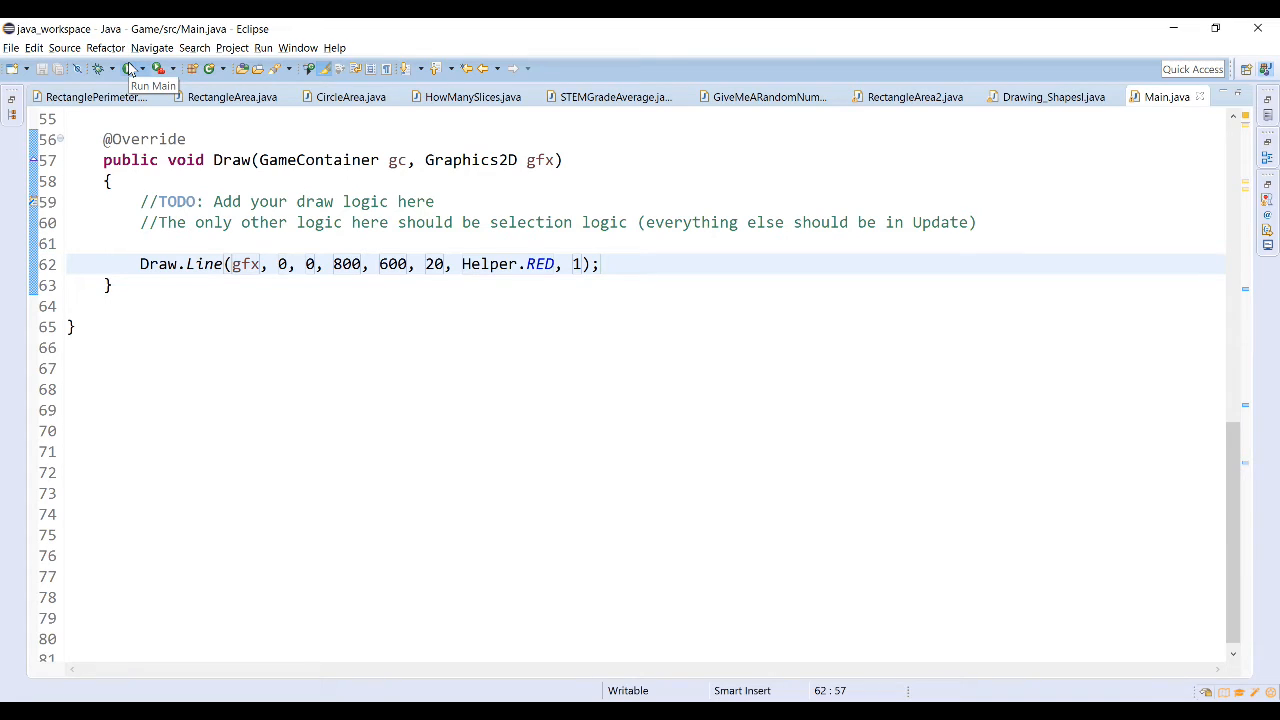
Step: Run the game to see the thick red diagonal line, then close the window
{"action": "left_click", "coordinate": [132, 68]}
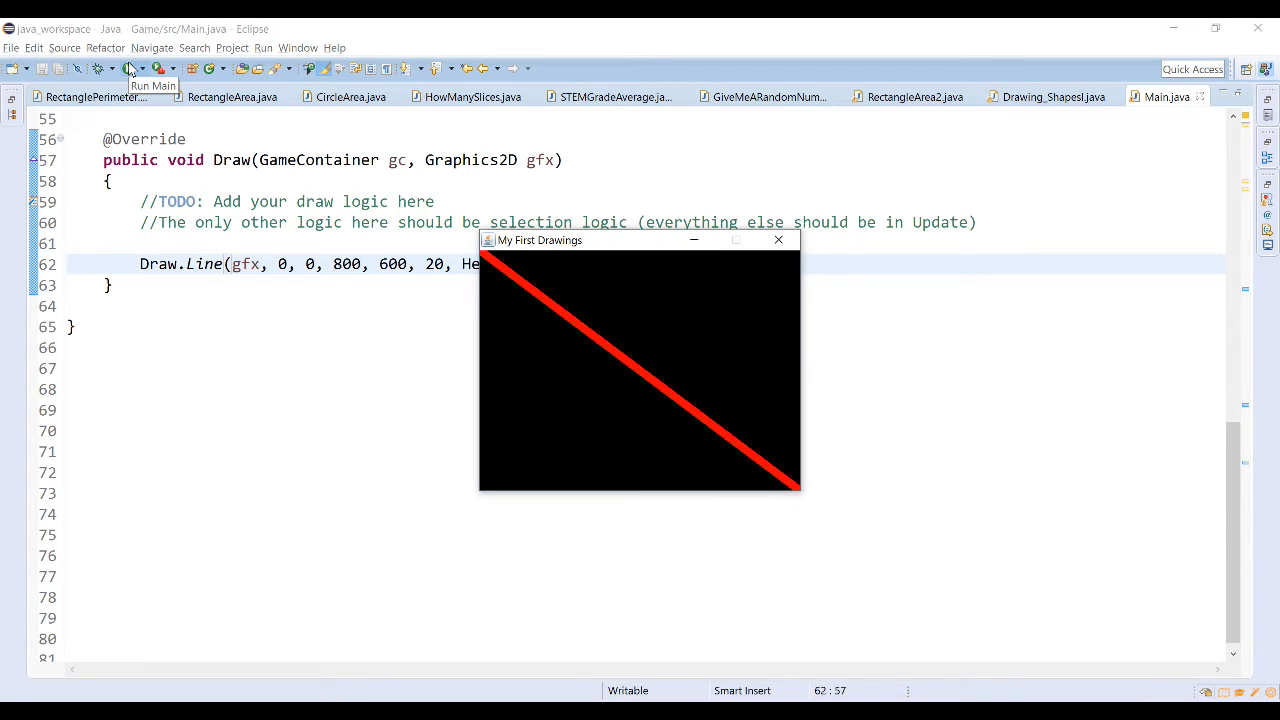
{"action": "mouse_move", "coordinate": [130, 68]}
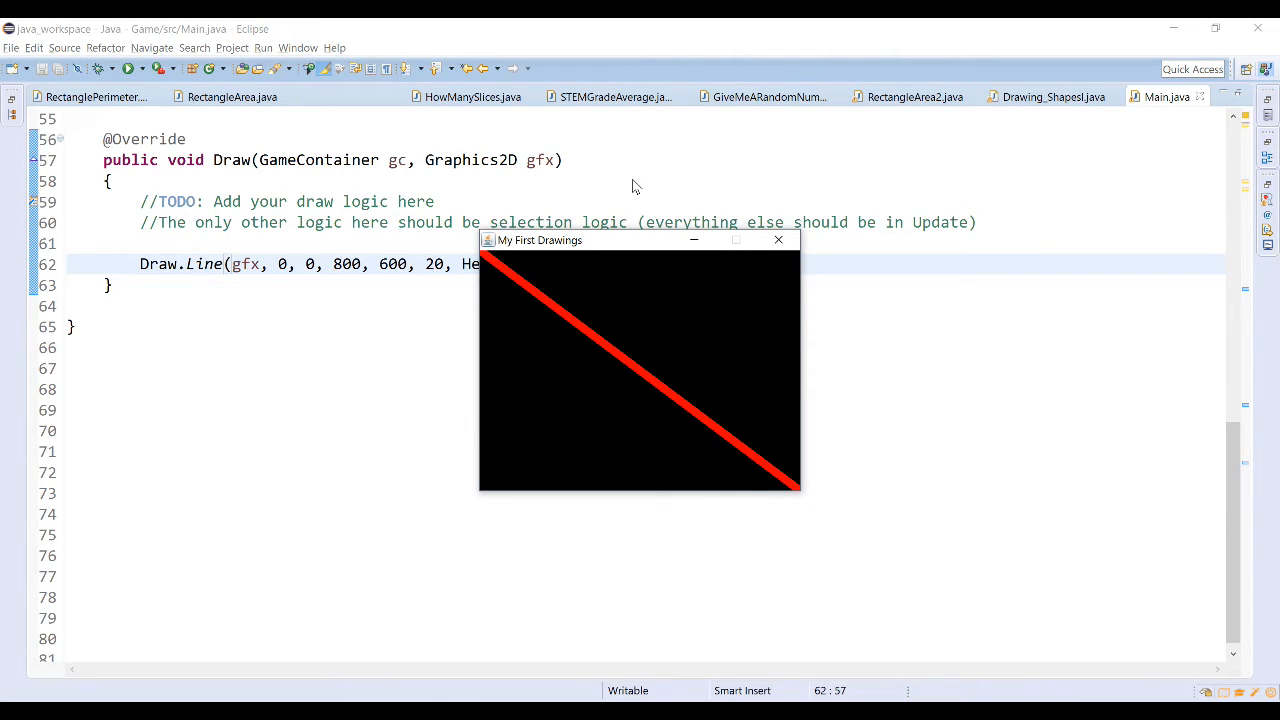
{"action": "mouse_move", "coordinate": [504, 278]}
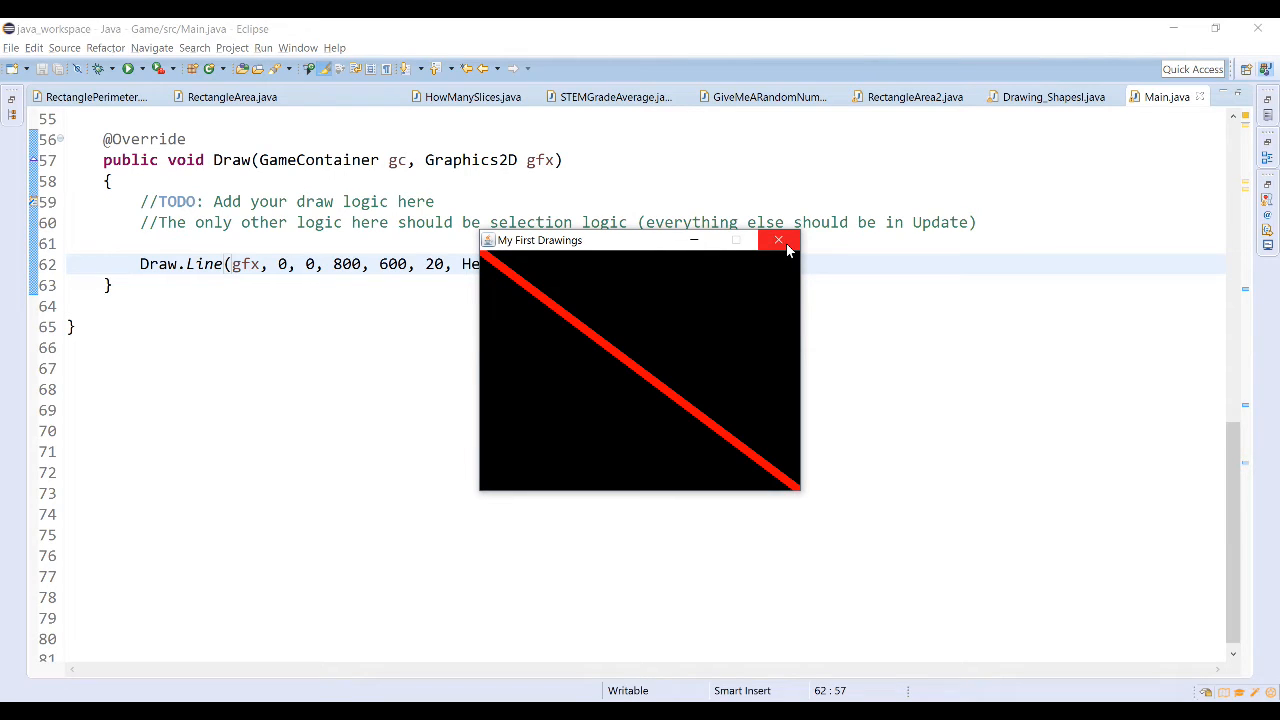
{"action": "left_click", "coordinate": [778, 240]}
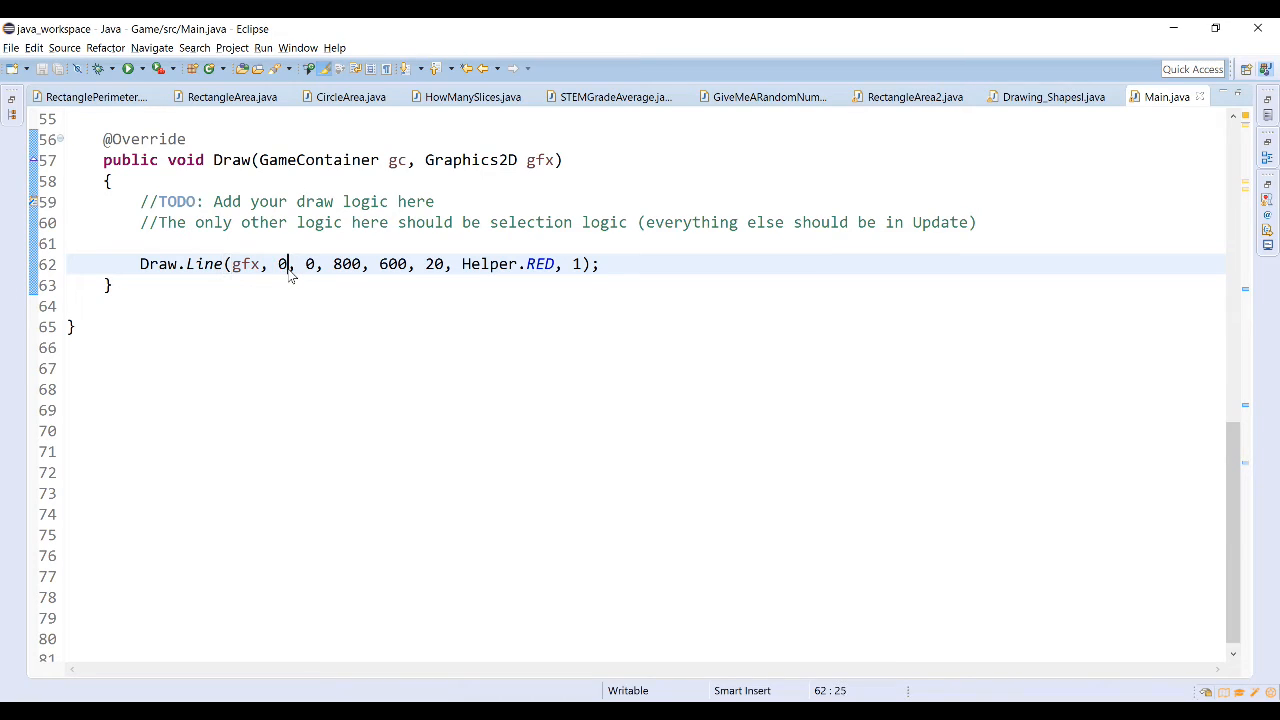
Step: Change the line to 100,300 → 400,500 with width 50 and run the game again
{"action": "type", "text": "00"}
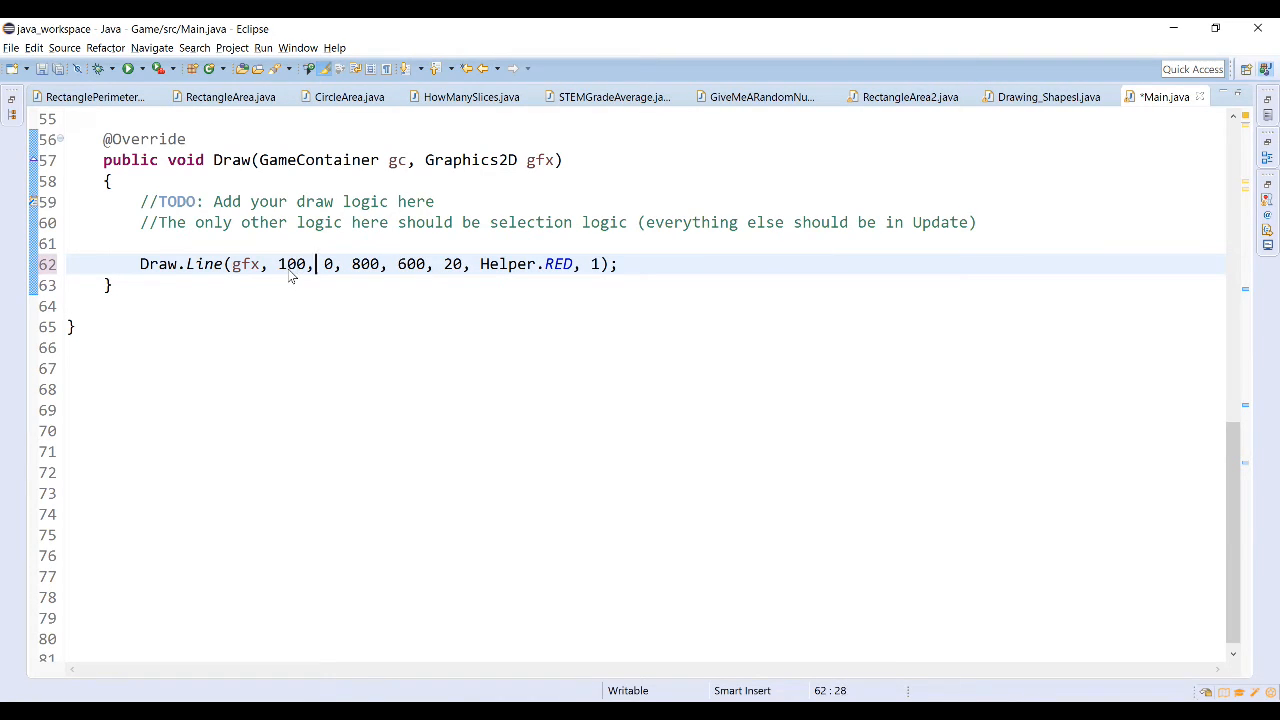
{"action": "type", "text": "30"}
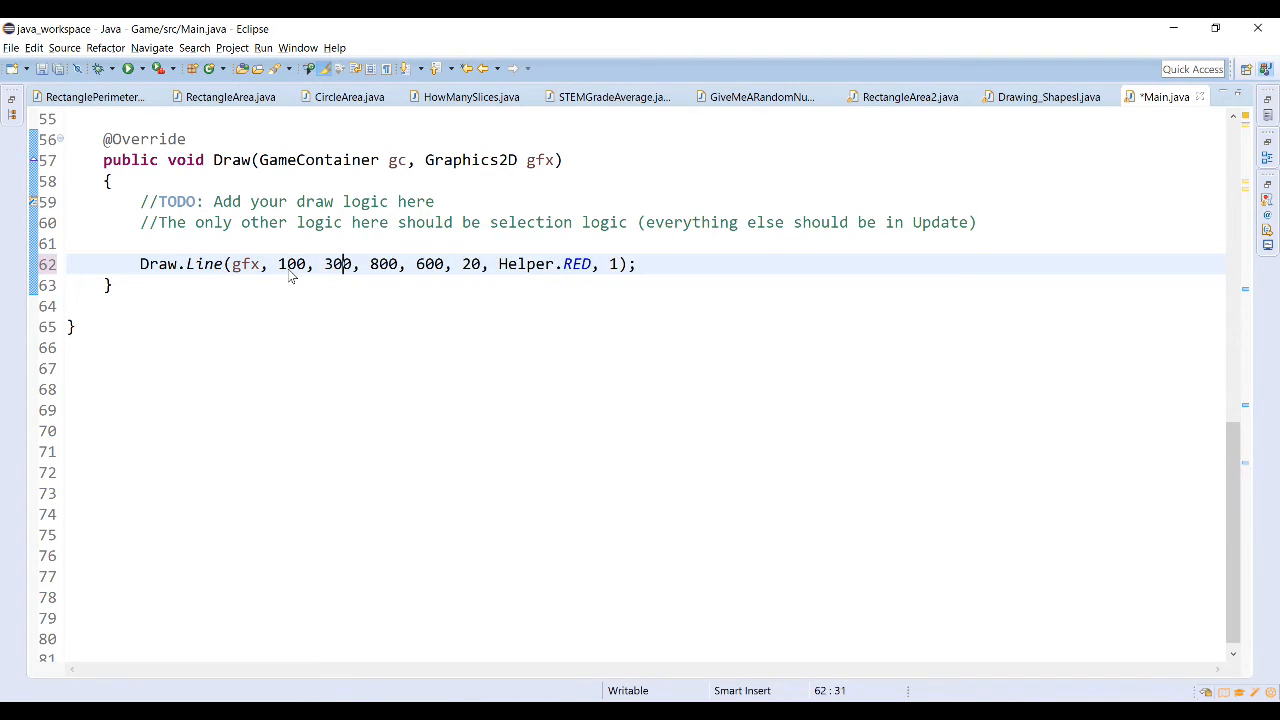
{"action": "key", "text": "BackSpace"}
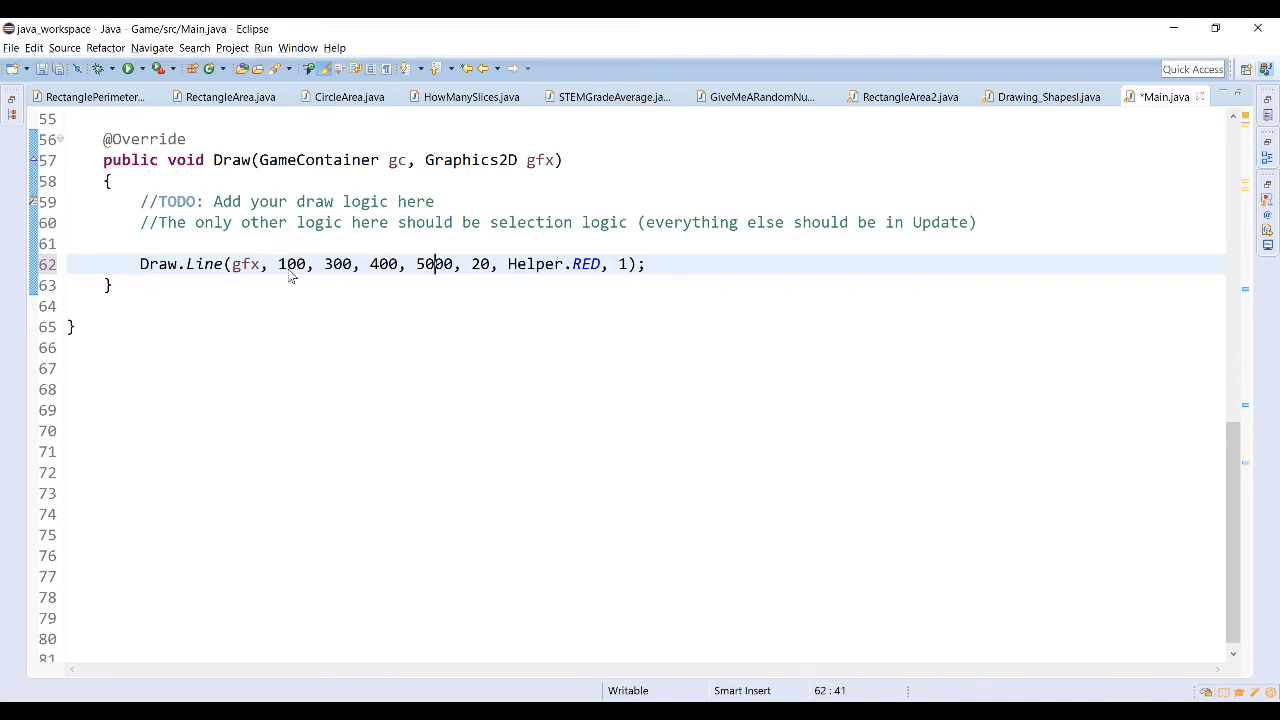
{"action": "key", "text": "BackSpace"}
{"action": "type", "text": "5"}
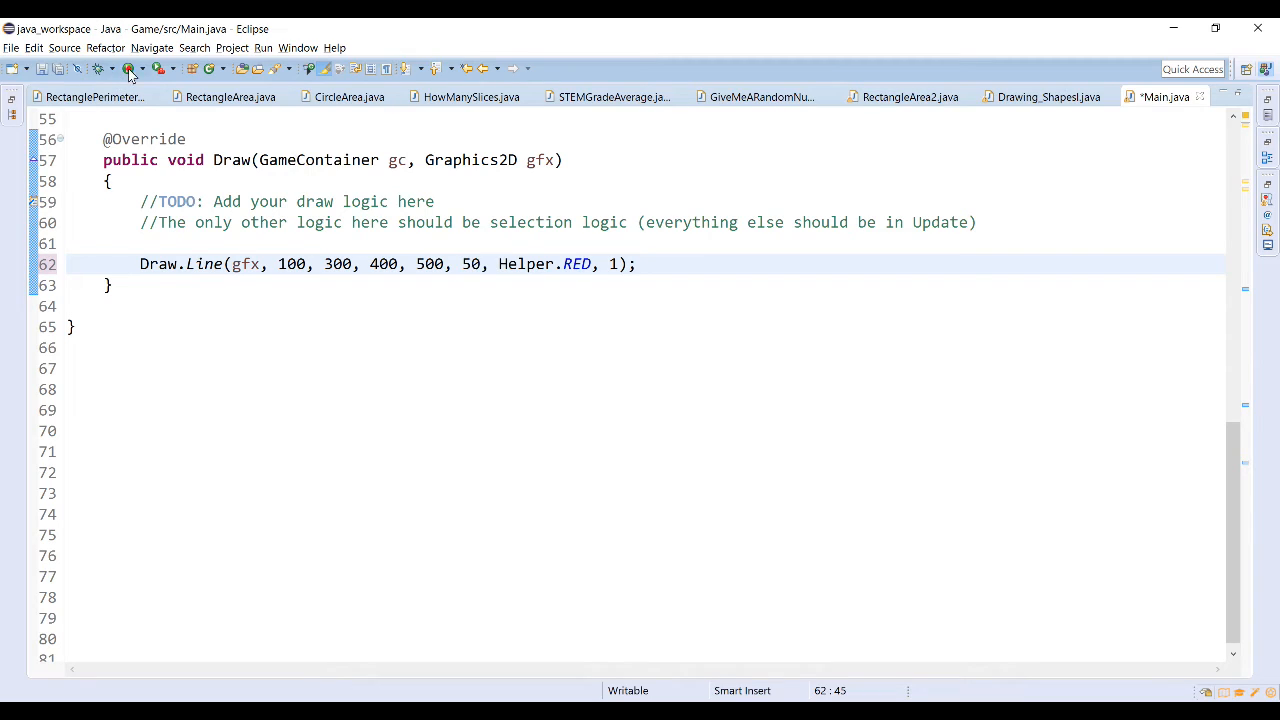
{"action": "left_click", "coordinate": [128, 68]}
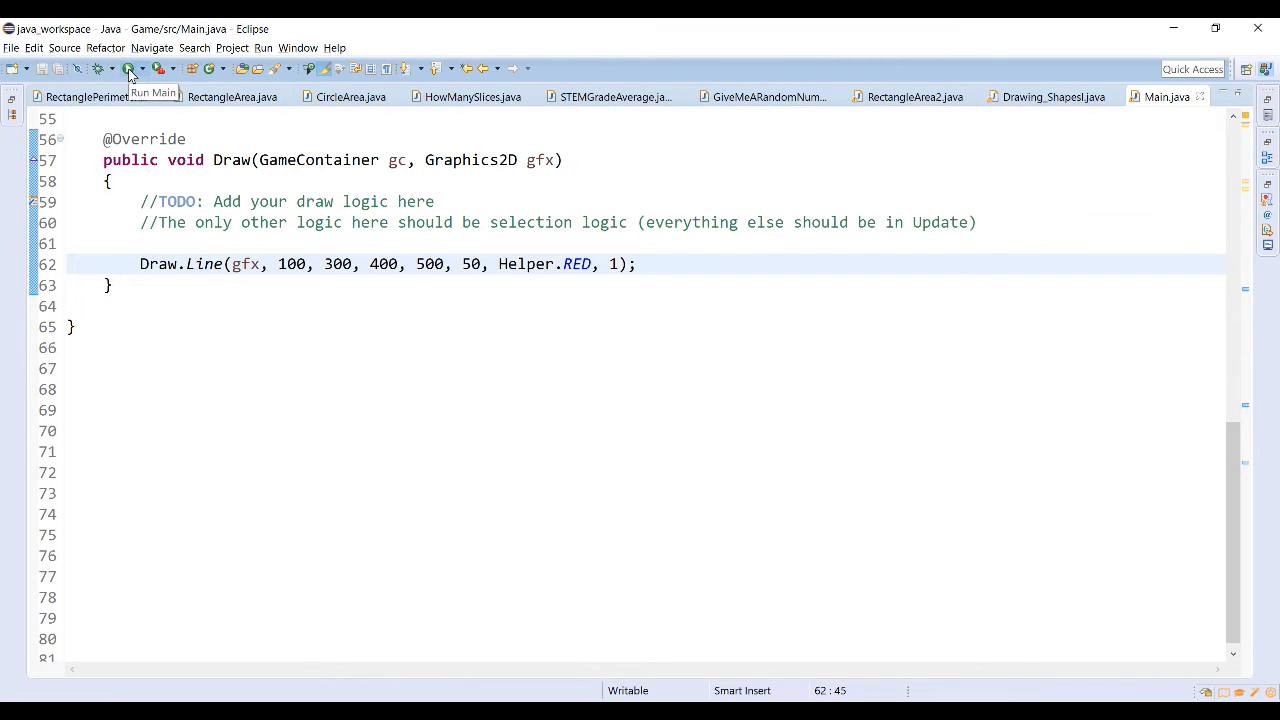
{"action": "left_click", "coordinate": [128, 68]}
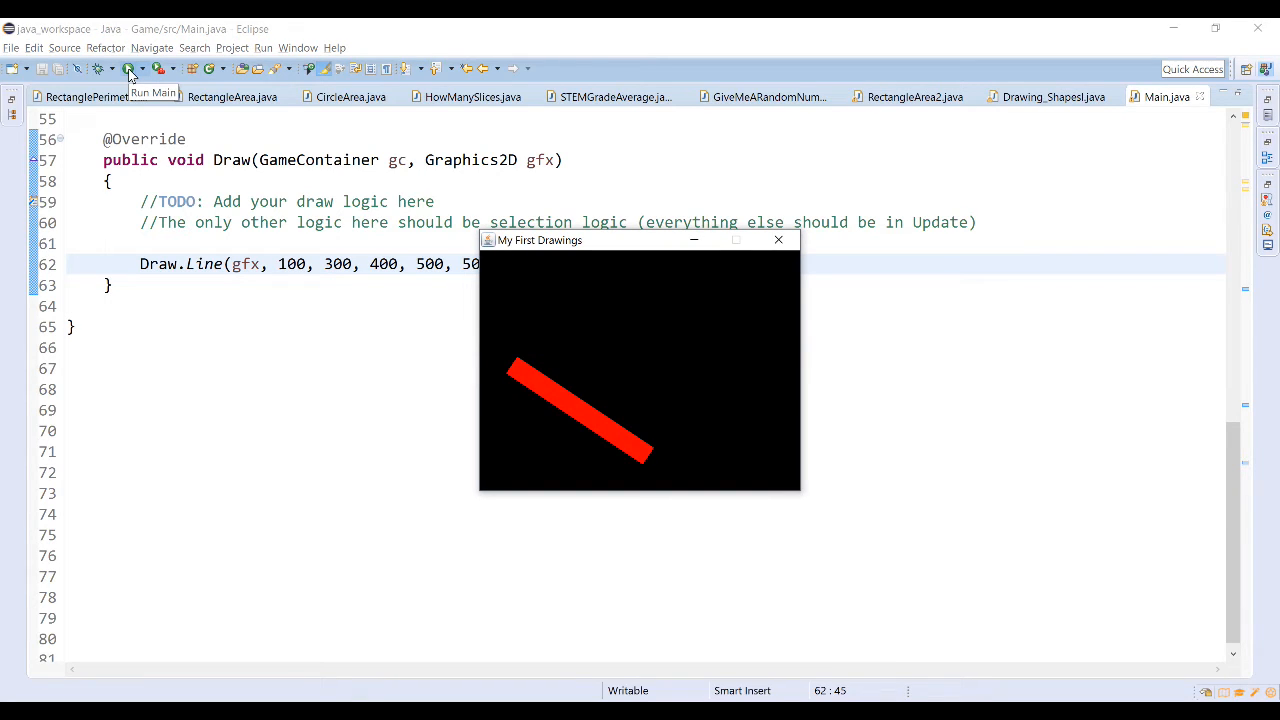
{"action": "mouse_move", "coordinate": [130, 68]}
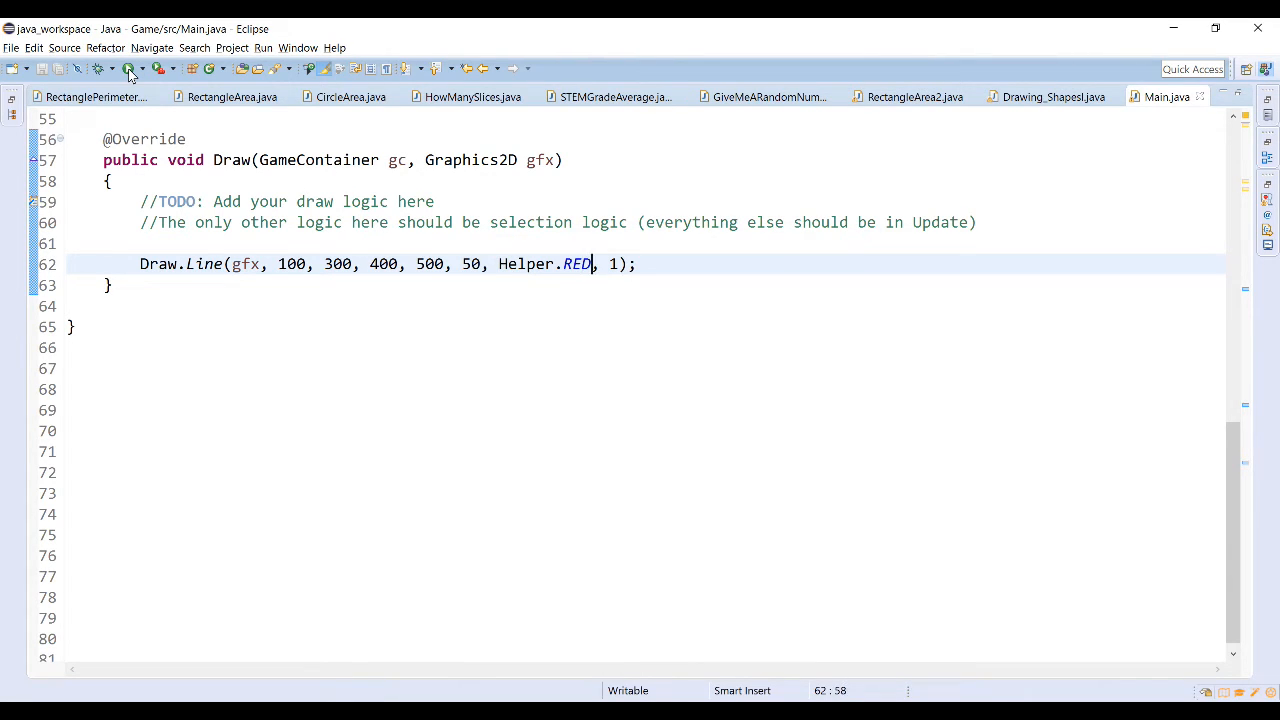
Step: Replace the RED colour name with the start of Helper.Get for a custom colour
{"action": "key", "text": "BackSpace"}
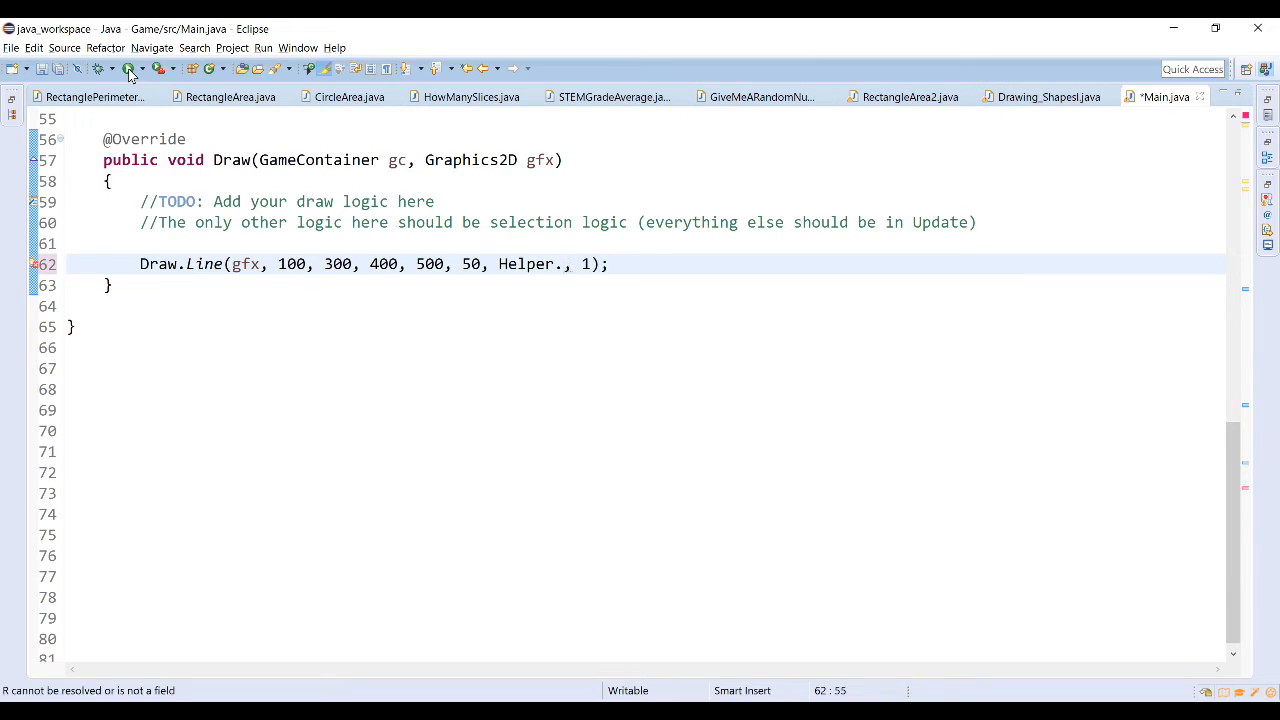
{"action": "type", "text": "Get"}
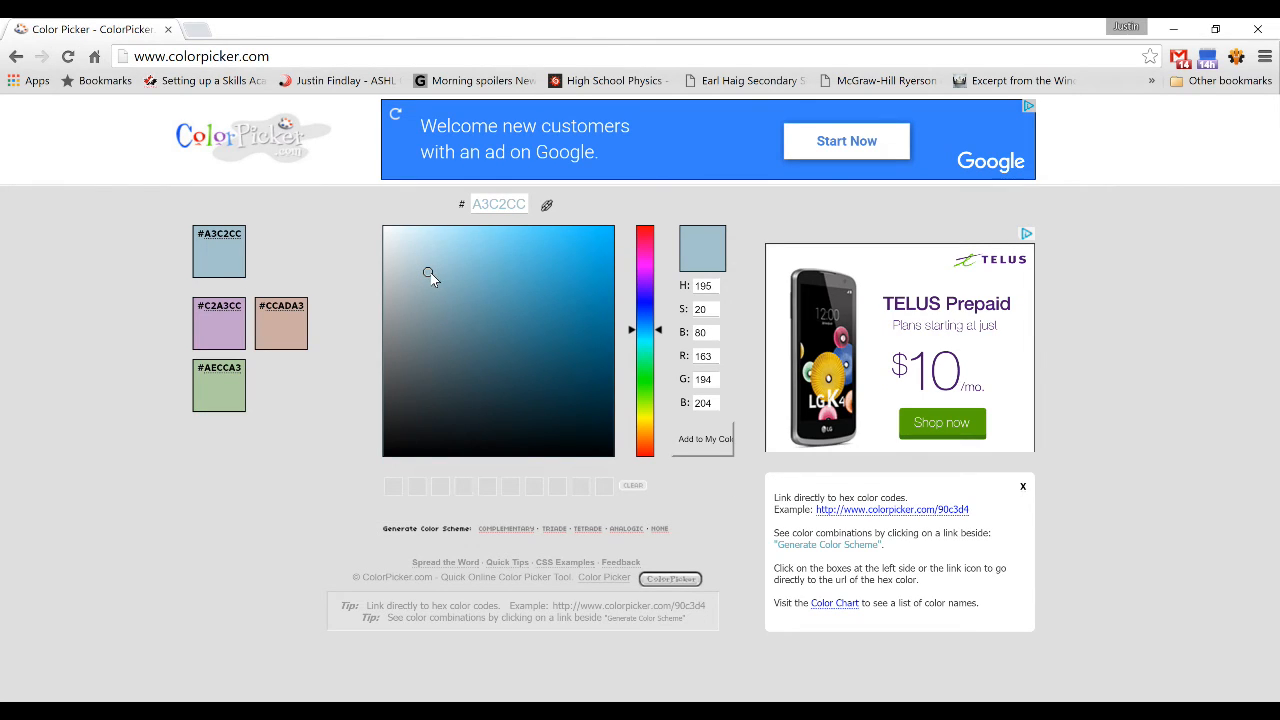
Step: Pick a pale blue shade on colorpicker.com to read its RGB values (148, 199, 209)
{"action": "left_click", "coordinate": [448, 266]}
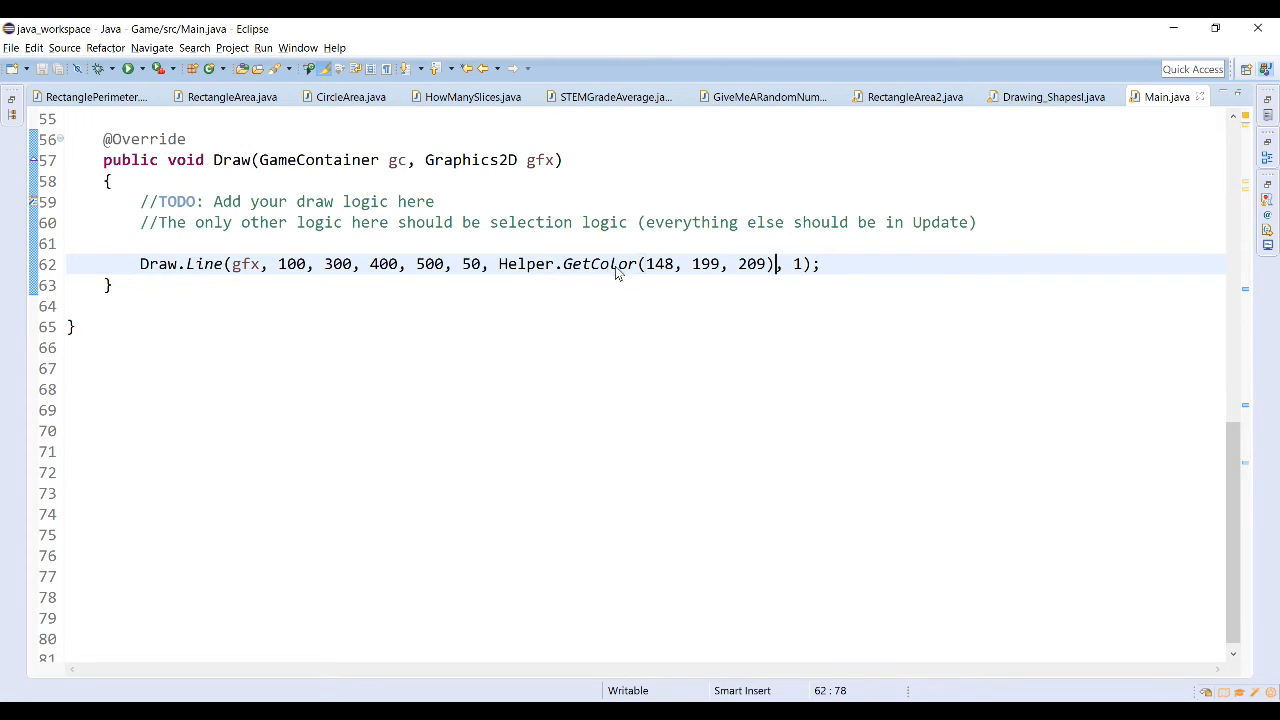
{"action": "mouse_move", "coordinate": [732, 270]}
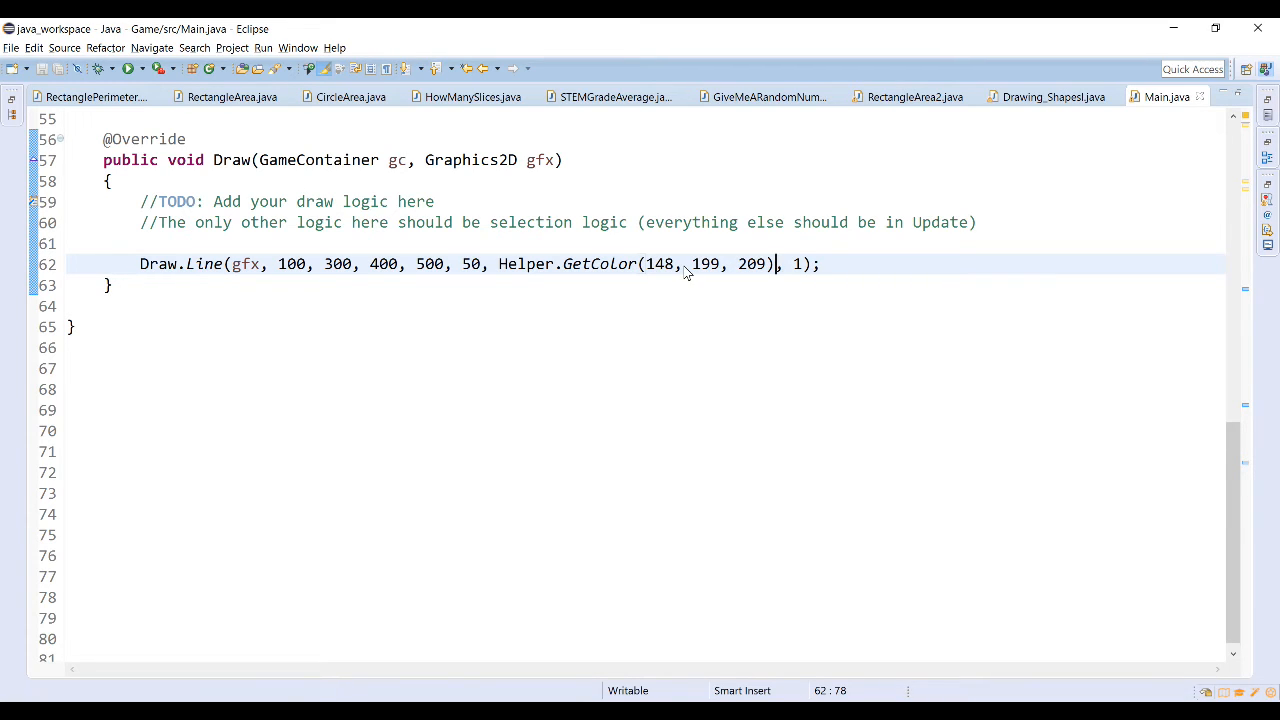
Step: Run the game with Helper.GetColor(148, 199, 209) to see the pale-blue line
{"action": "left_click", "coordinate": [128, 68]}
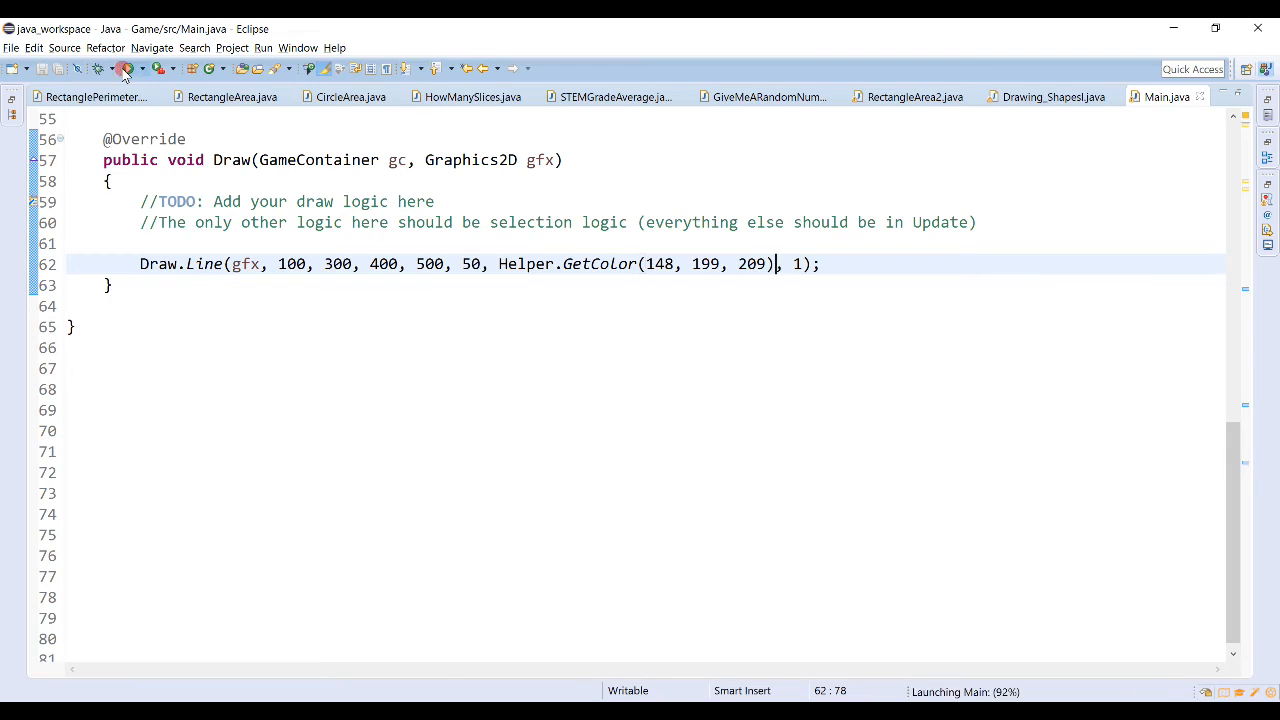
{"action": "left_click", "coordinate": [124, 68]}
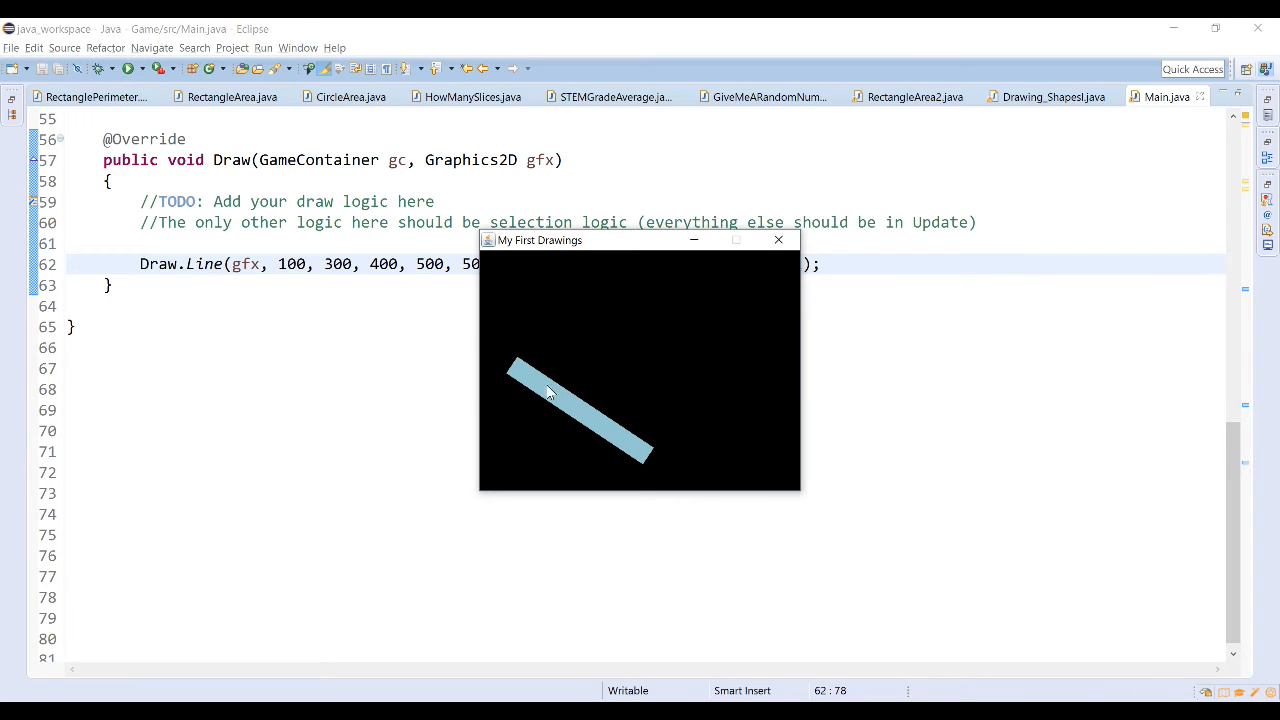
{"action": "mouse_move", "coordinate": [610, 418]}
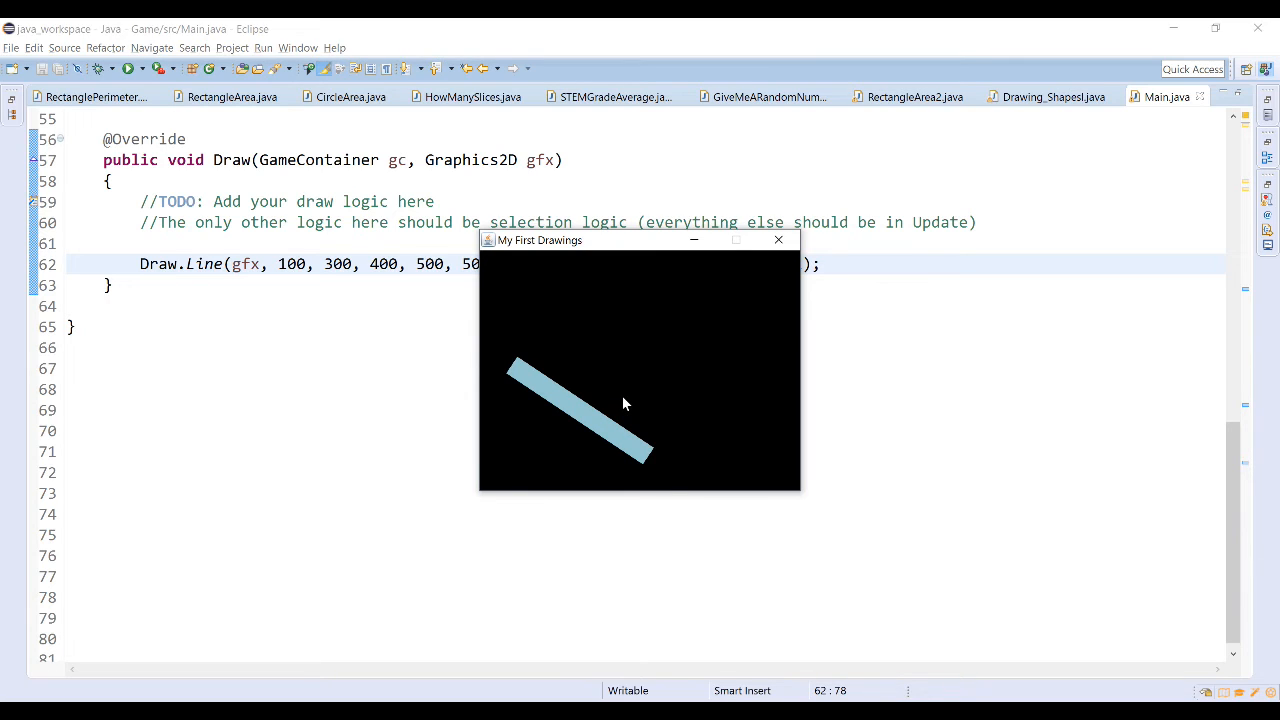
{"action": "mouse_move", "coordinate": [588, 408]}
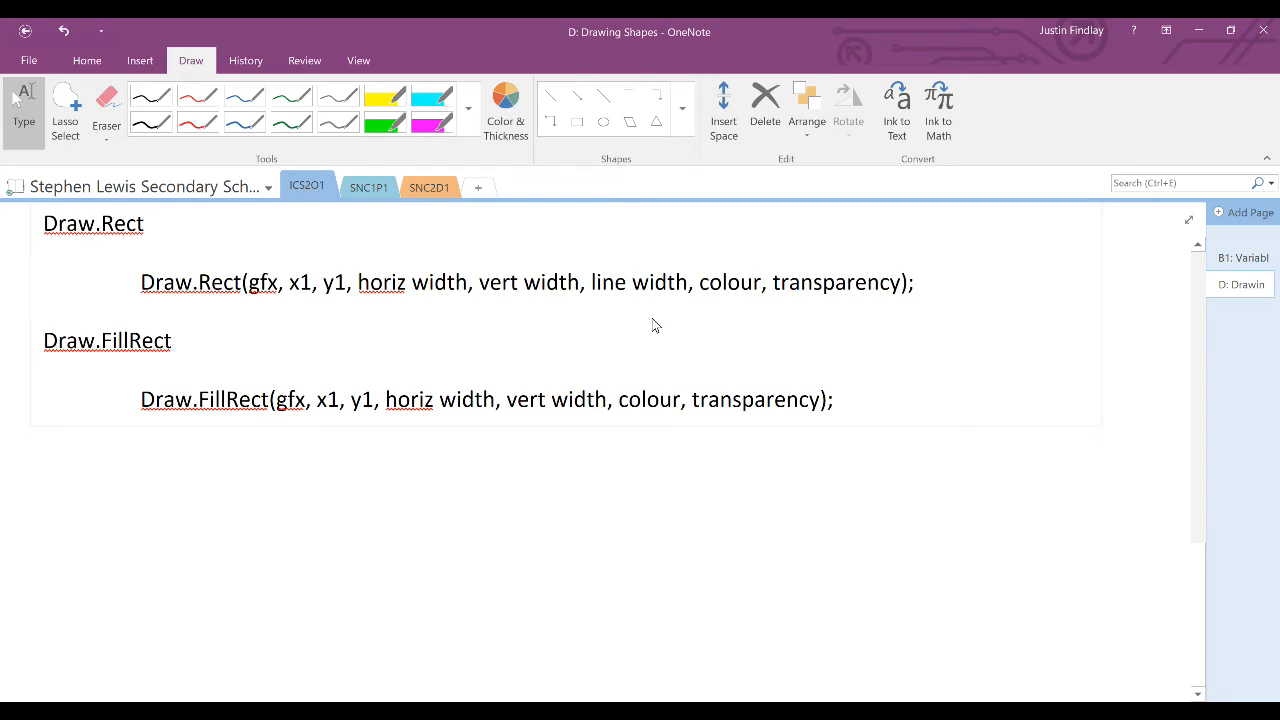
Step: Draw an empty outlined rectangle below the Draw.FillRect notes using the Rectangle shape
{"action": "left_click", "coordinate": [576, 122]}
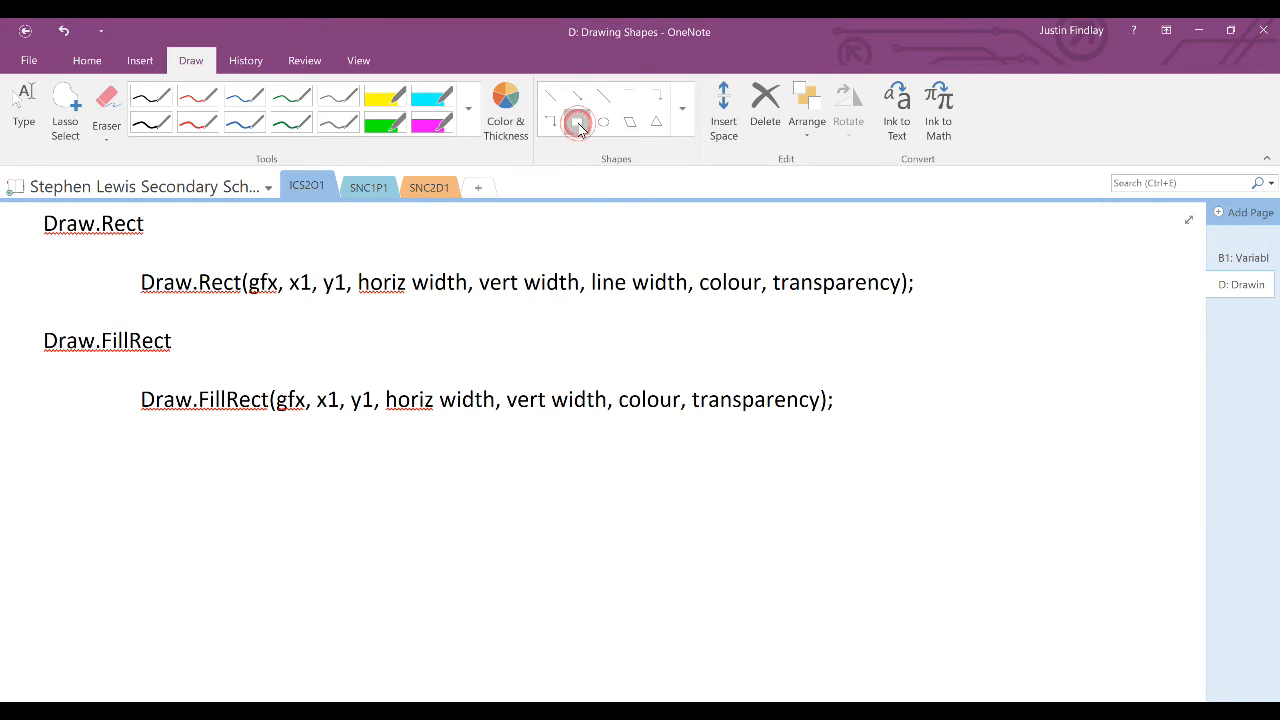
{"action": "left_click_drag", "start_coordinate": [432, 444], "coordinate": [584, 572]}
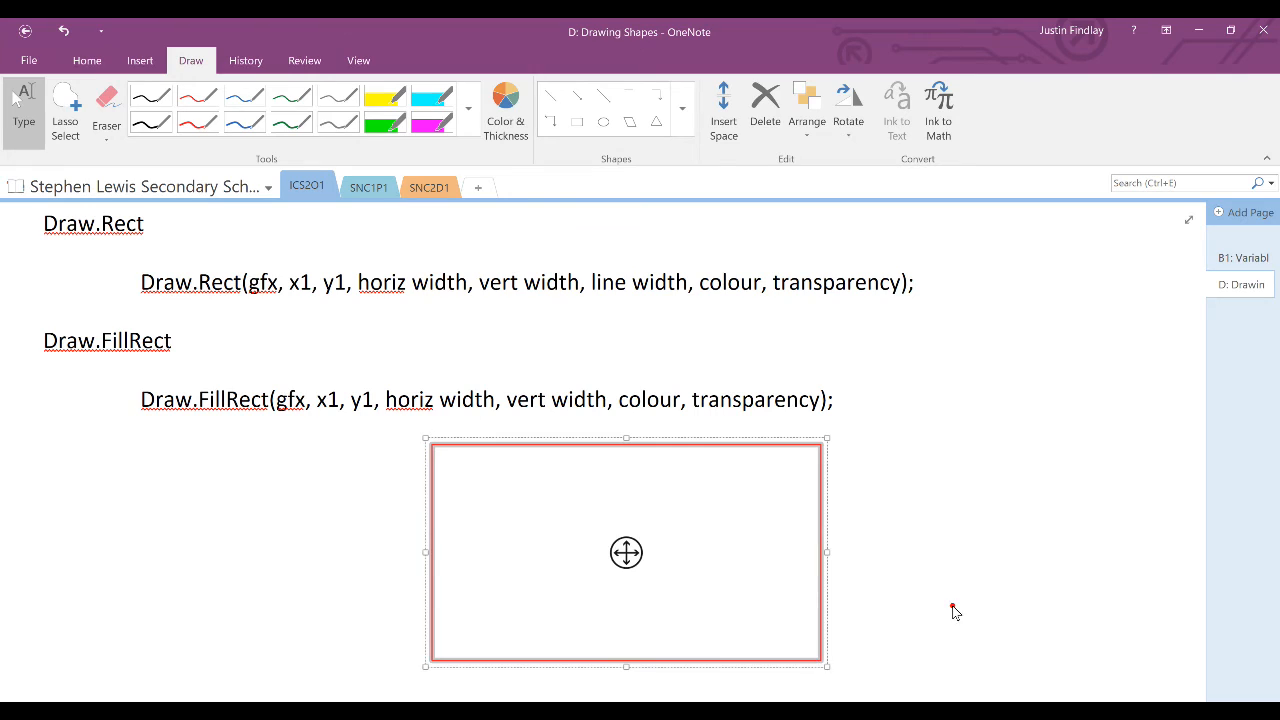
{"action": "left_click", "coordinate": [950, 612]}
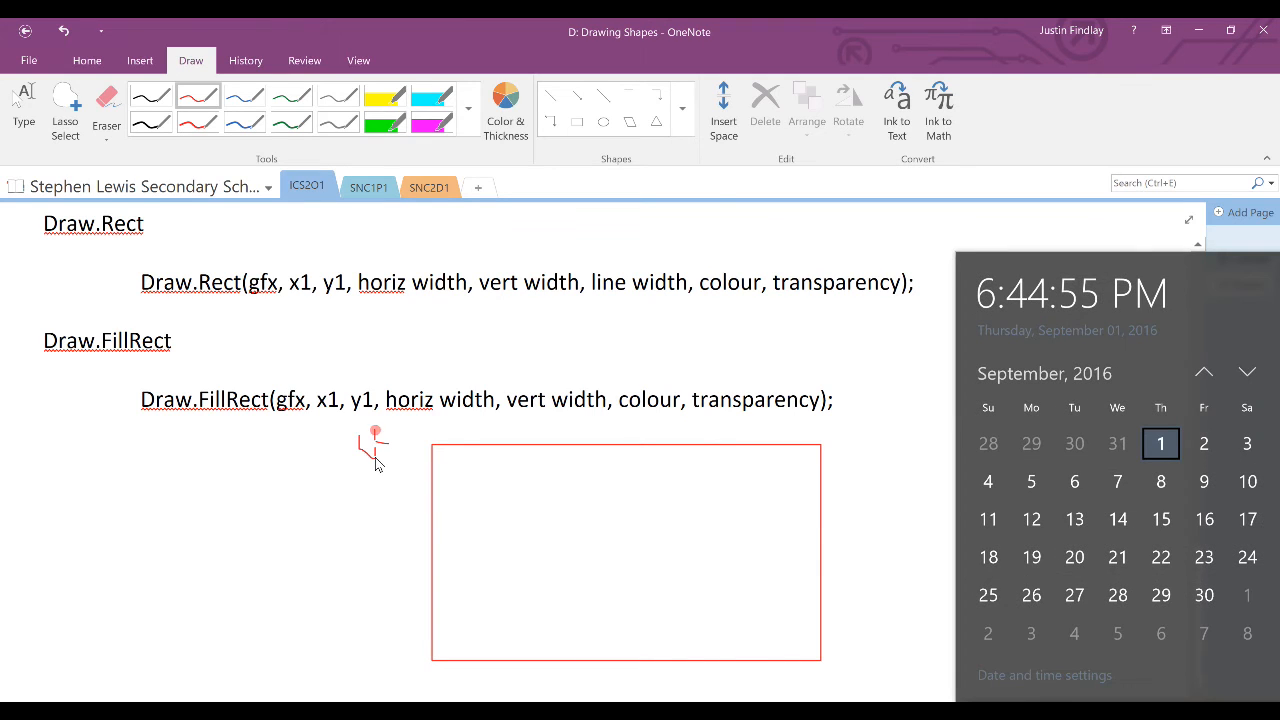
{"action": "left_click", "coordinate": [198, 96]}
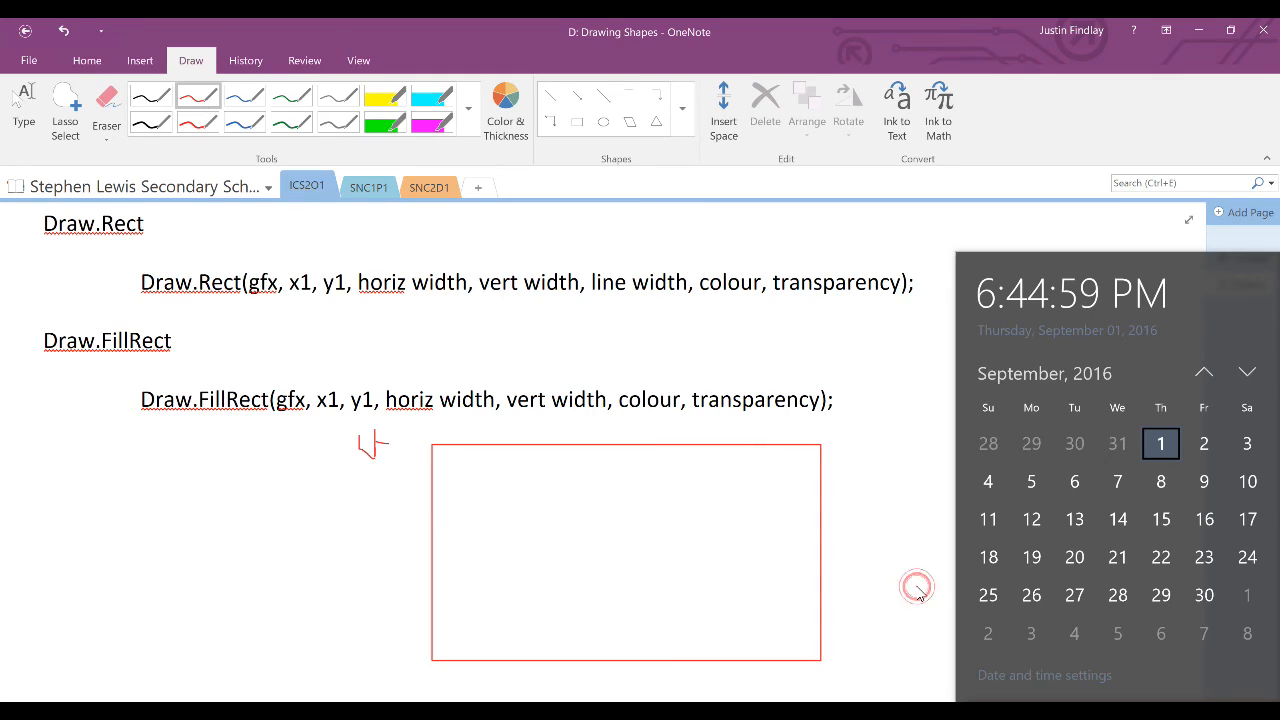
{"action": "left_click", "coordinate": [920, 592]}
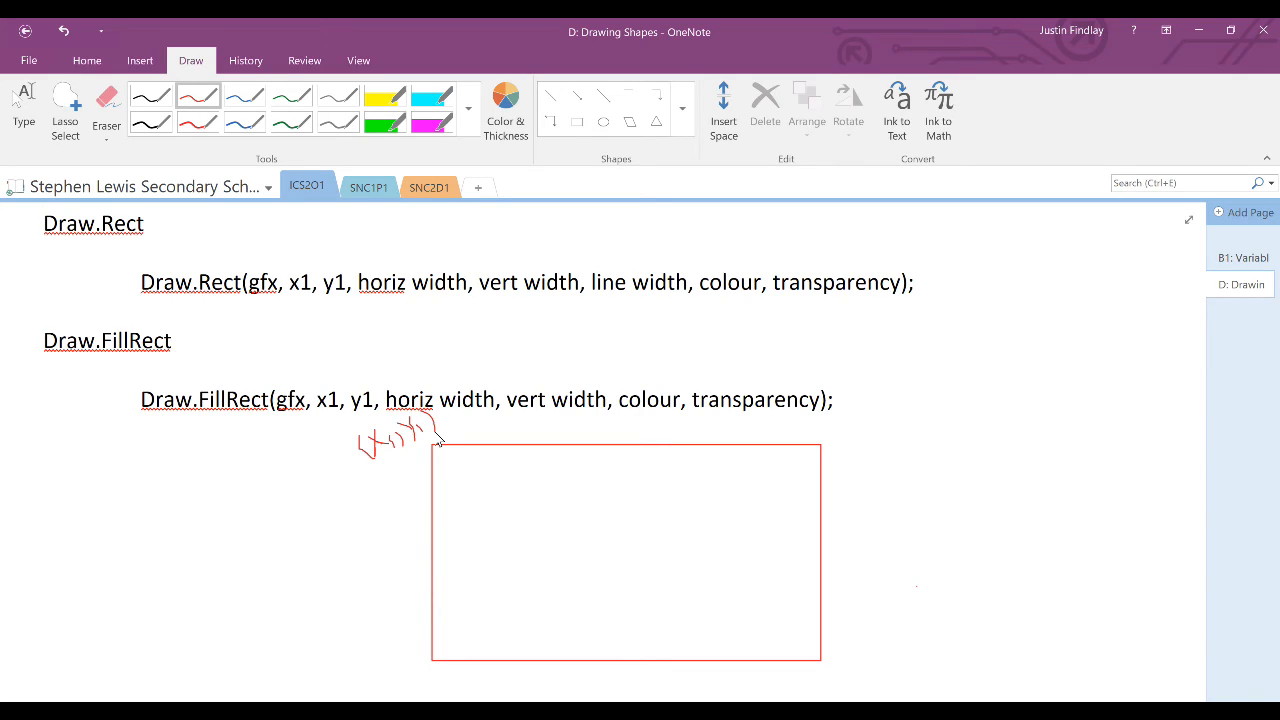
Step: Handwrite (x1,y1) at the rectangle's top-left and 'horiz width' along its top edge
{"action": "left_click_drag", "start_coordinate": [522, 460], "coordinate": [564, 486]}
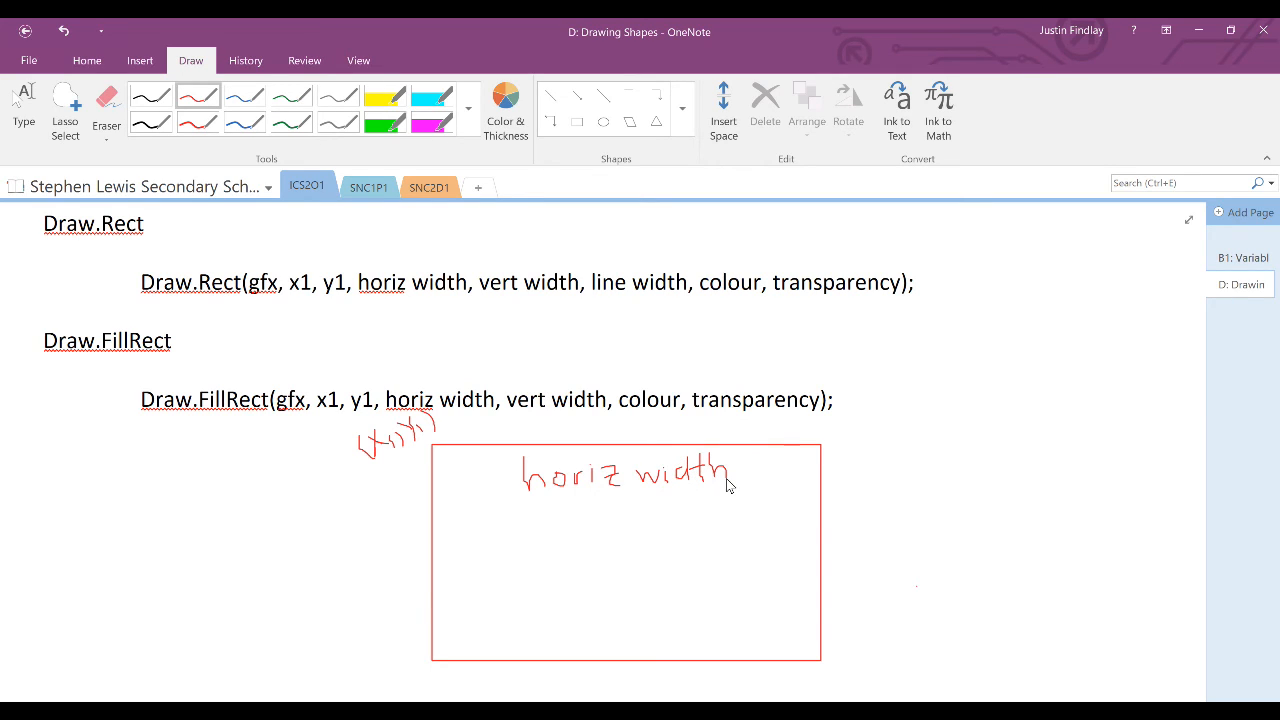
{"action": "left_click_drag", "start_coordinate": [840, 544], "coordinate": [876, 524]}
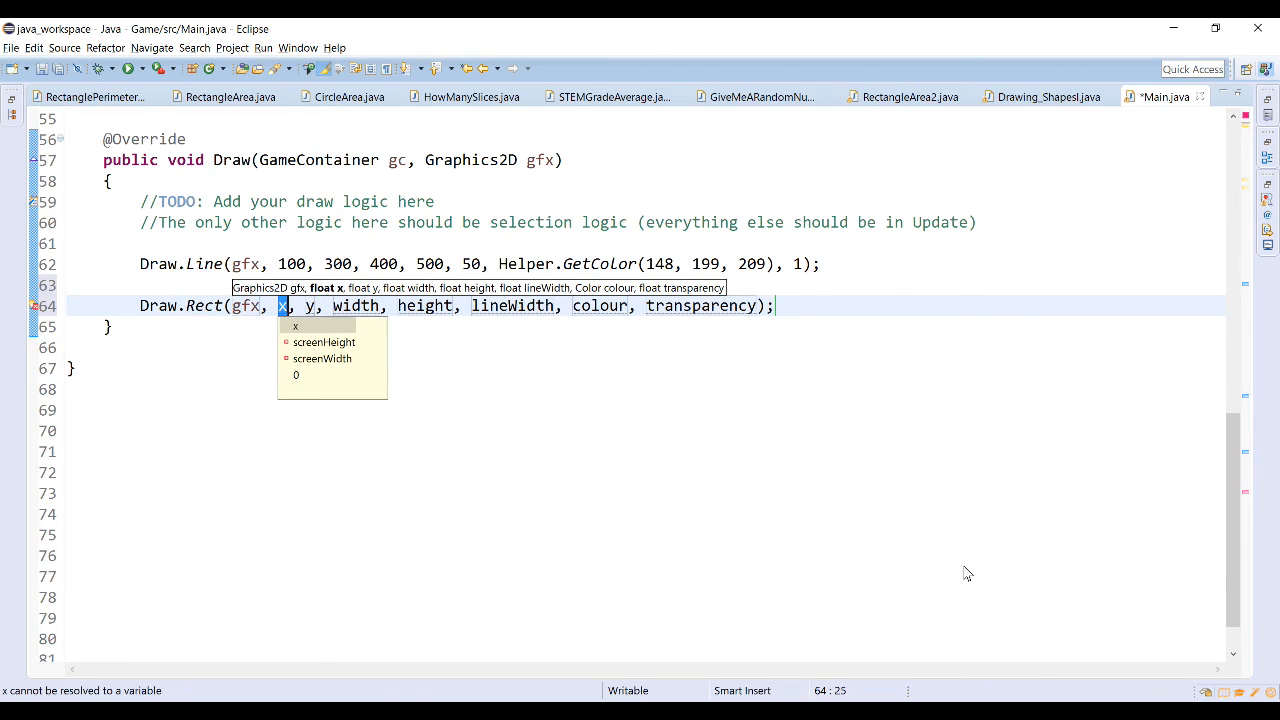
Step: Fill the Draw.Rect arguments as 100, 100, 200, 50, line width 10, Helper.BLUE, transparency 1
{"action": "type", "text": "100,"}
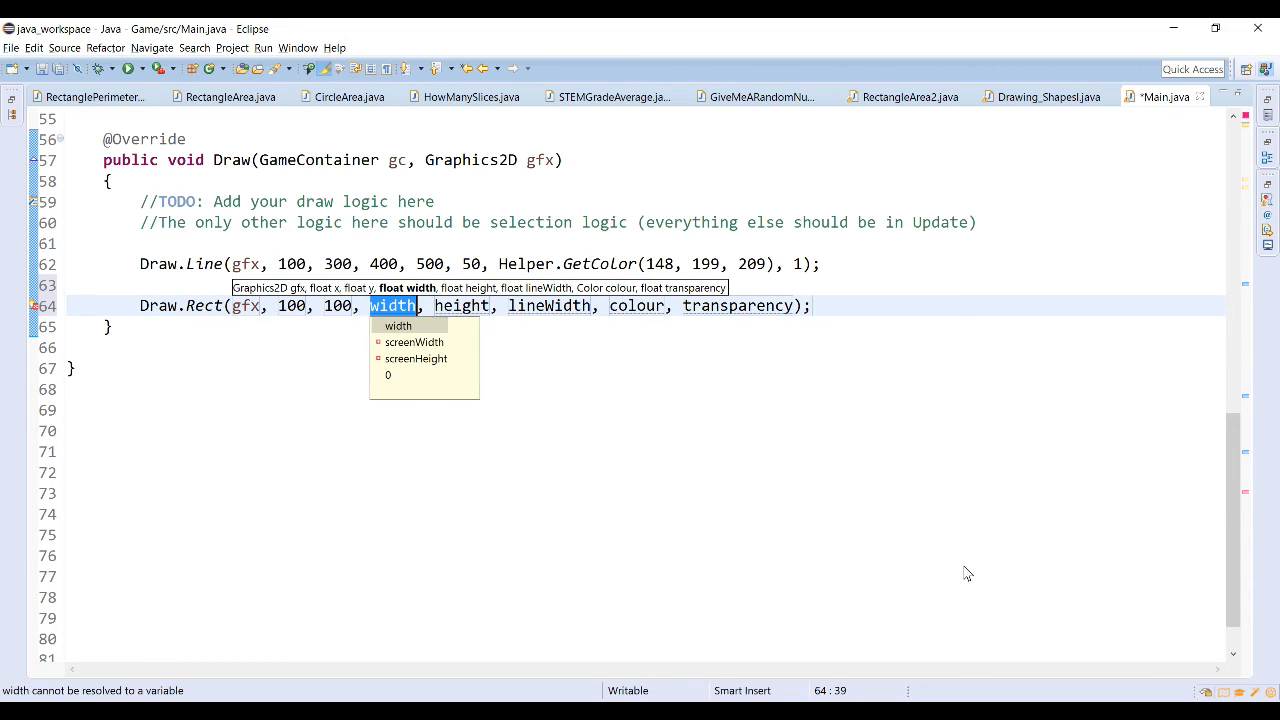
{"action": "type", "text": "200"}
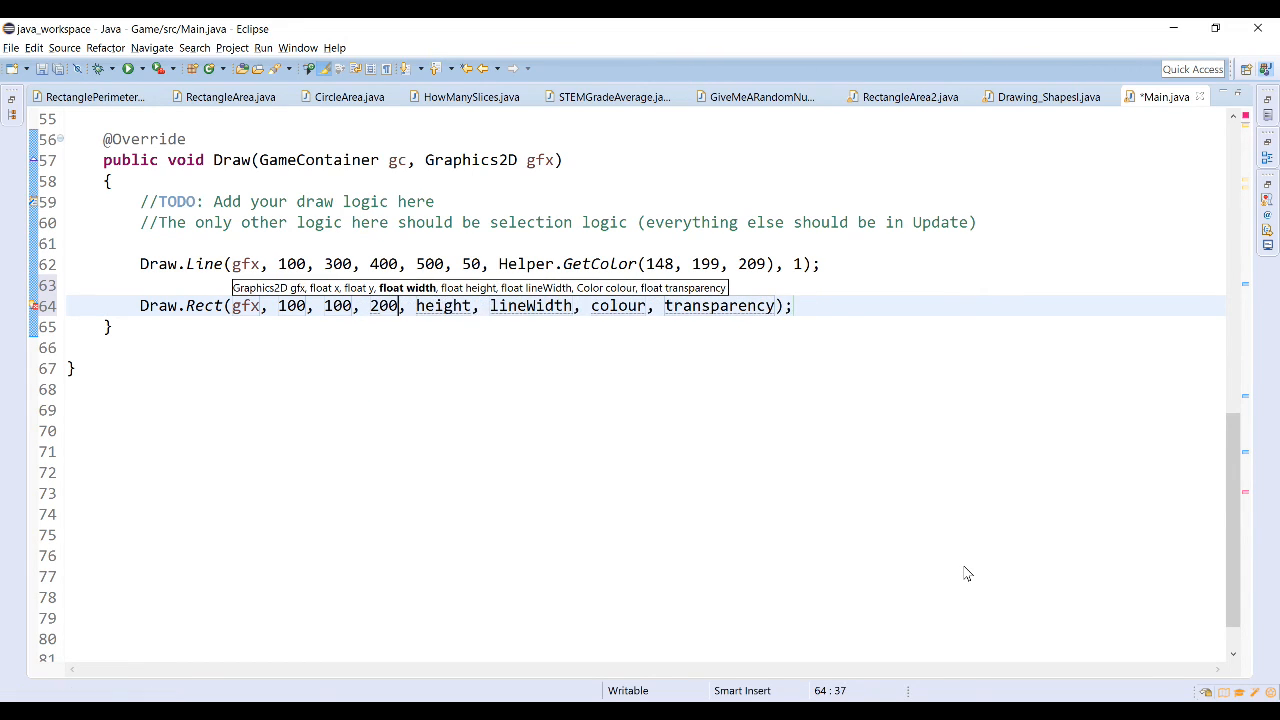
{"action": "type", "text": "50,"}
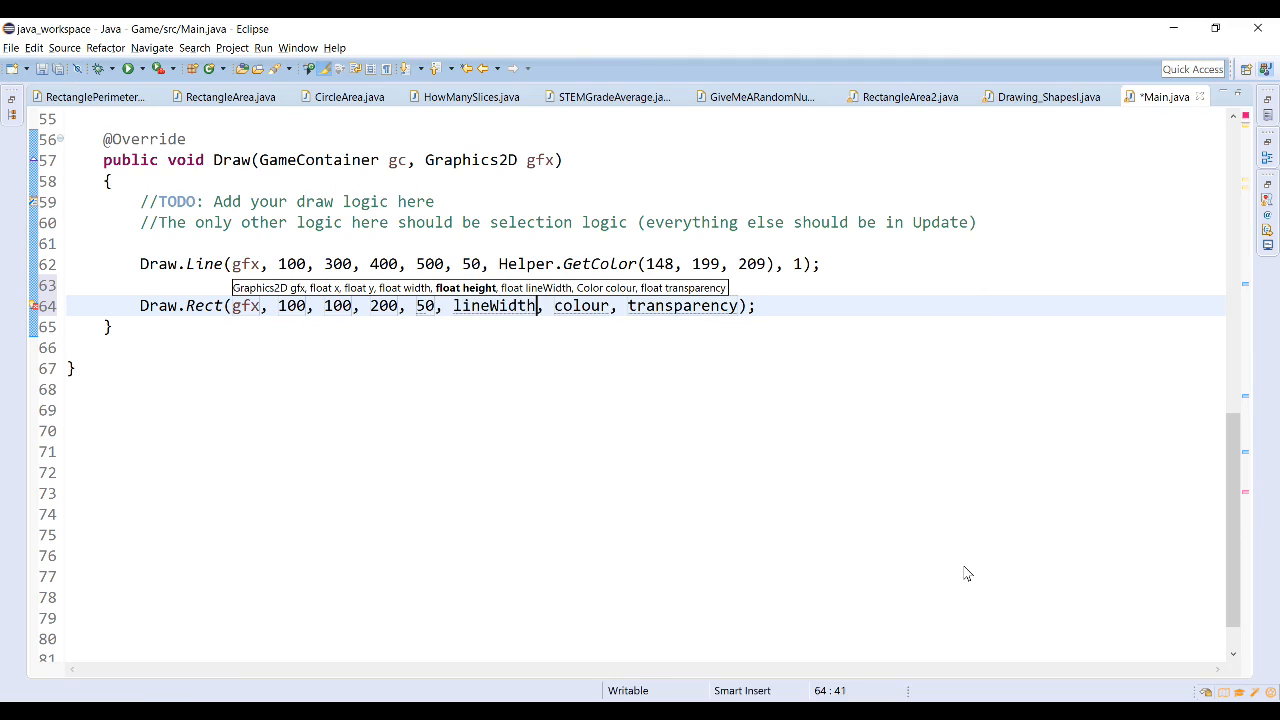
{"action": "type", "text": "10"}
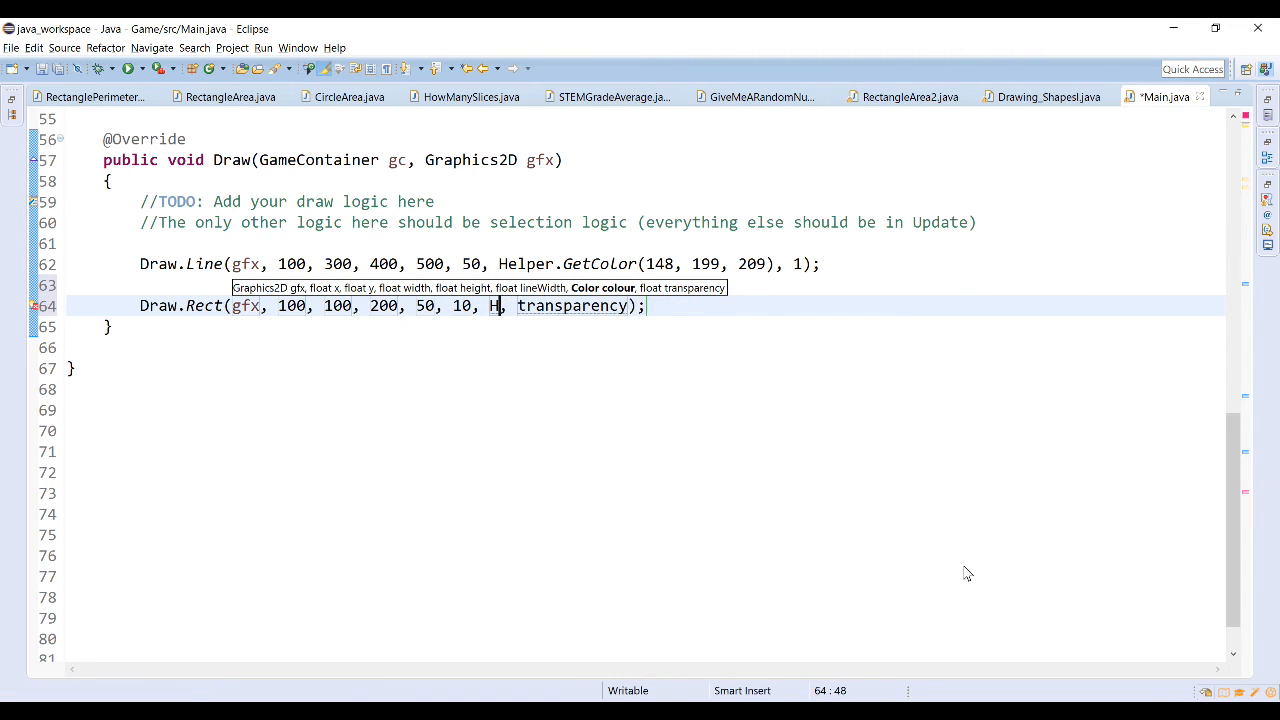
{"action": "type", "text": "elper.BLUE"}
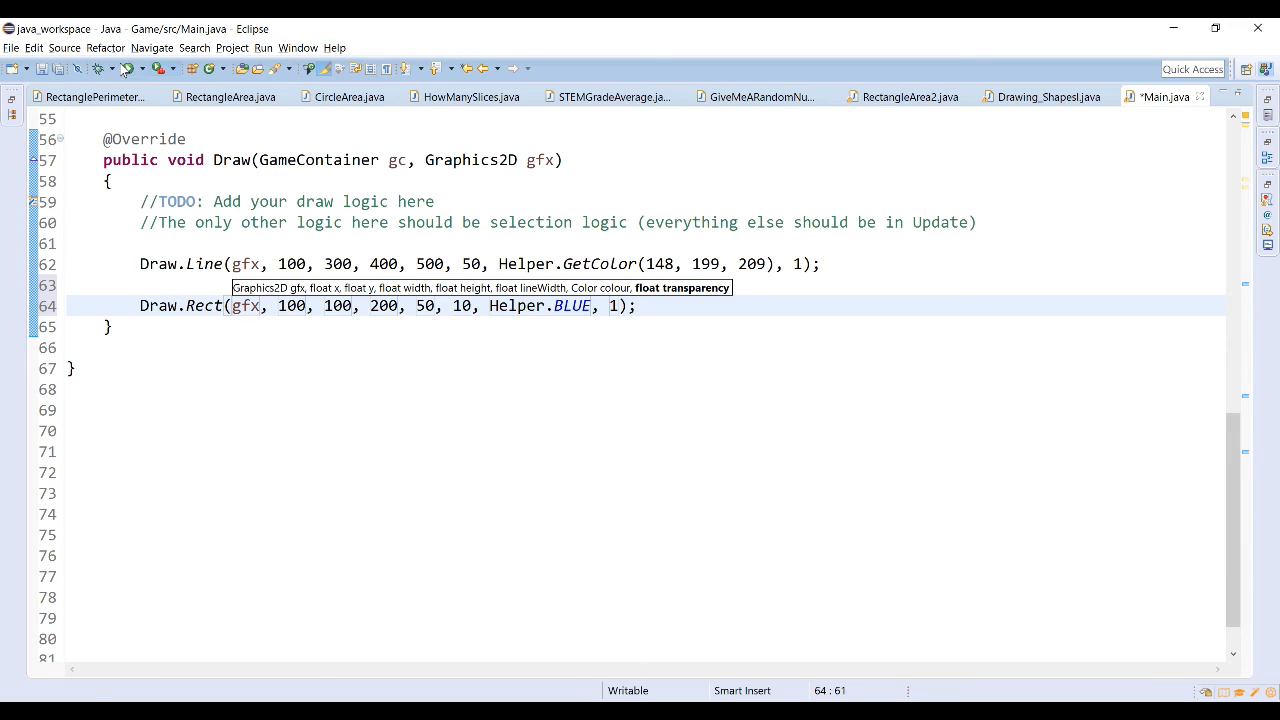
Step: Save and run the program to show the blue outlined rectangle
{"action": "left_click", "coordinate": [132, 68]}
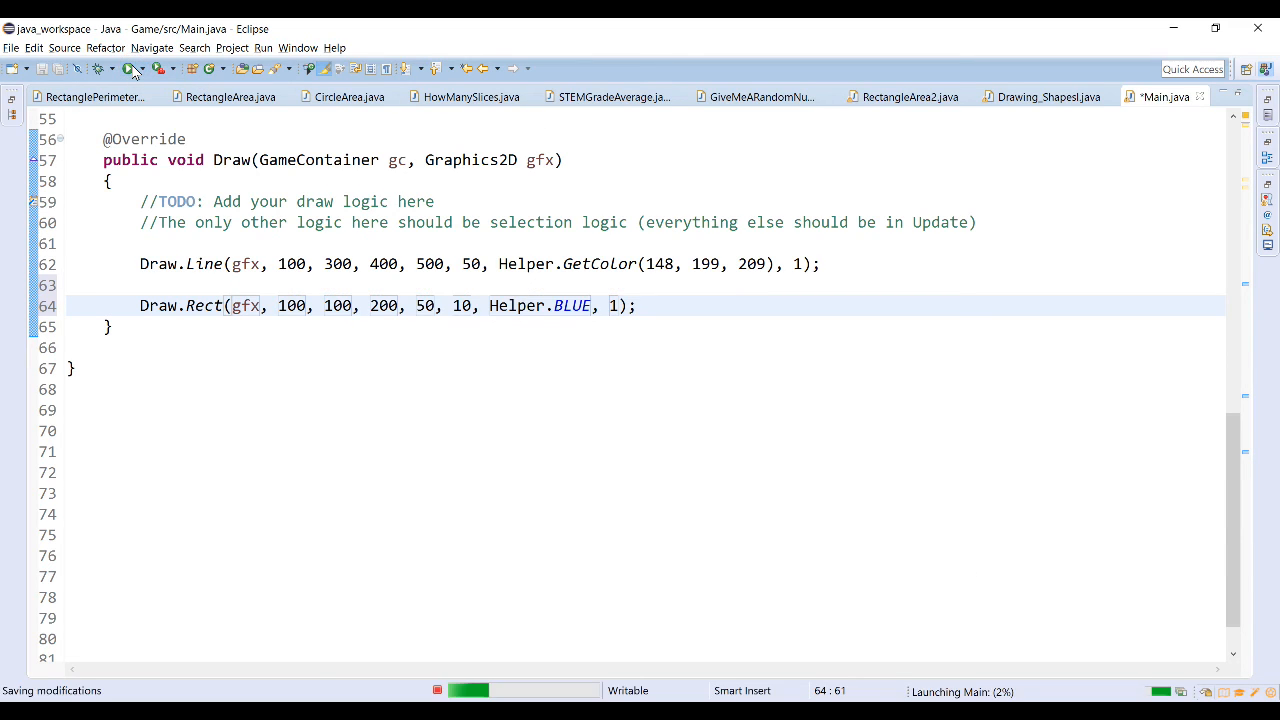
{"action": "left_click", "coordinate": [132, 68]}
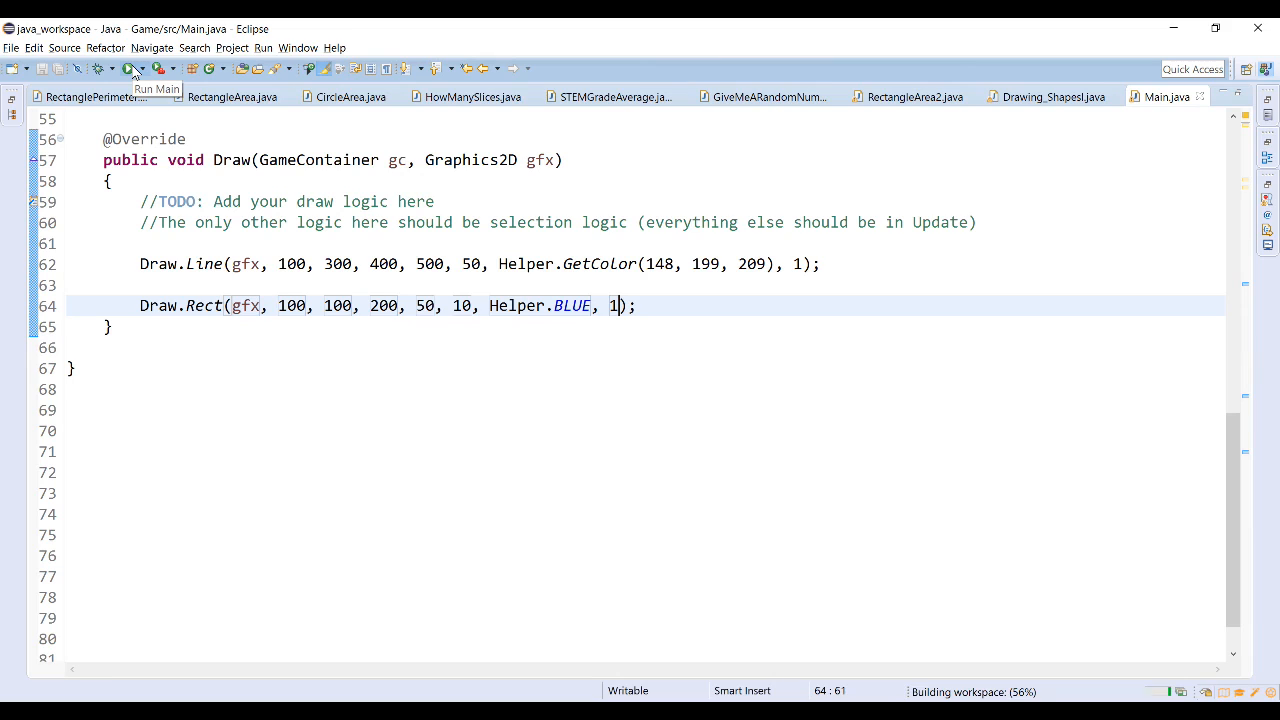
{"action": "left_click", "coordinate": [132, 68]}
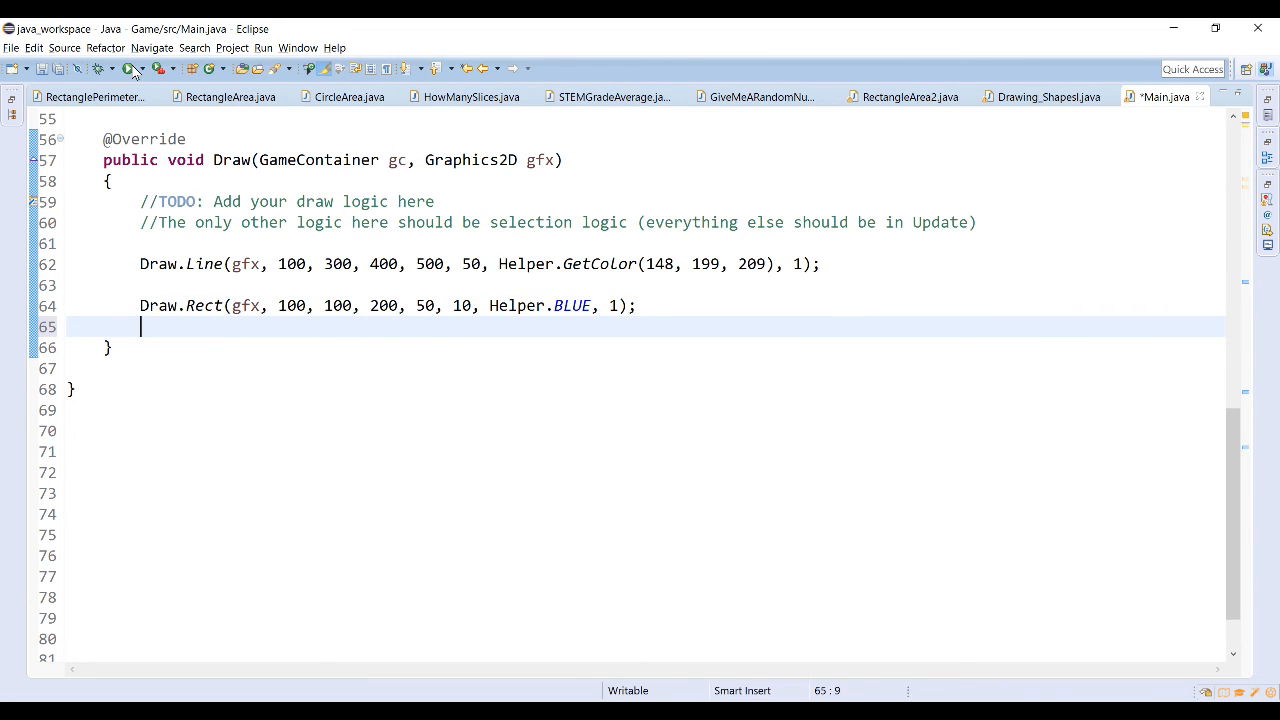
Step: Start a Draw.FillRect call below Draw.Rect with position 50, 50
{"action": "type", "text": "Draw."}
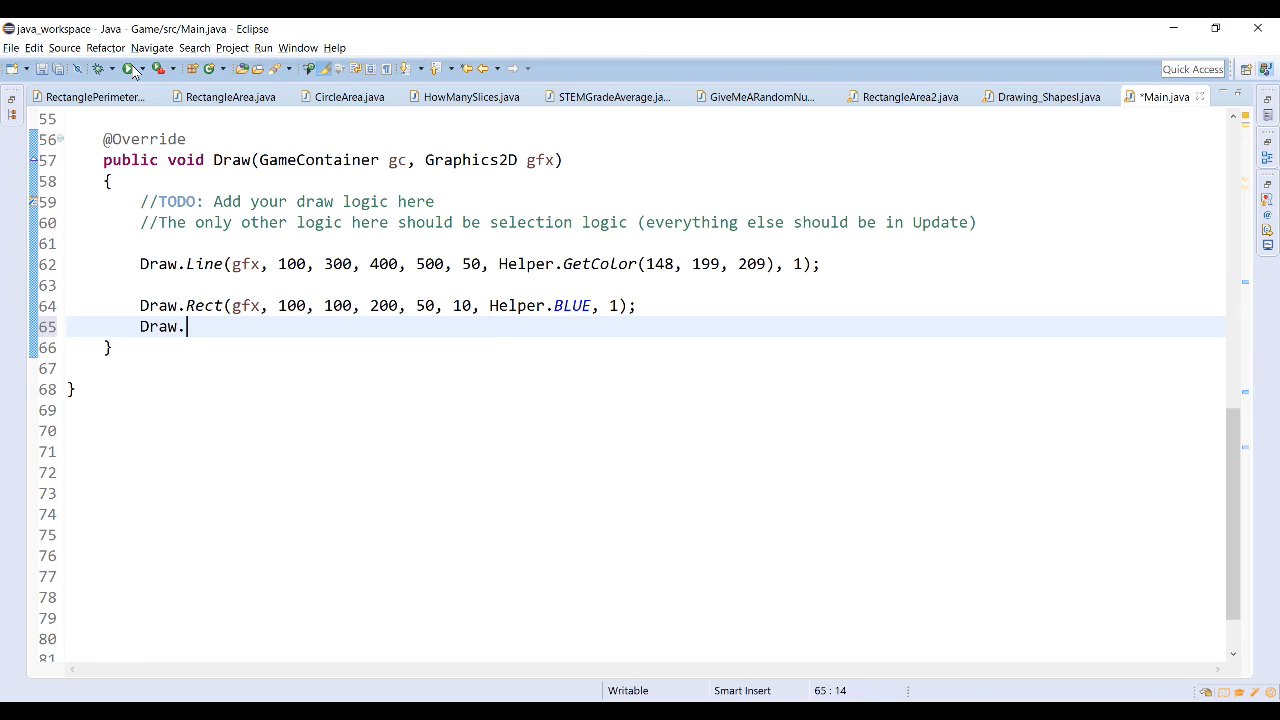
{"action": "type", "text": "FillRect(gfx, x, y, width, height, colour, transparency);"}
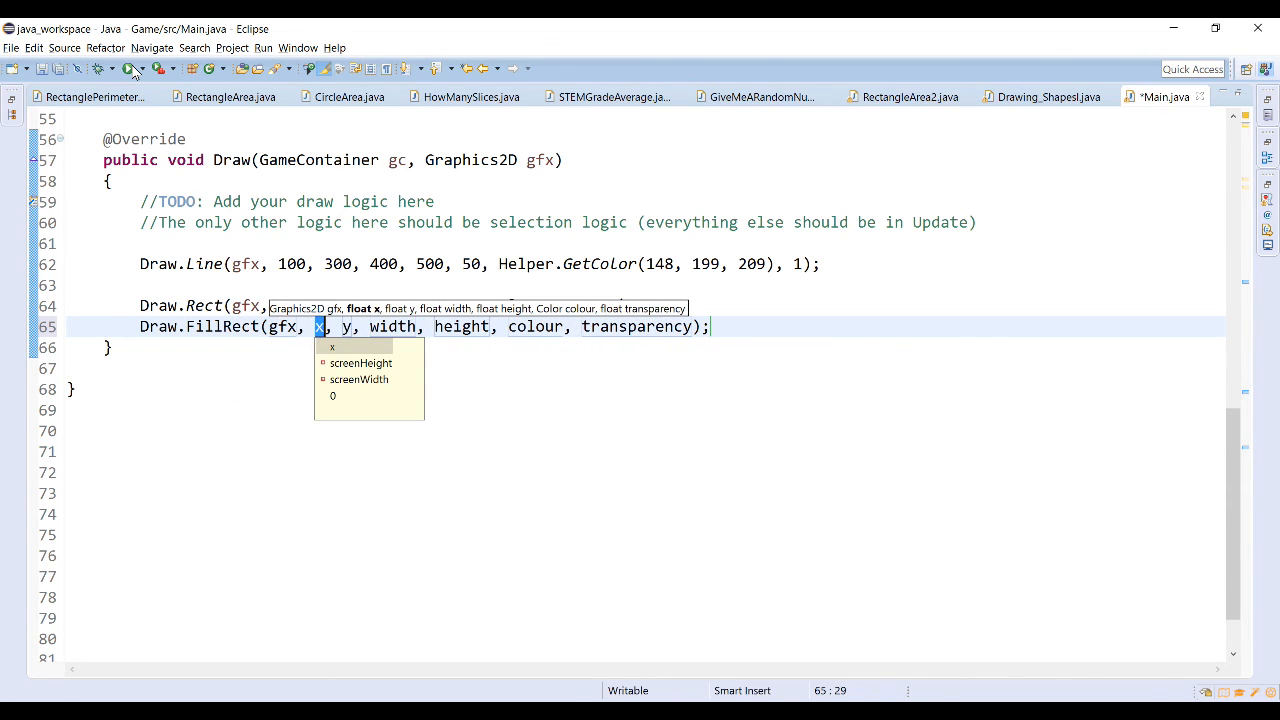
{"action": "type", "text": "50"}
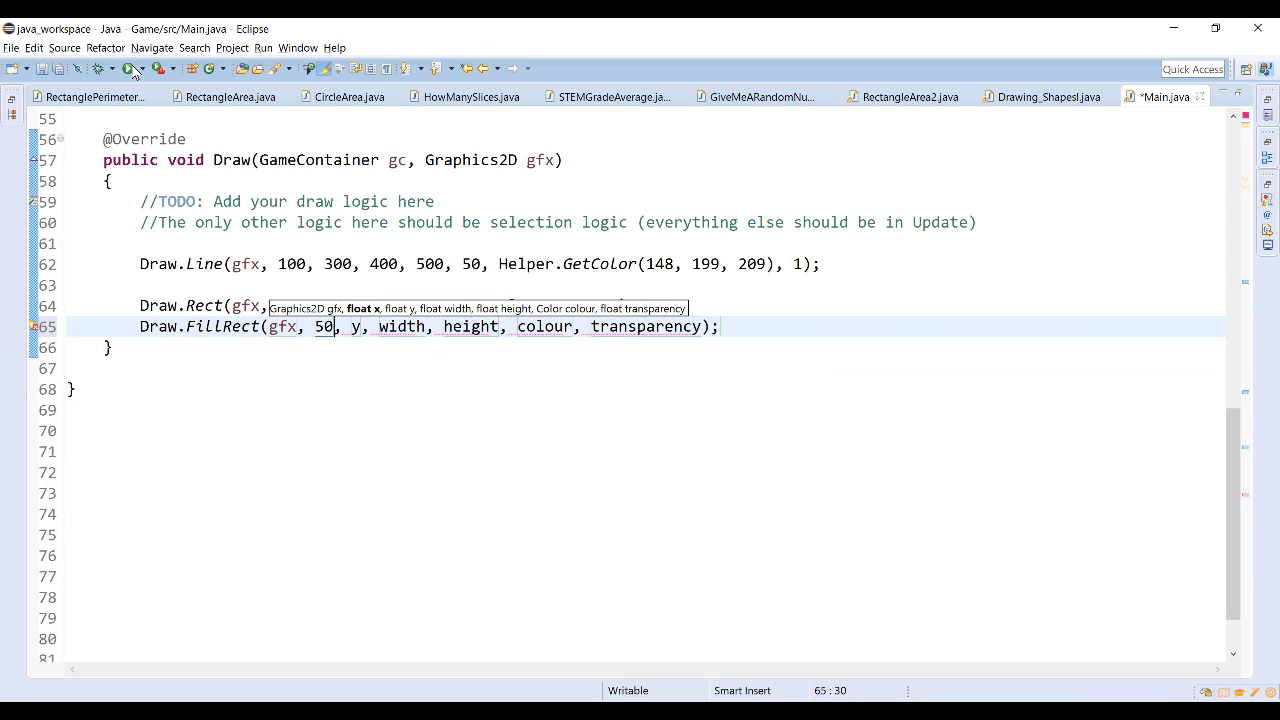
{"action": "type", "text": "50,"}
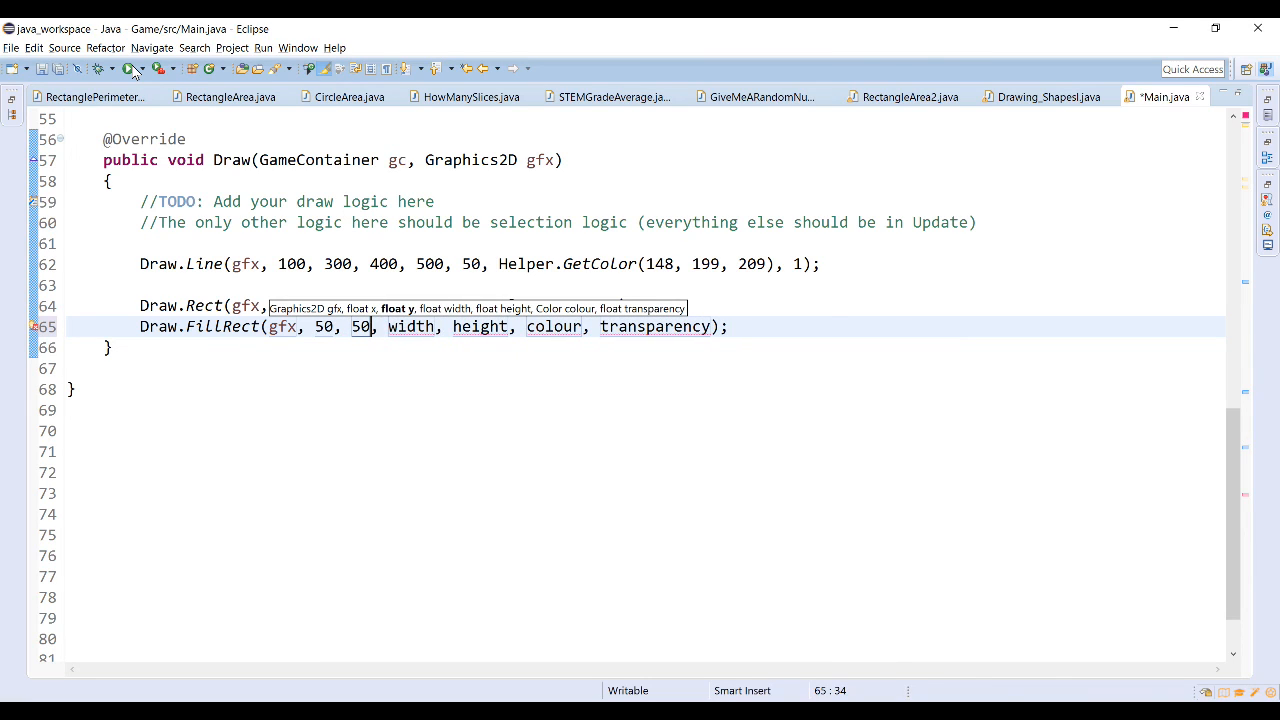
{"action": "type", "text": "width"}
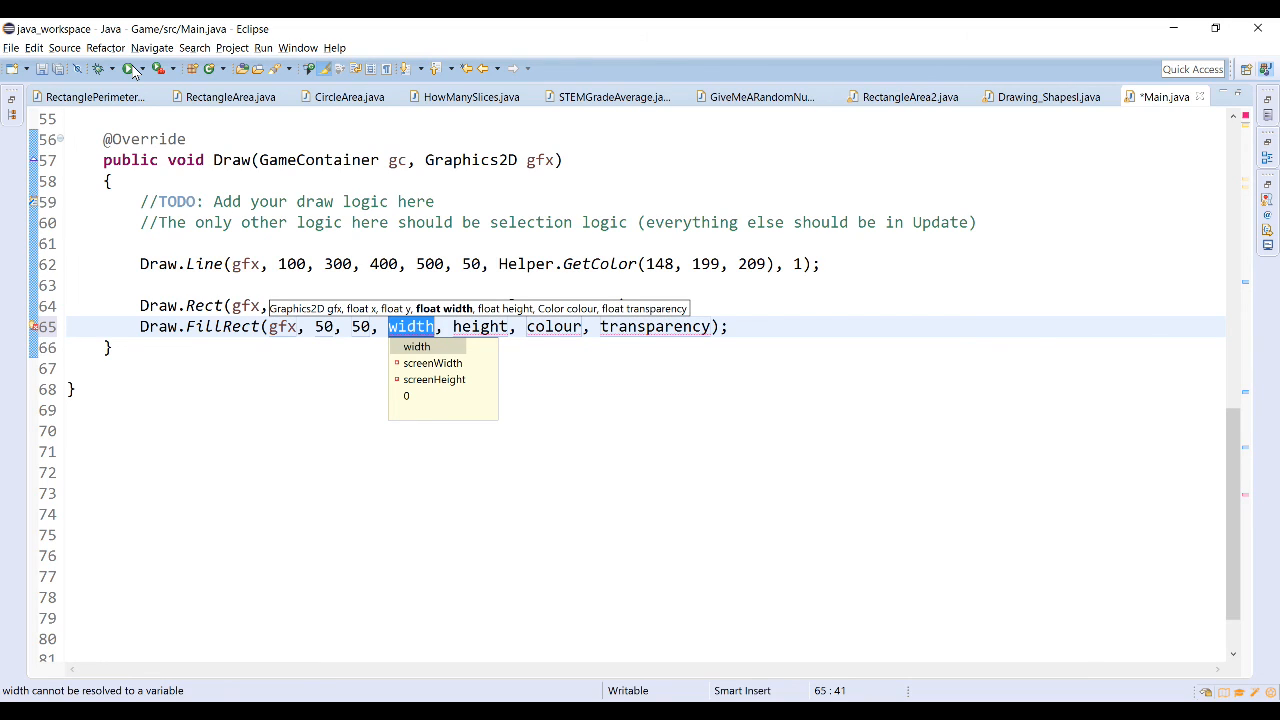
{"action": "mouse_move", "coordinate": [1064, 204]}
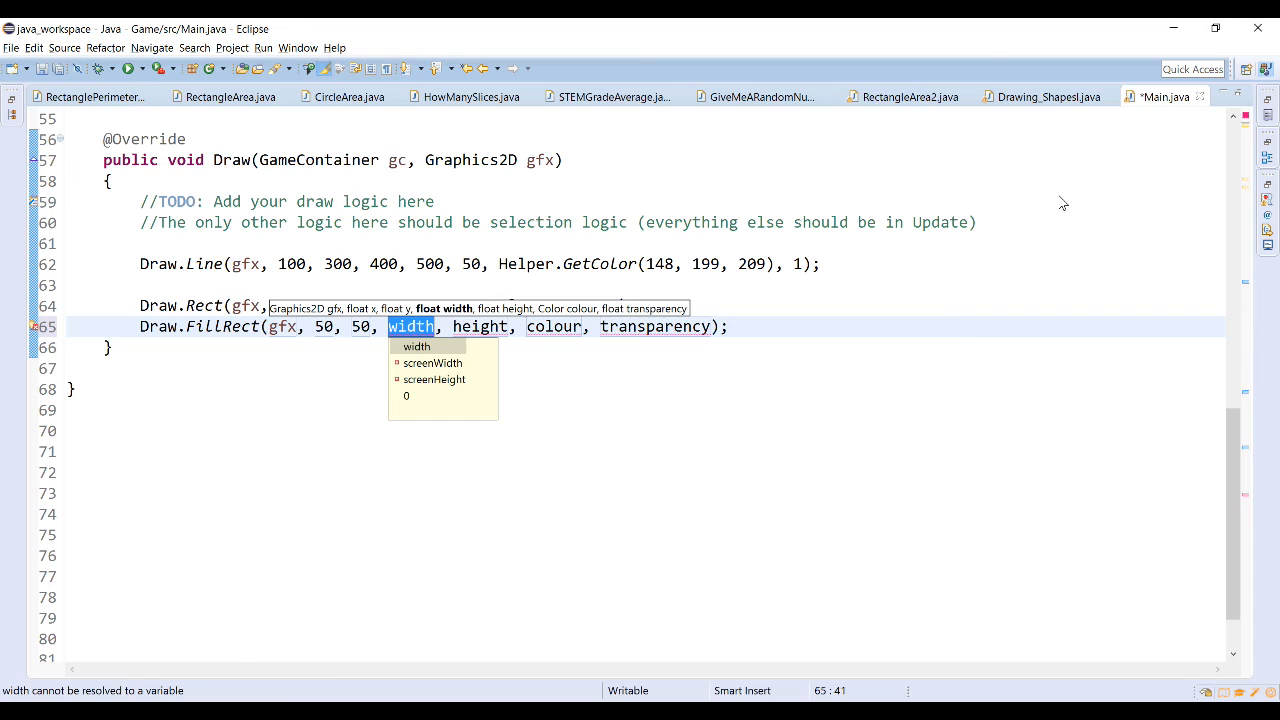
Step: Complete Draw.FillRect with size 400 by 200, Helper.YELLOW and transparency 1
{"action": "type", "text": "400"}
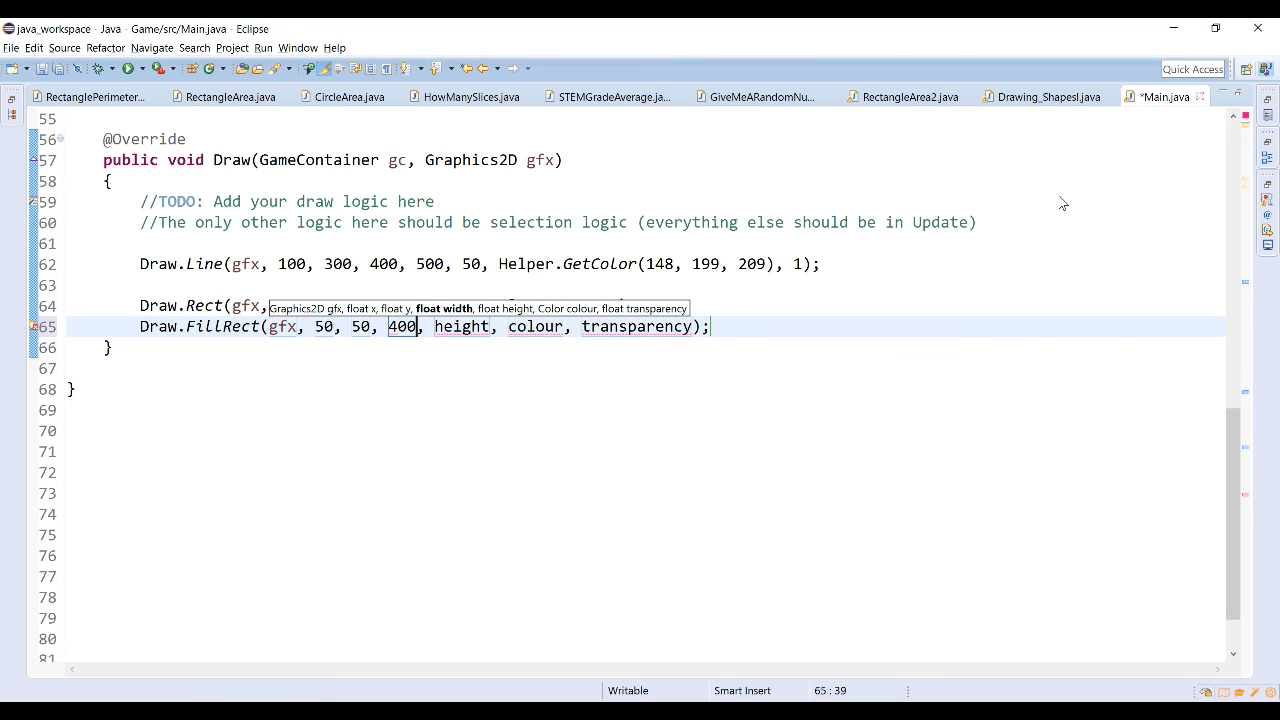
{"action": "type", "text": "200"}
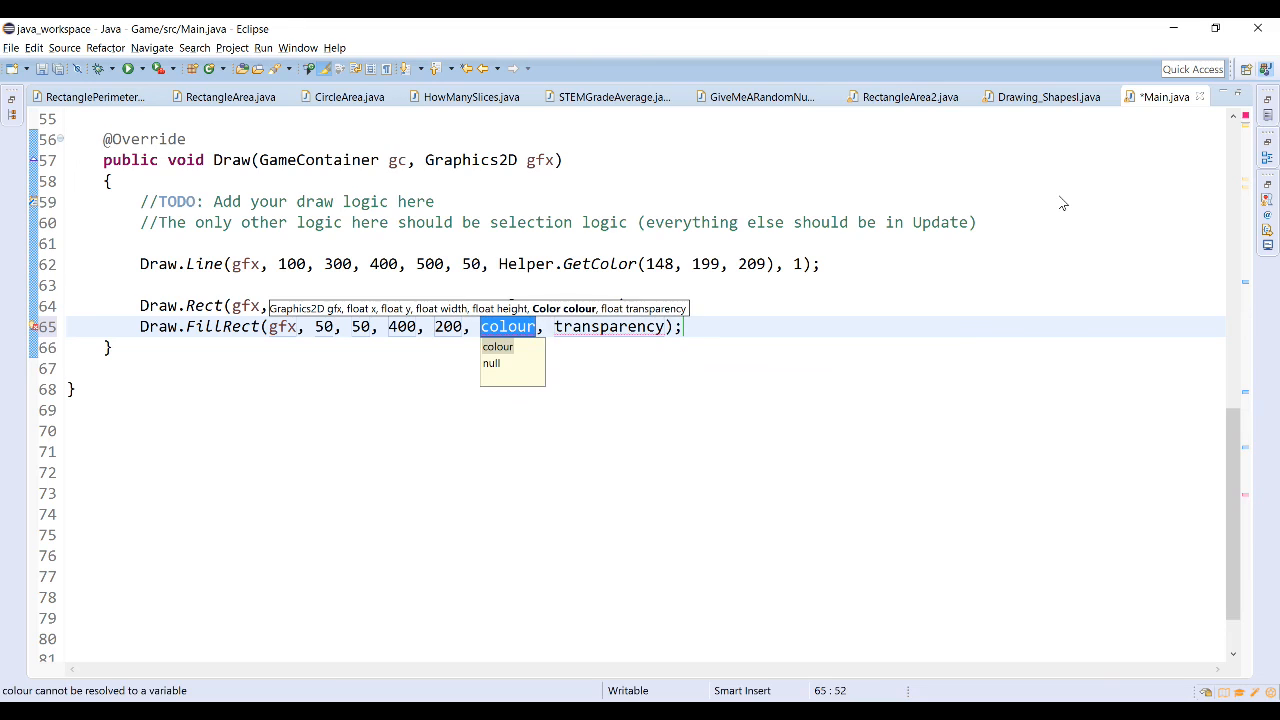
{"action": "type", "text": "Helper.YELLOW"}
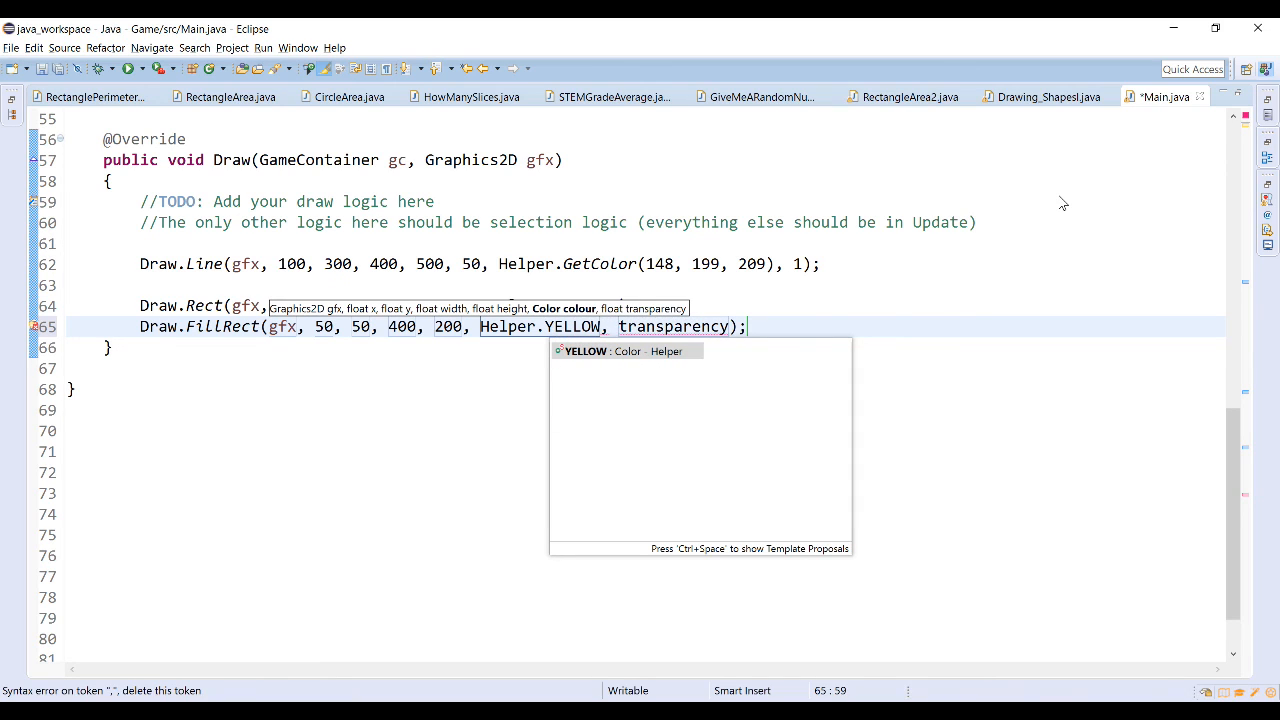
{"action": "type", "text": "1"}
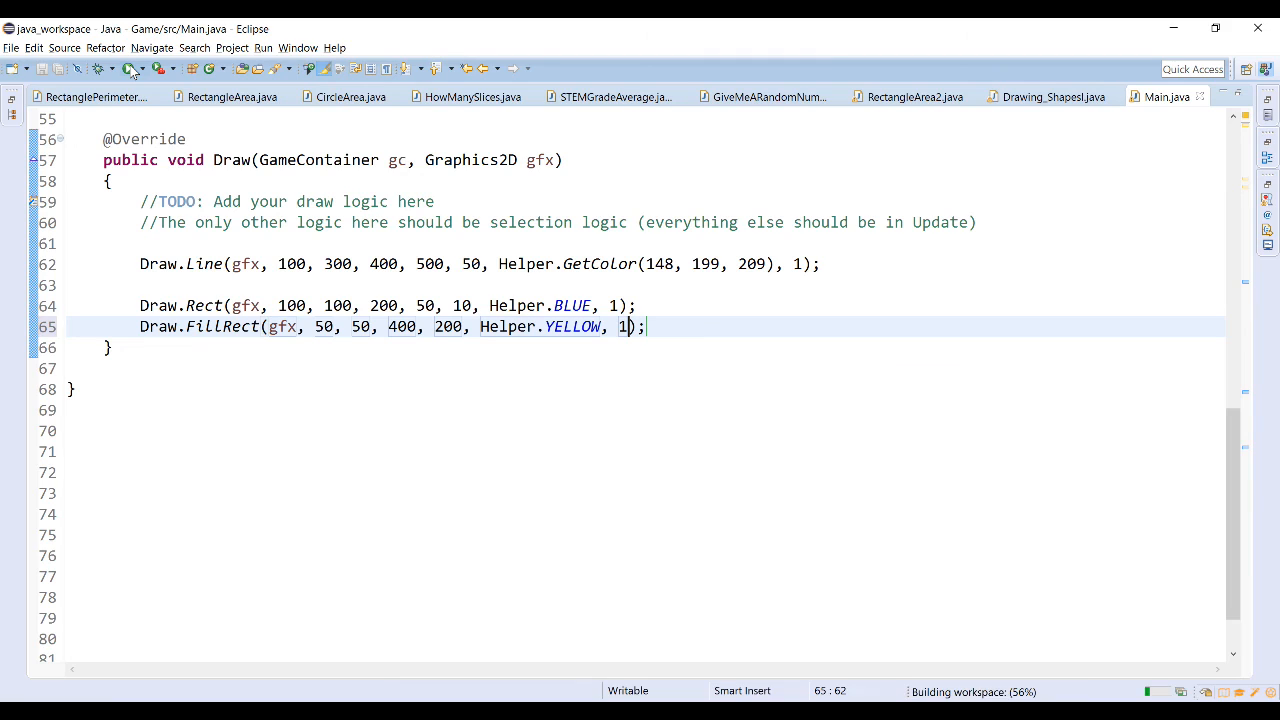
{"action": "mouse_move", "coordinate": [132, 68]}
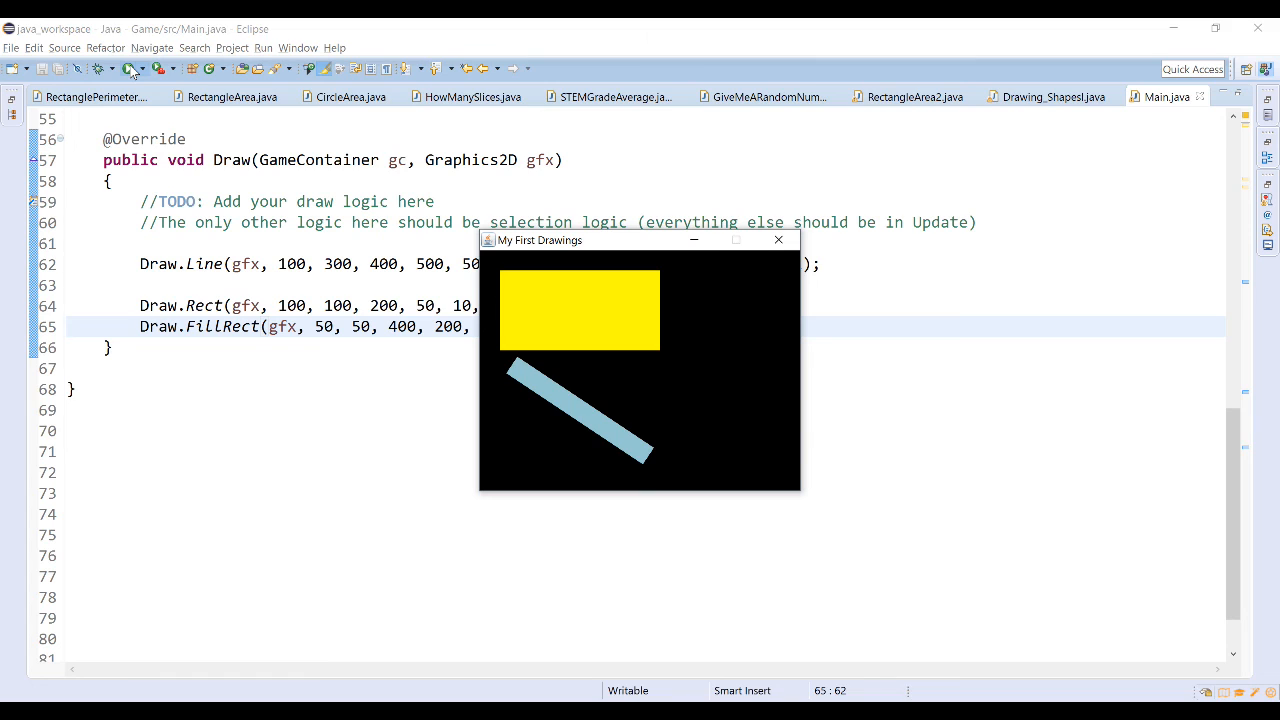
Step: Close the output, move Draw.FillRect above Draw.Rect, and run again
{"action": "left_click", "coordinate": [778, 240]}
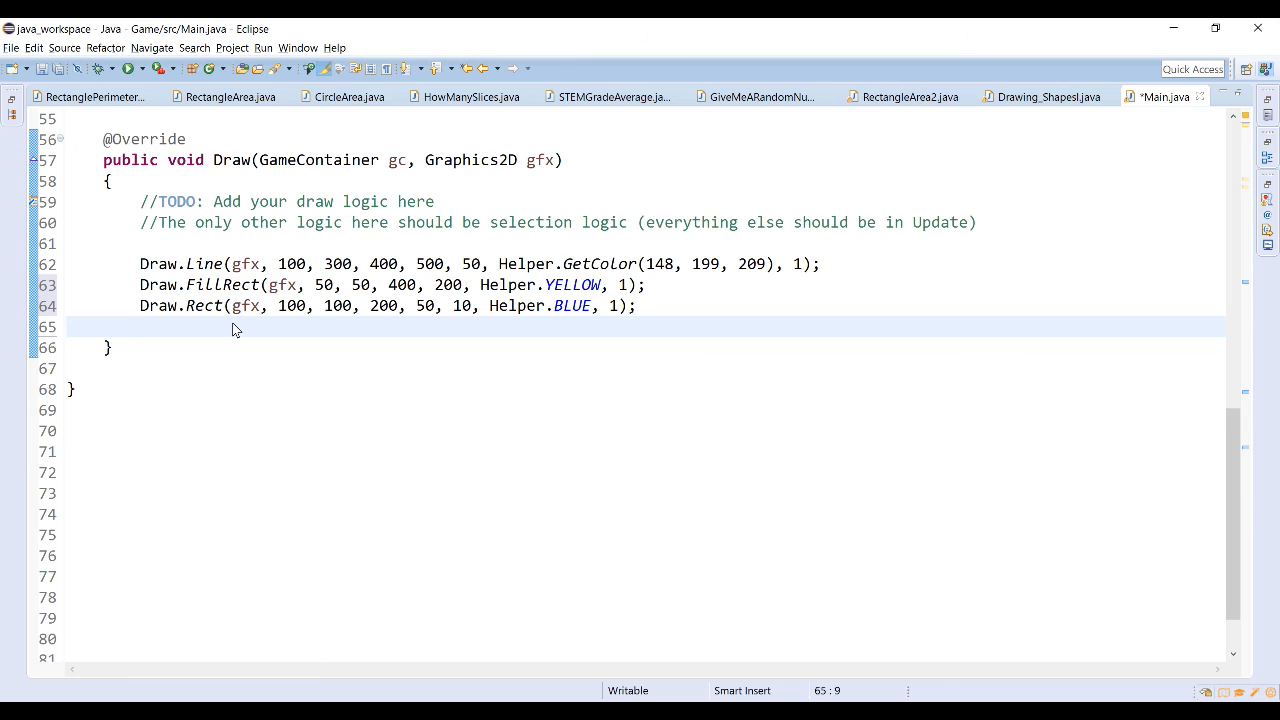
{"action": "mouse_move", "coordinate": [198, 166]}
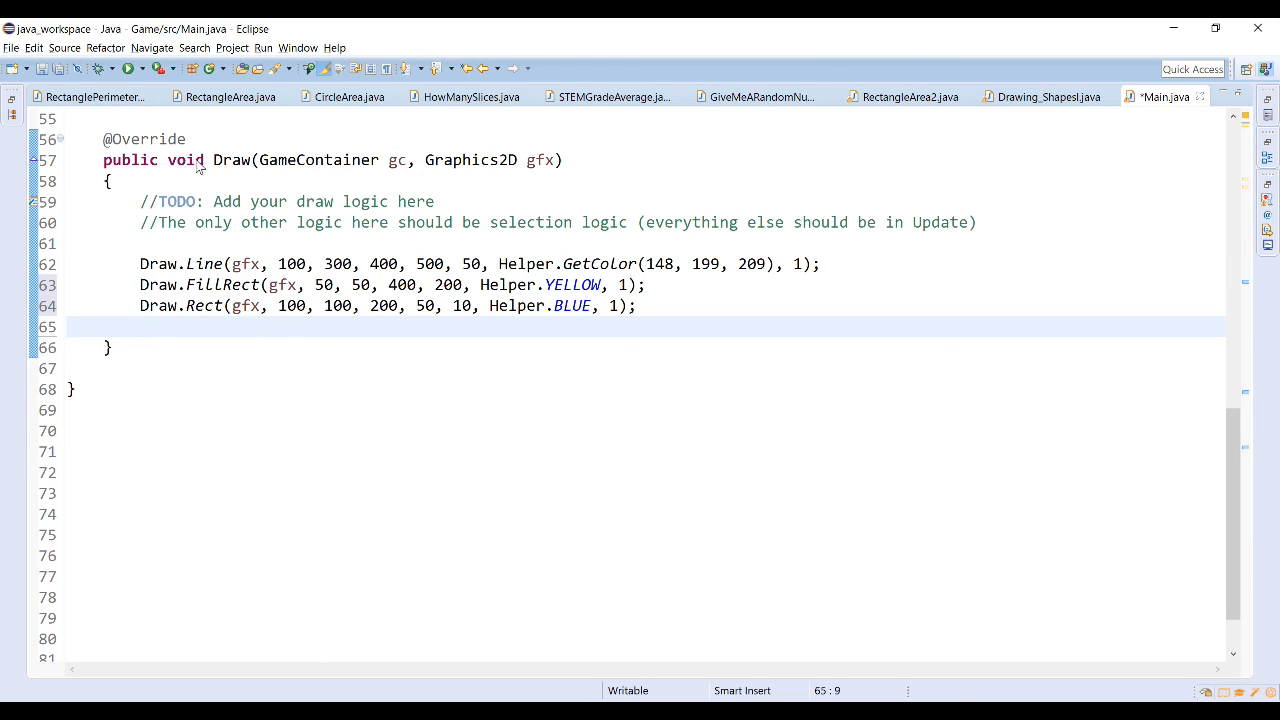
{"action": "left_click", "coordinate": [128, 68]}
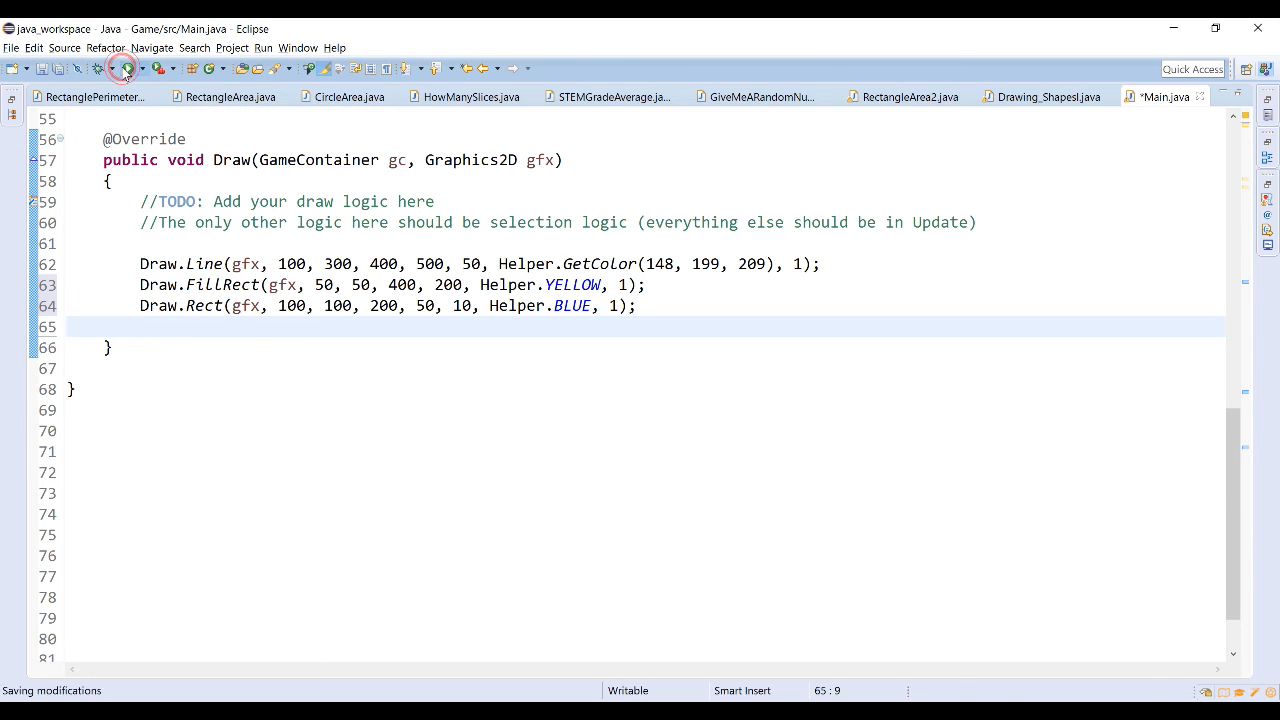